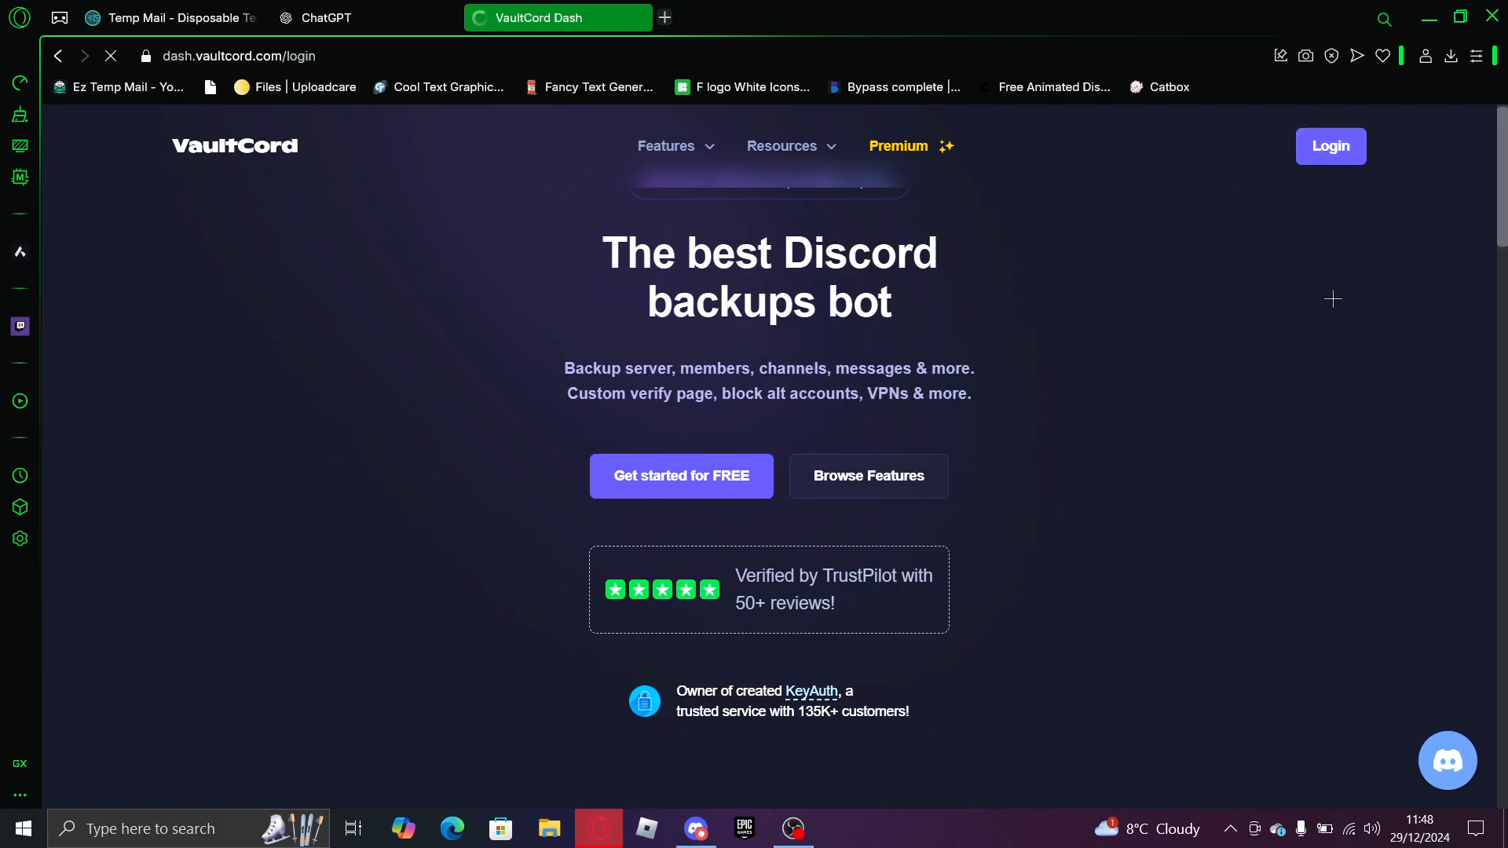
Step: Log in to the VaultCord dashboard and start registering a new bot
left_click(680, 474)
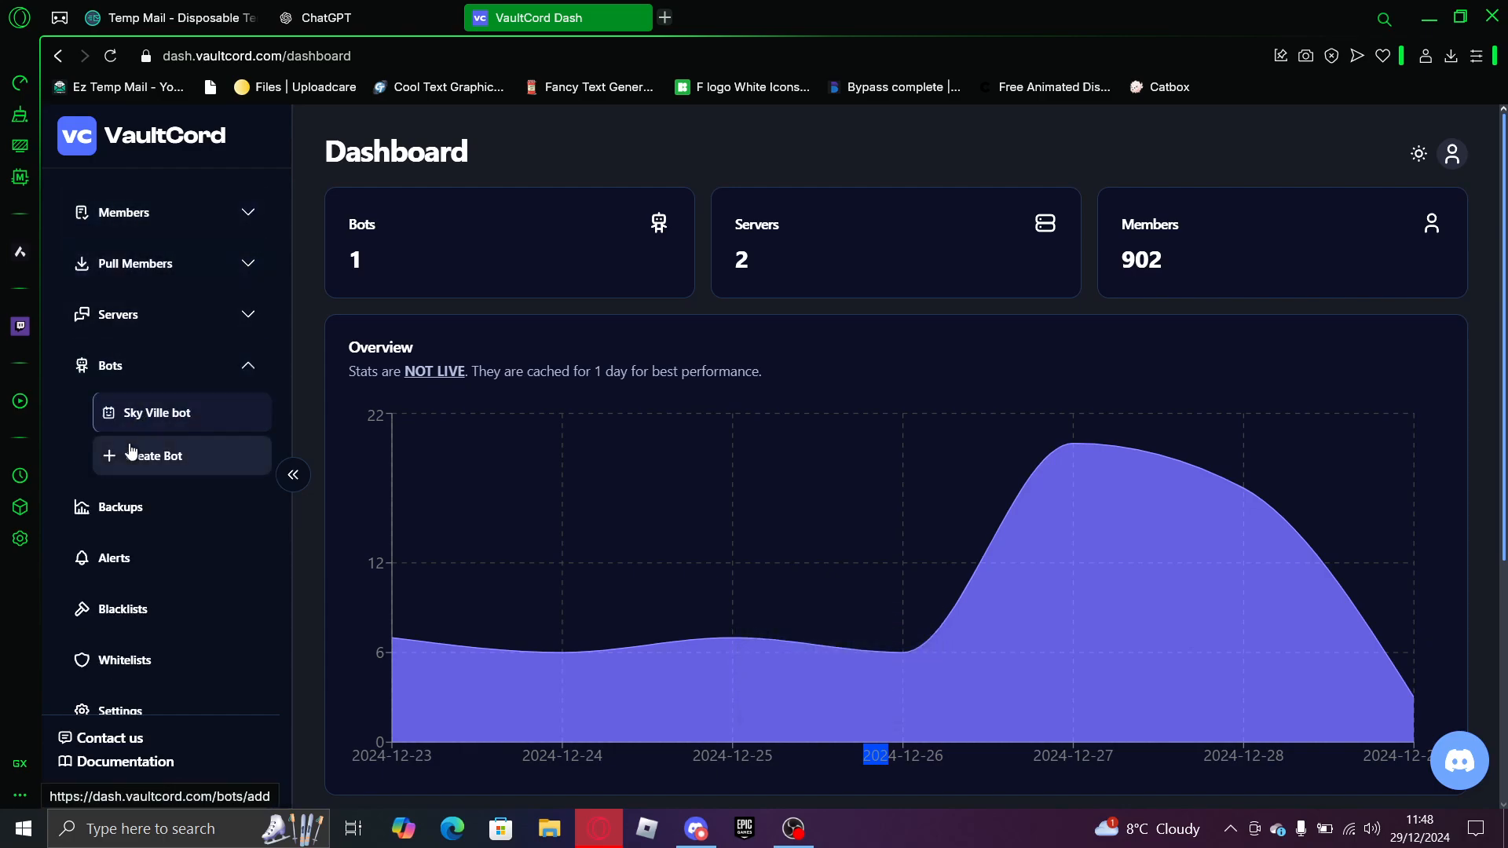
left_click(156, 456)
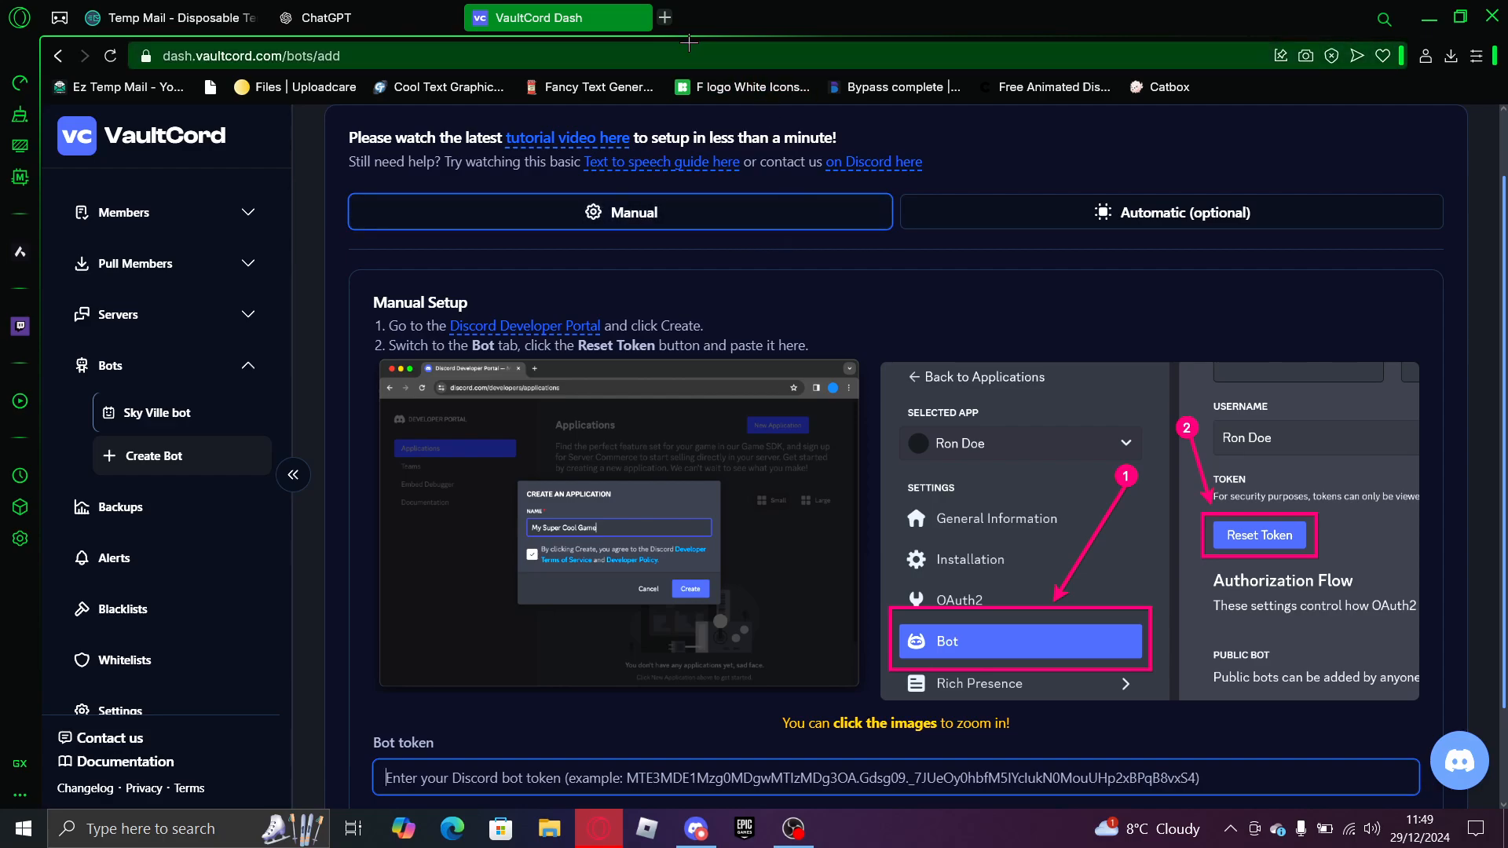
Step: Go to the Discord Developer Portal applications page and start a new application
type("discord")
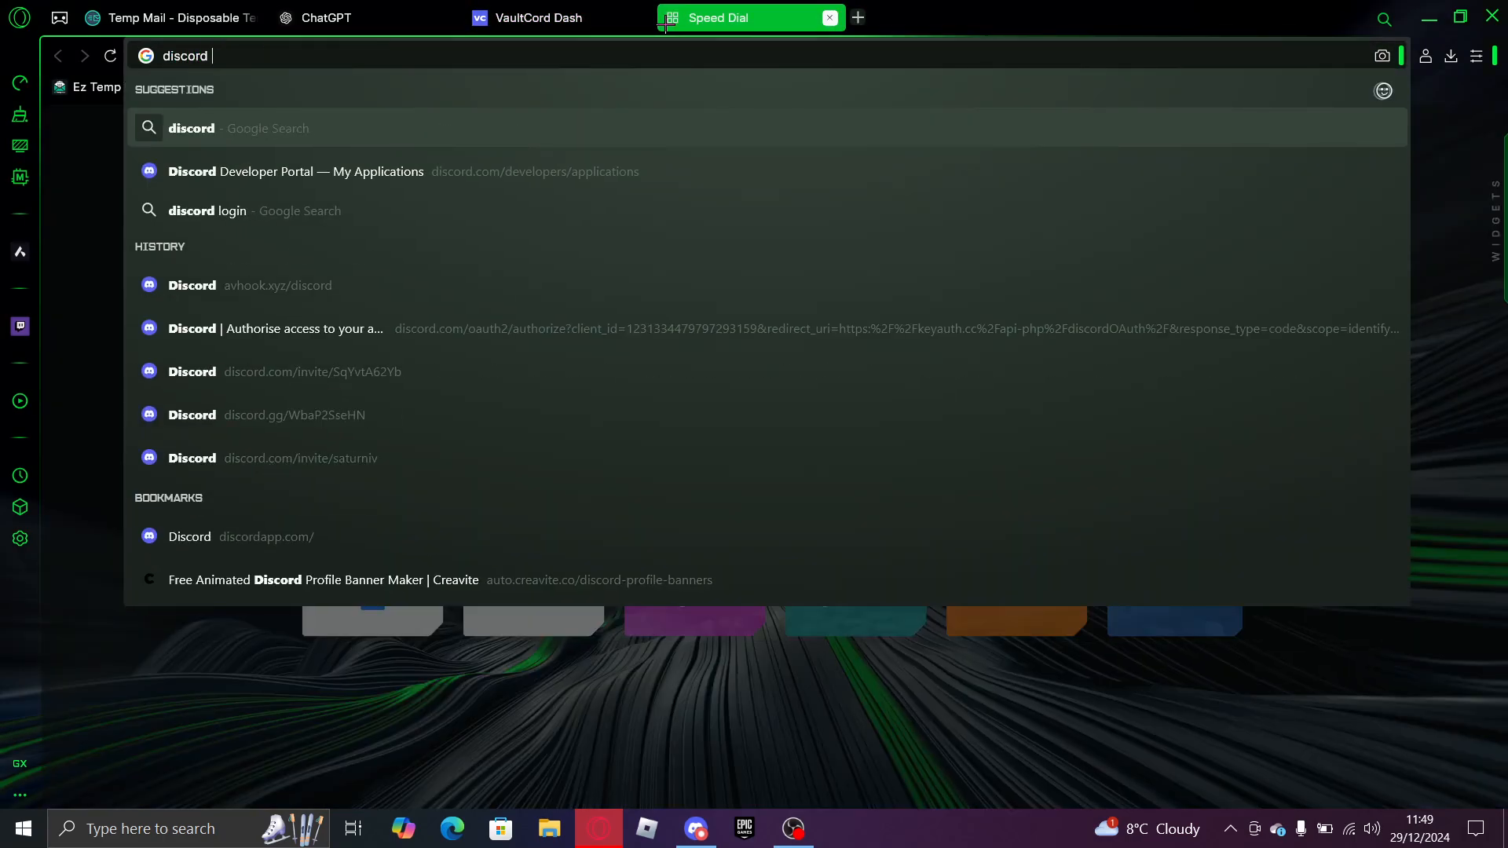
type("dev")
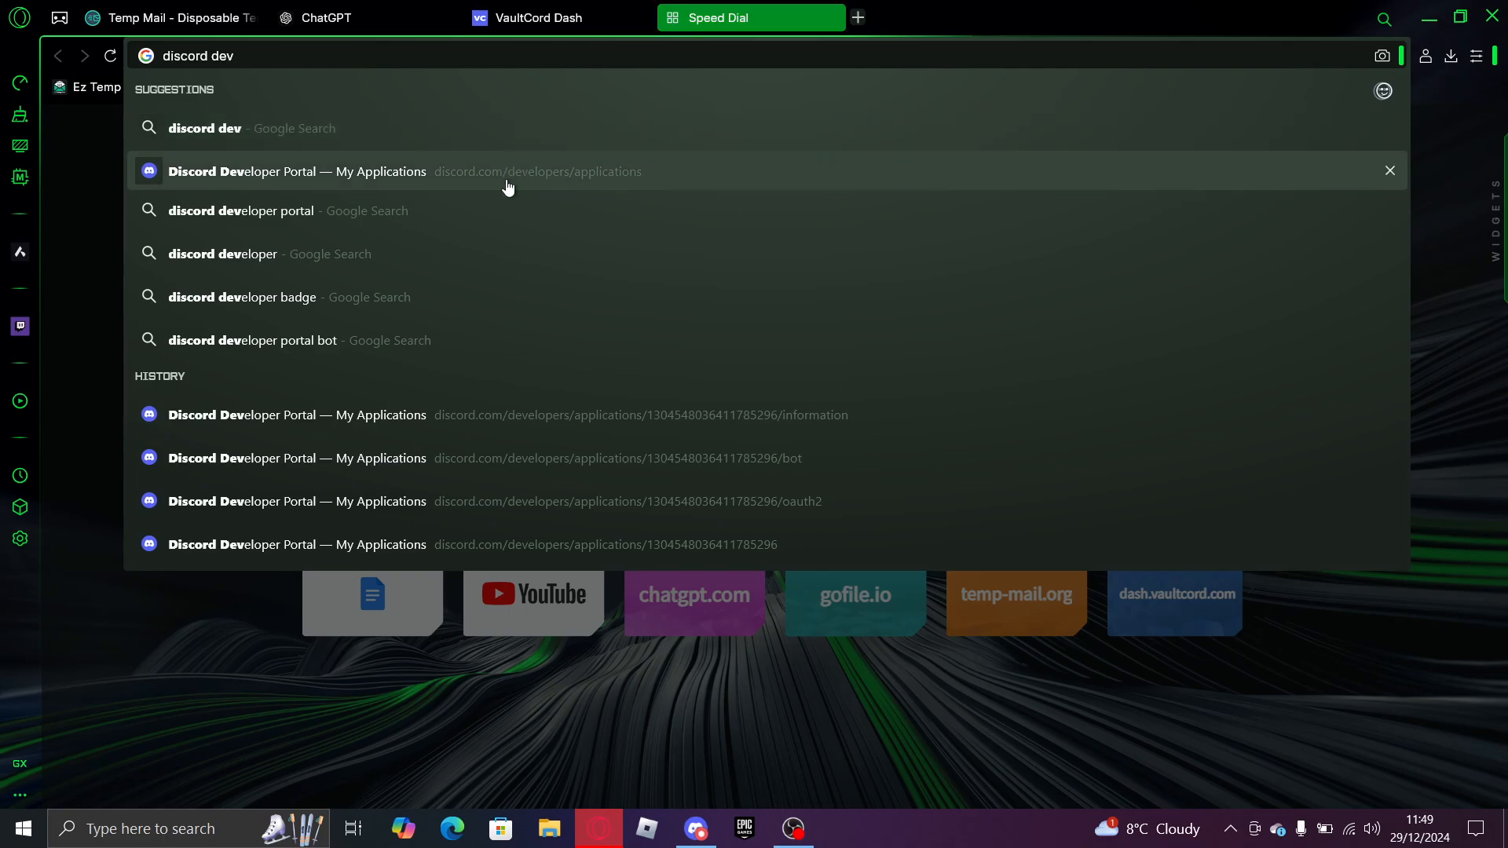
left_click(297, 172)
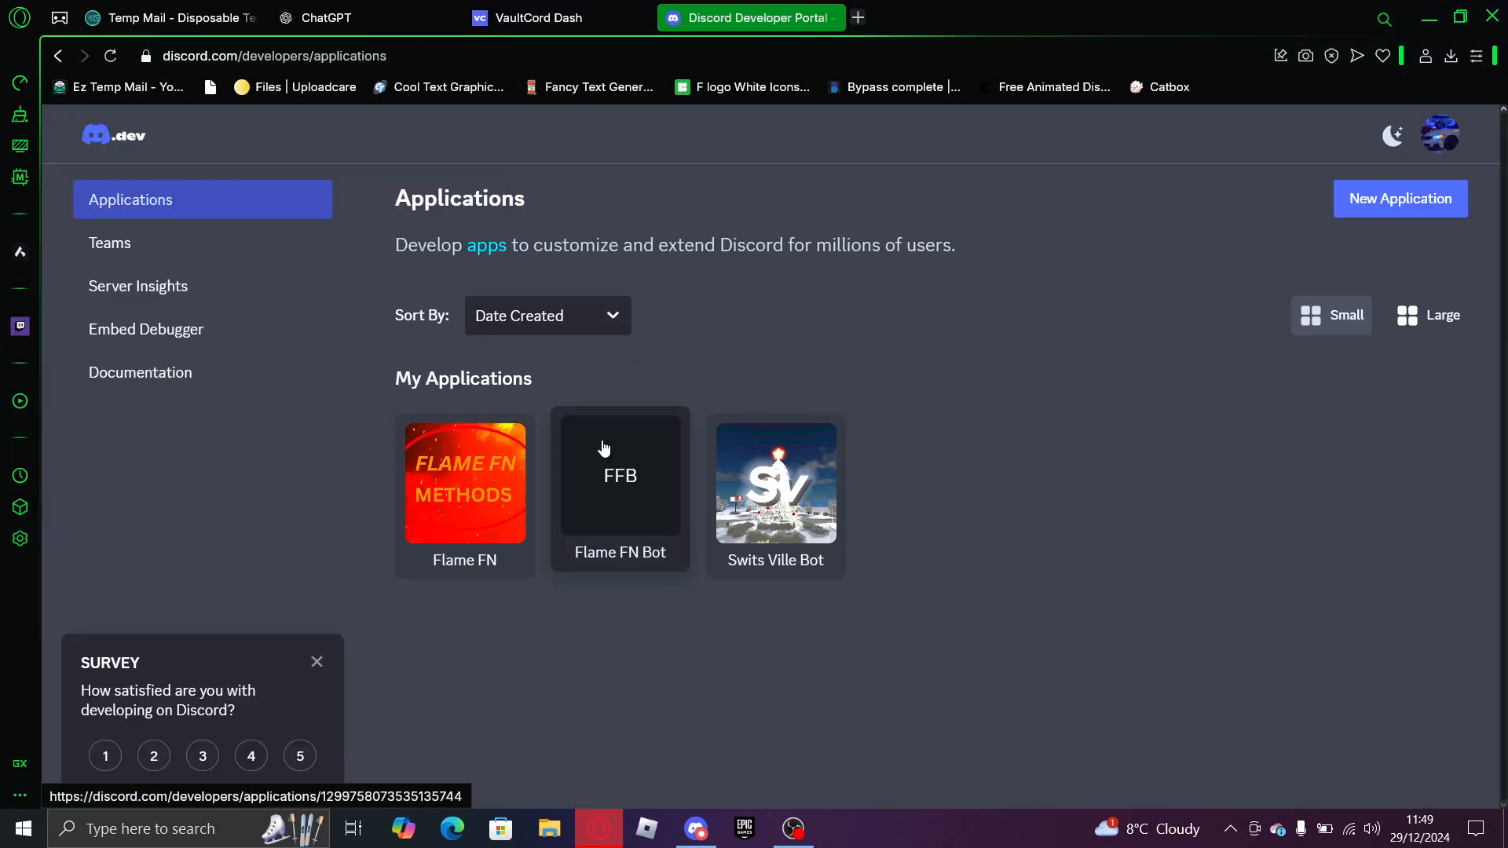
left_click(1400, 200)
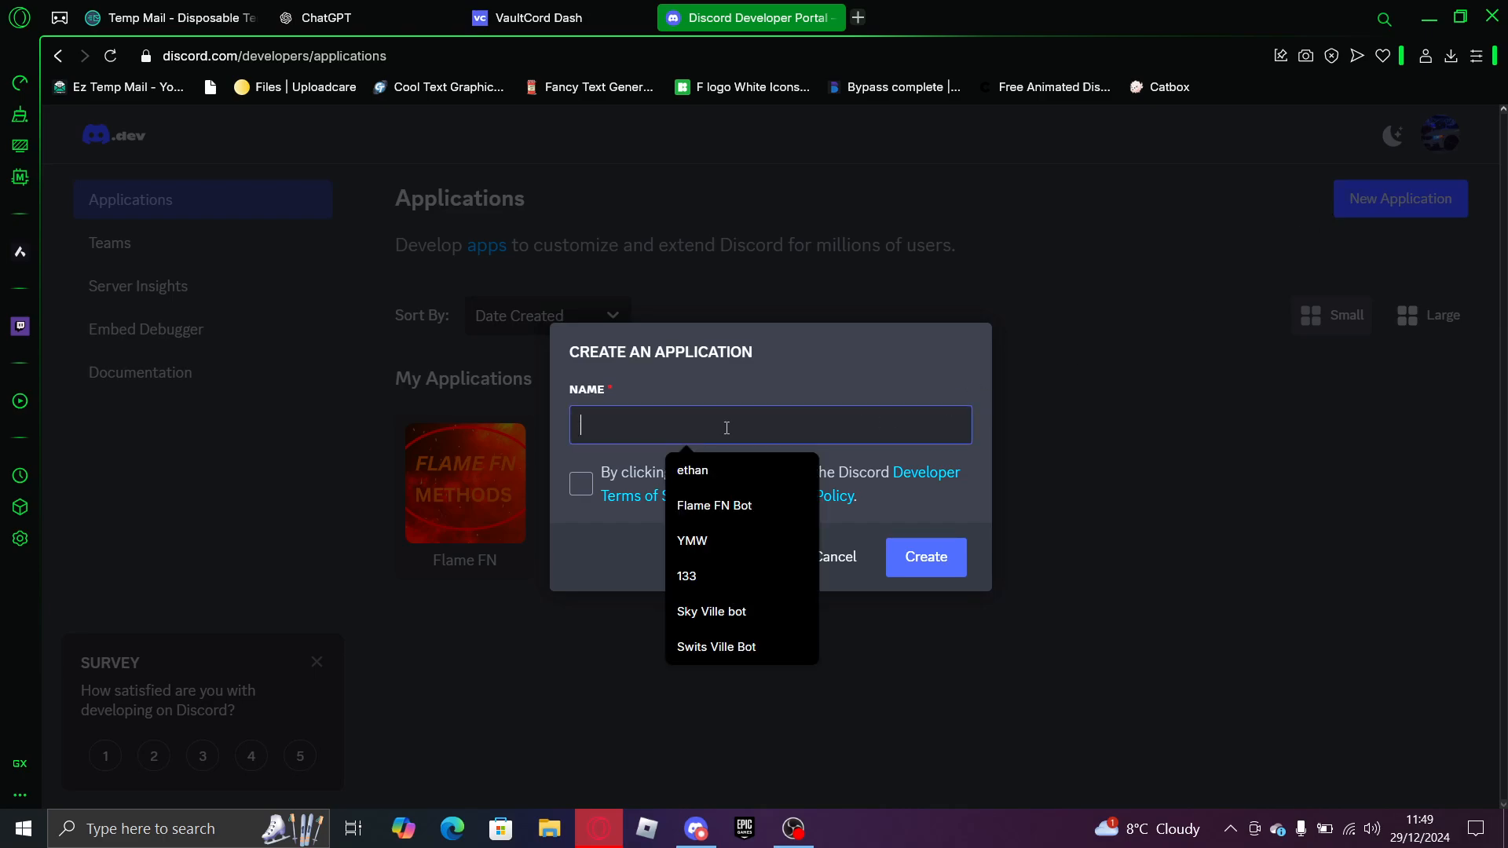
Step: Name the application 'Test vaultcord', accept the developer terms and pass the captcha to create it
type("Te")
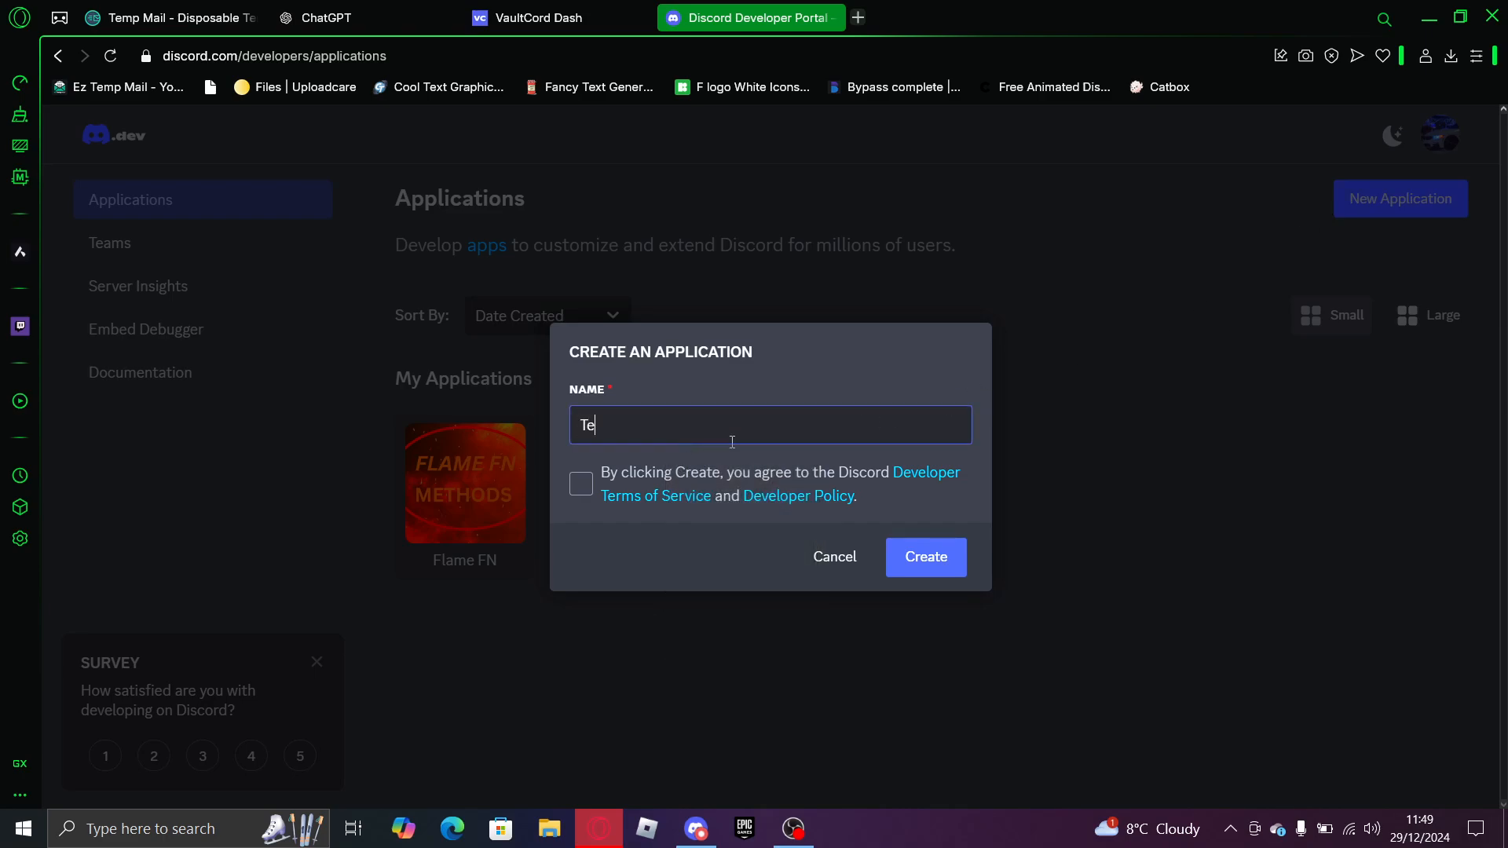
type("st vau")
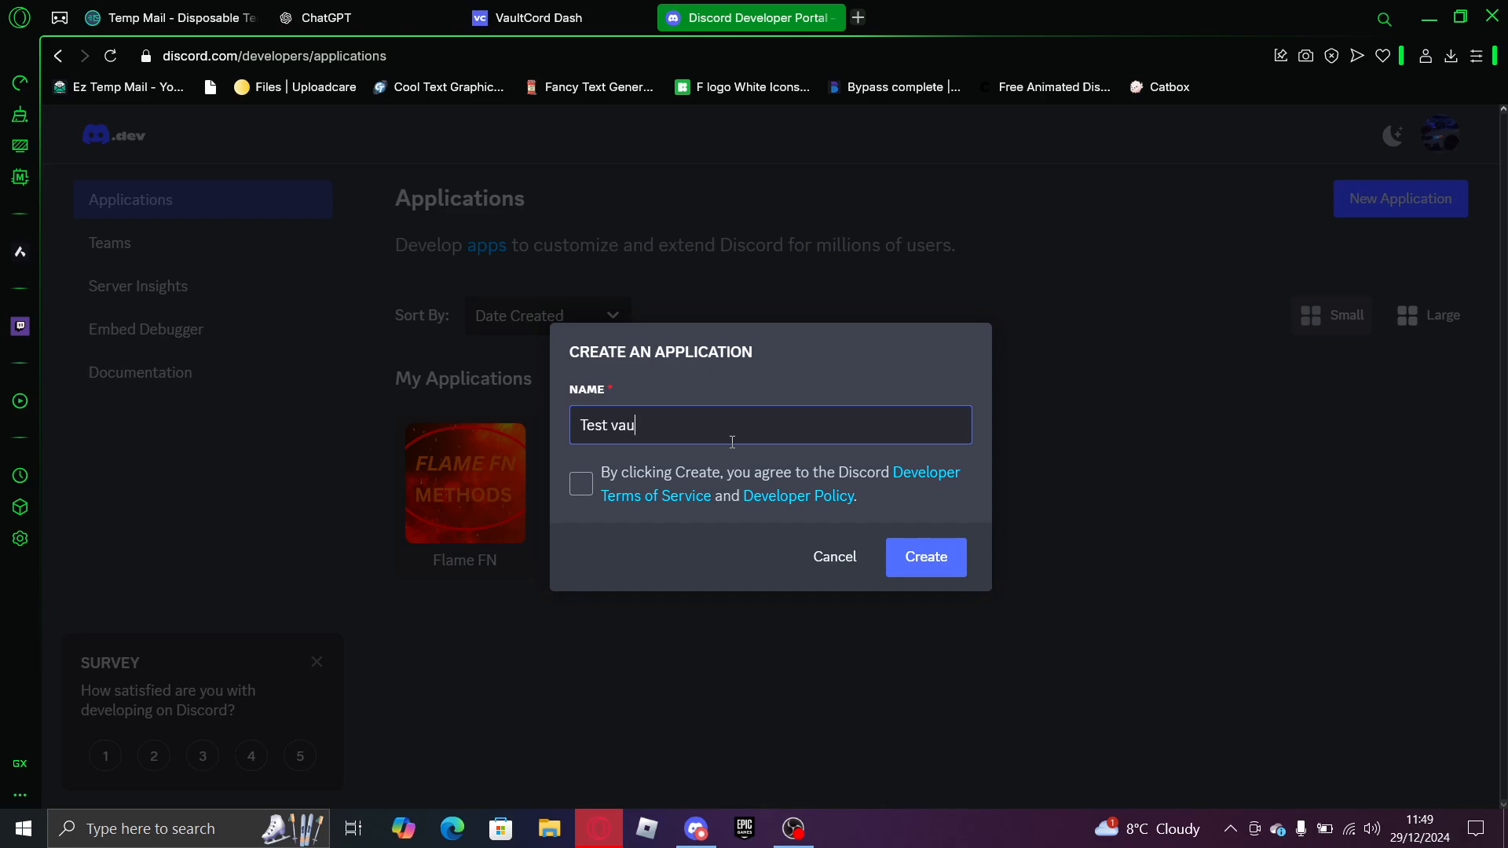
left_click(924, 557)
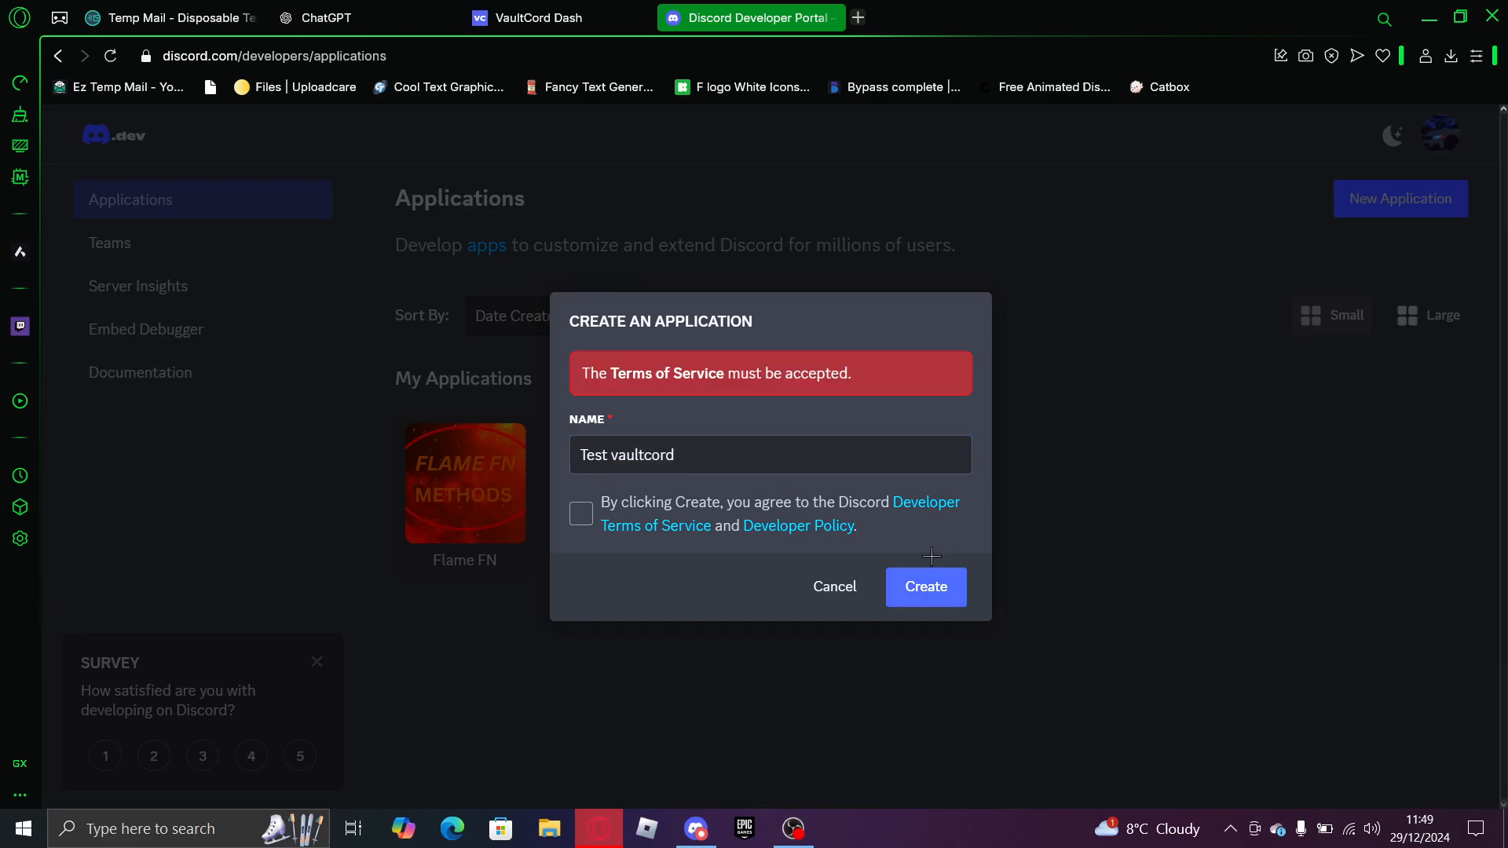
left_click(579, 513)
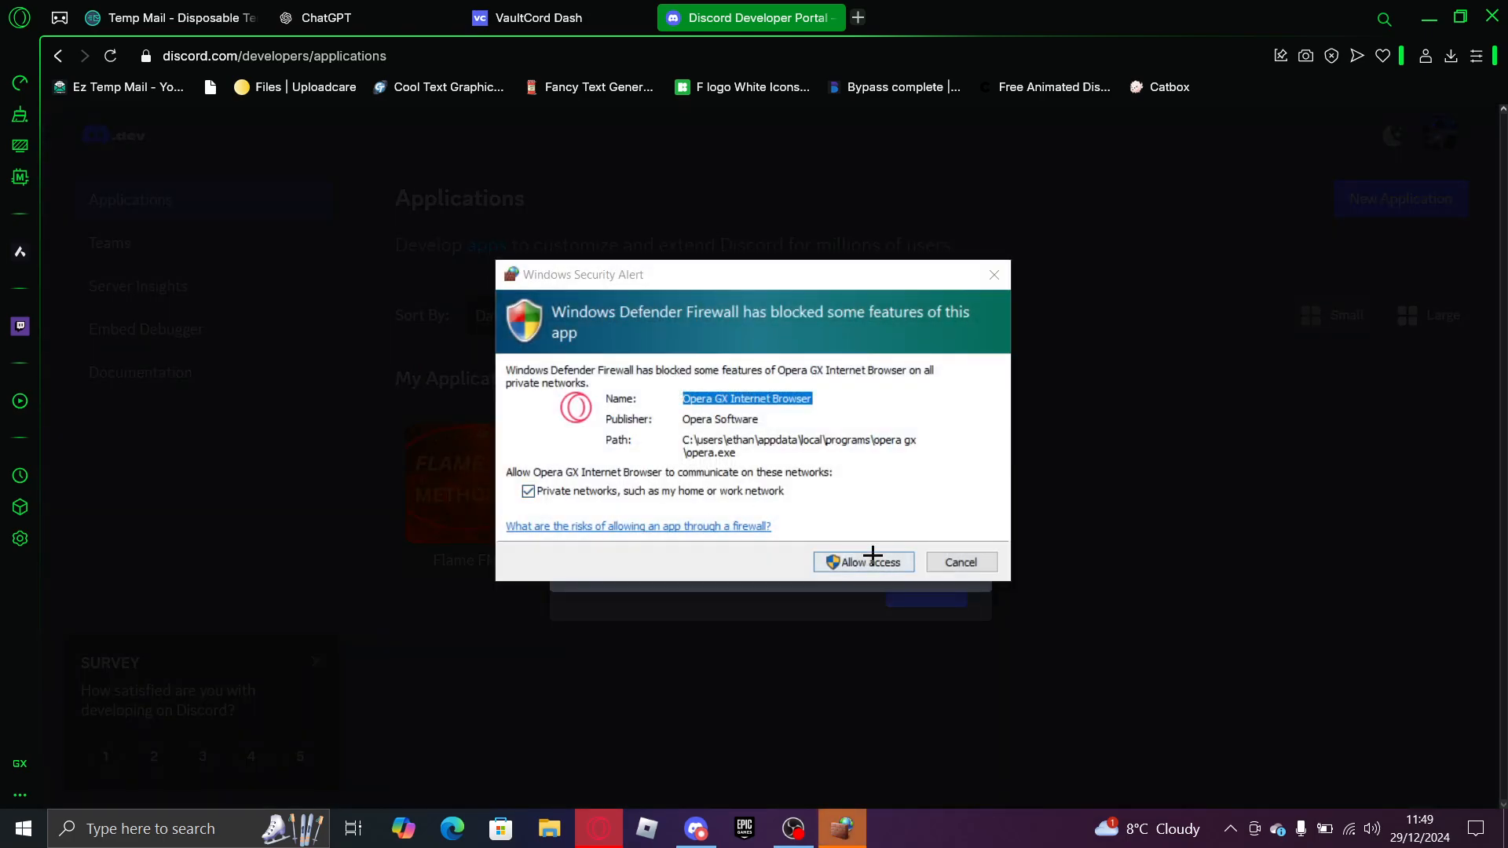
left_click(863, 562)
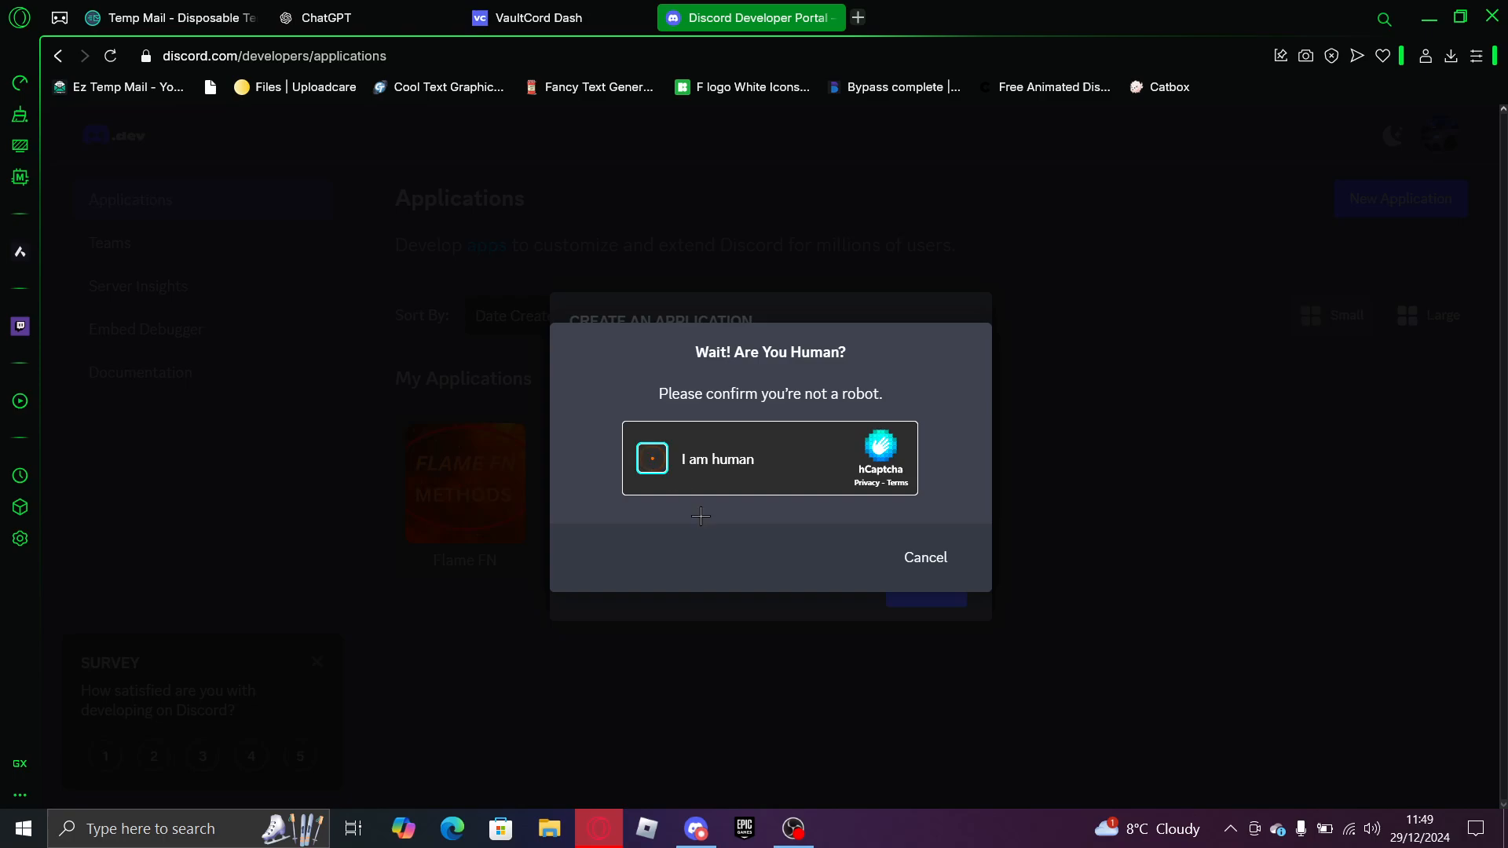
left_click(651, 458)
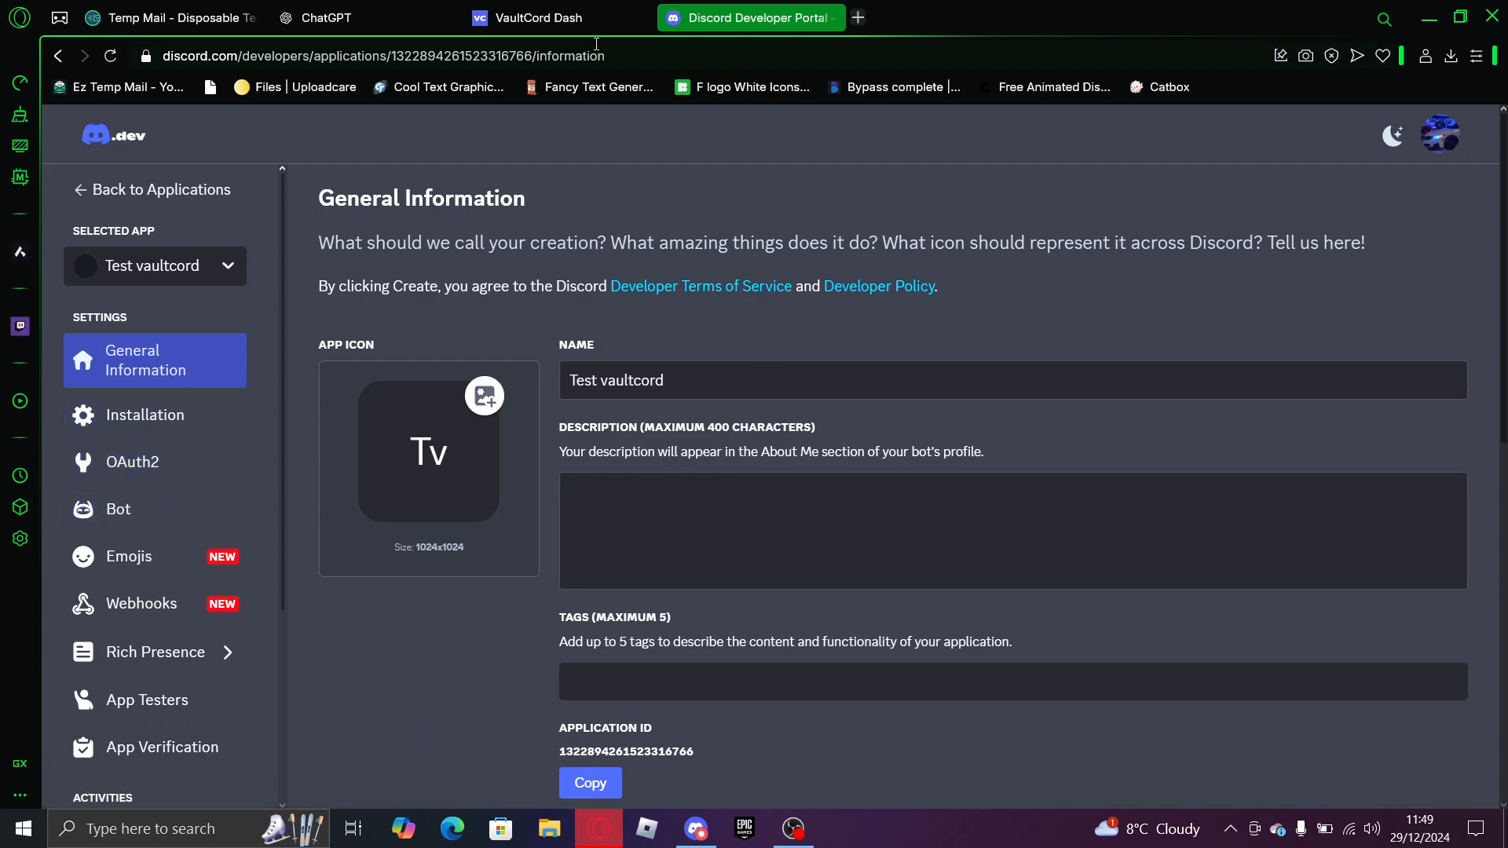
Step: Reset the Test vaultcord bot's token, confirming with the account password, and copy it
left_click(557, 17)
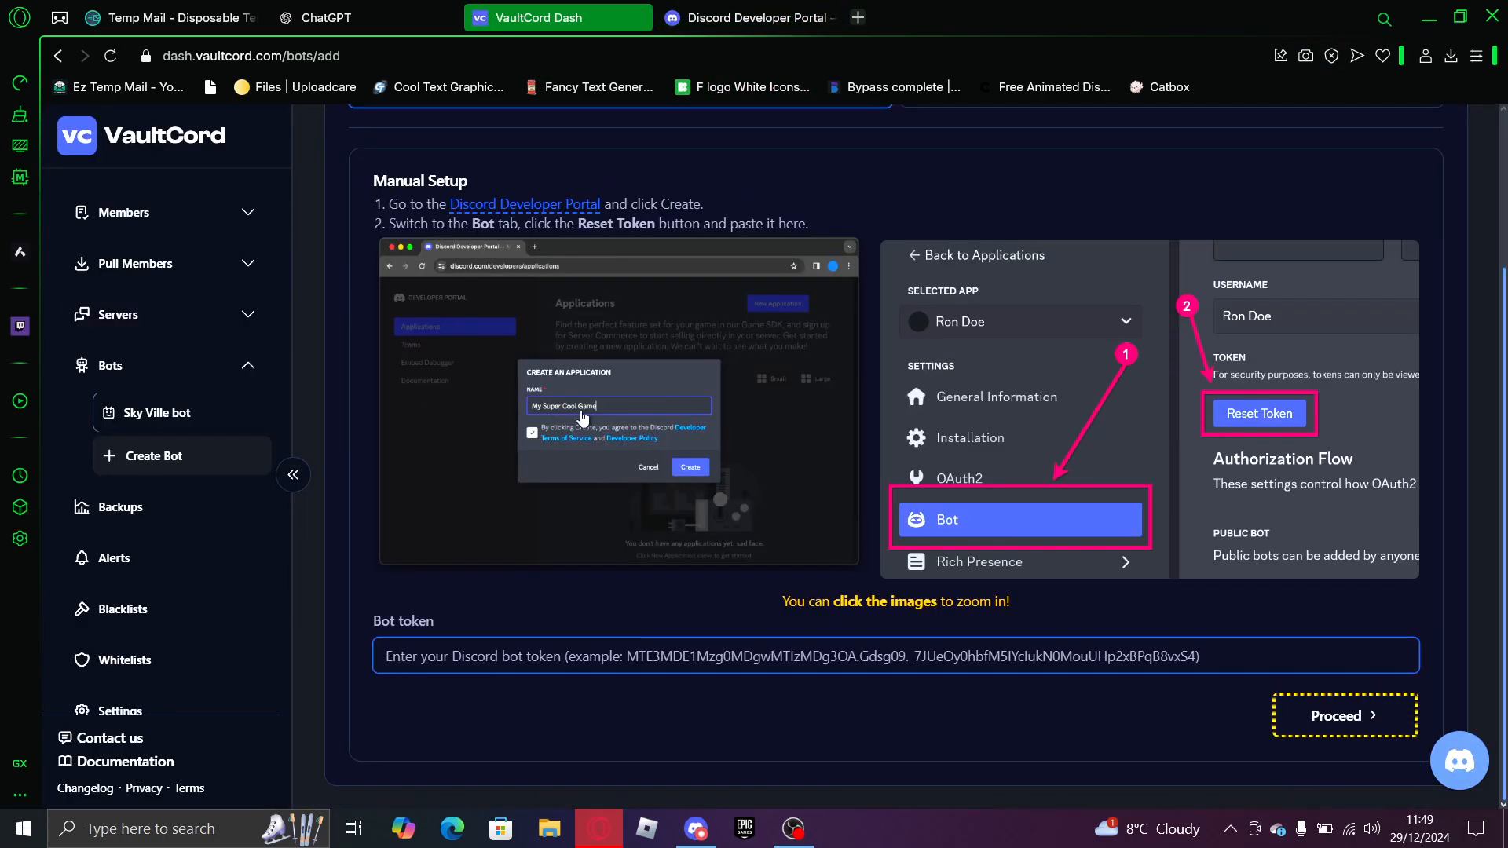
mouse_move(996, 498)
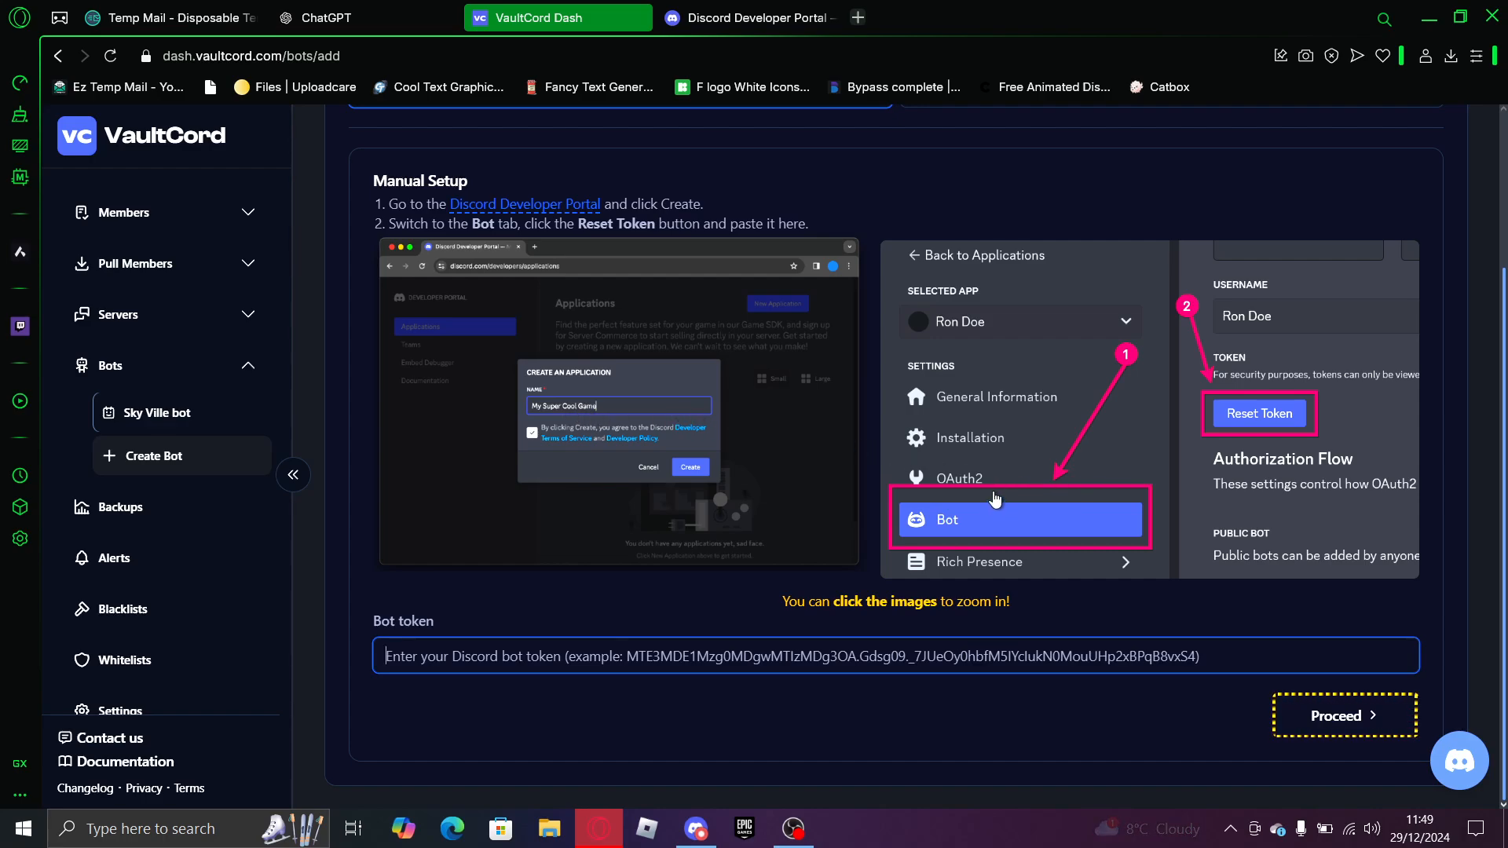
left_click(751, 18)
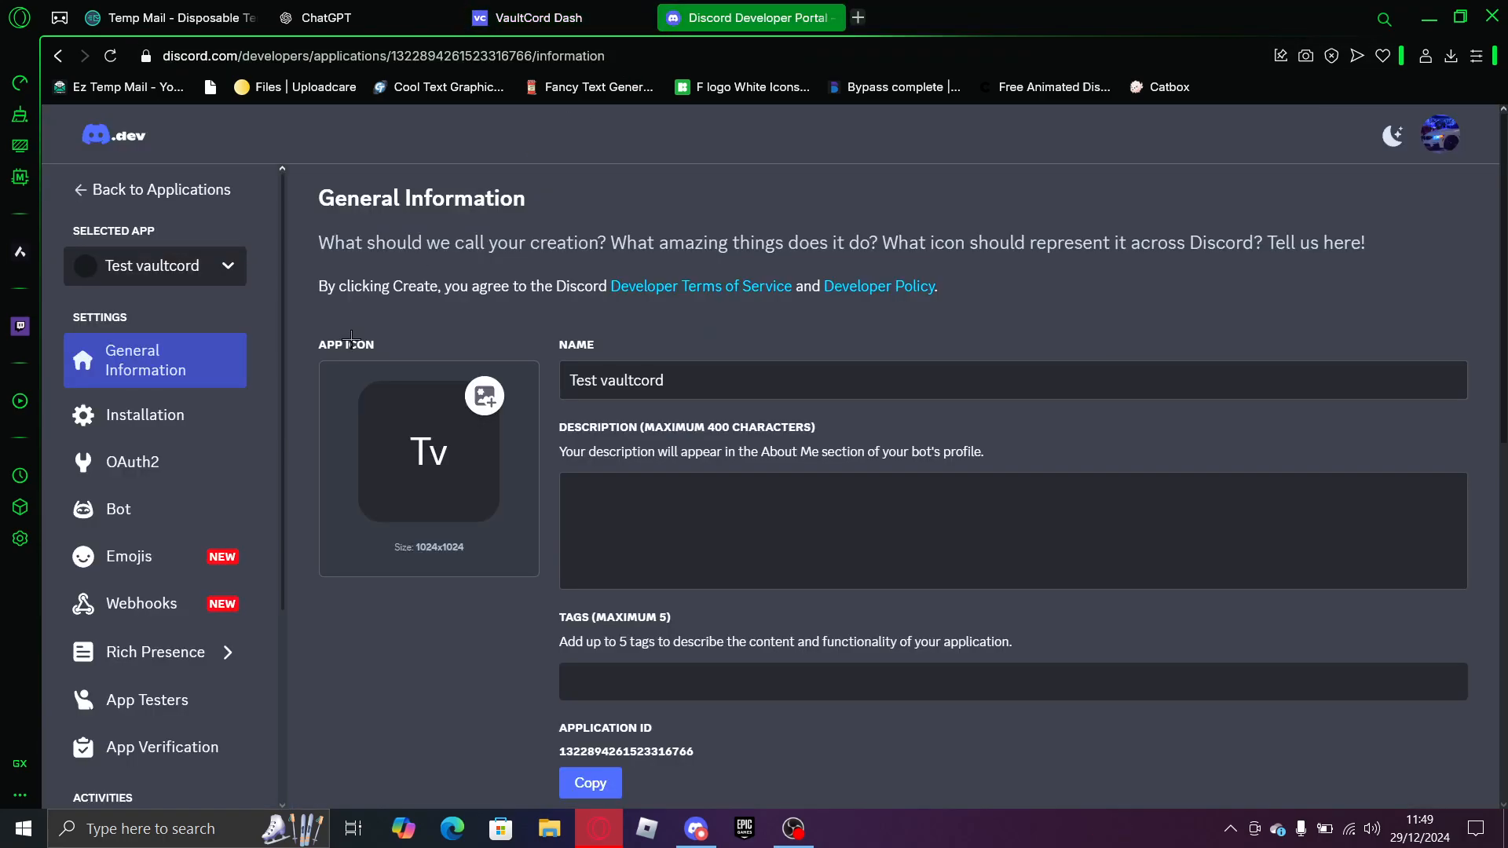
left_click(119, 508)
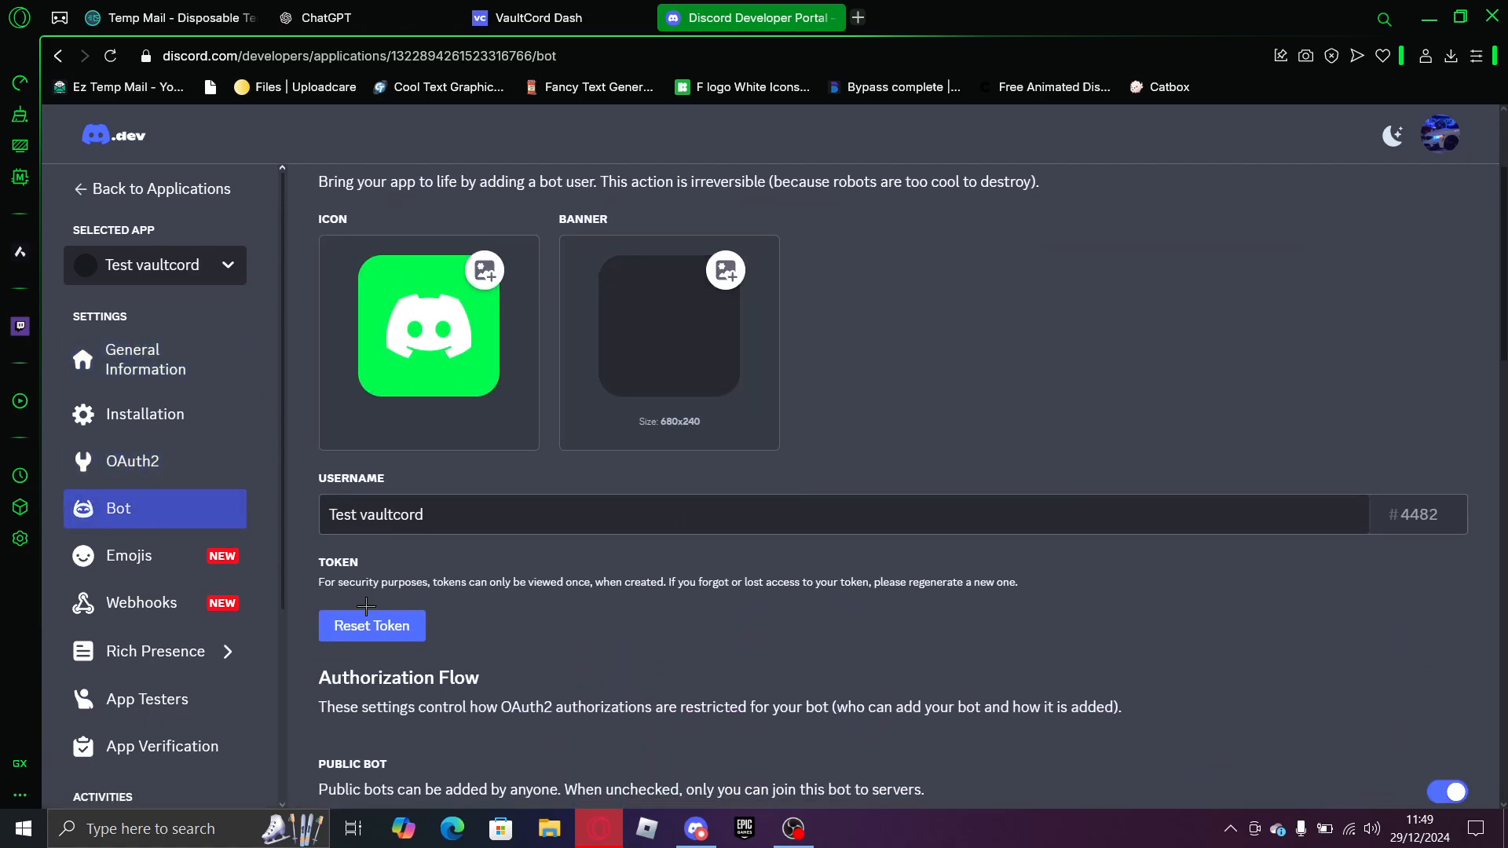
left_click(371, 625)
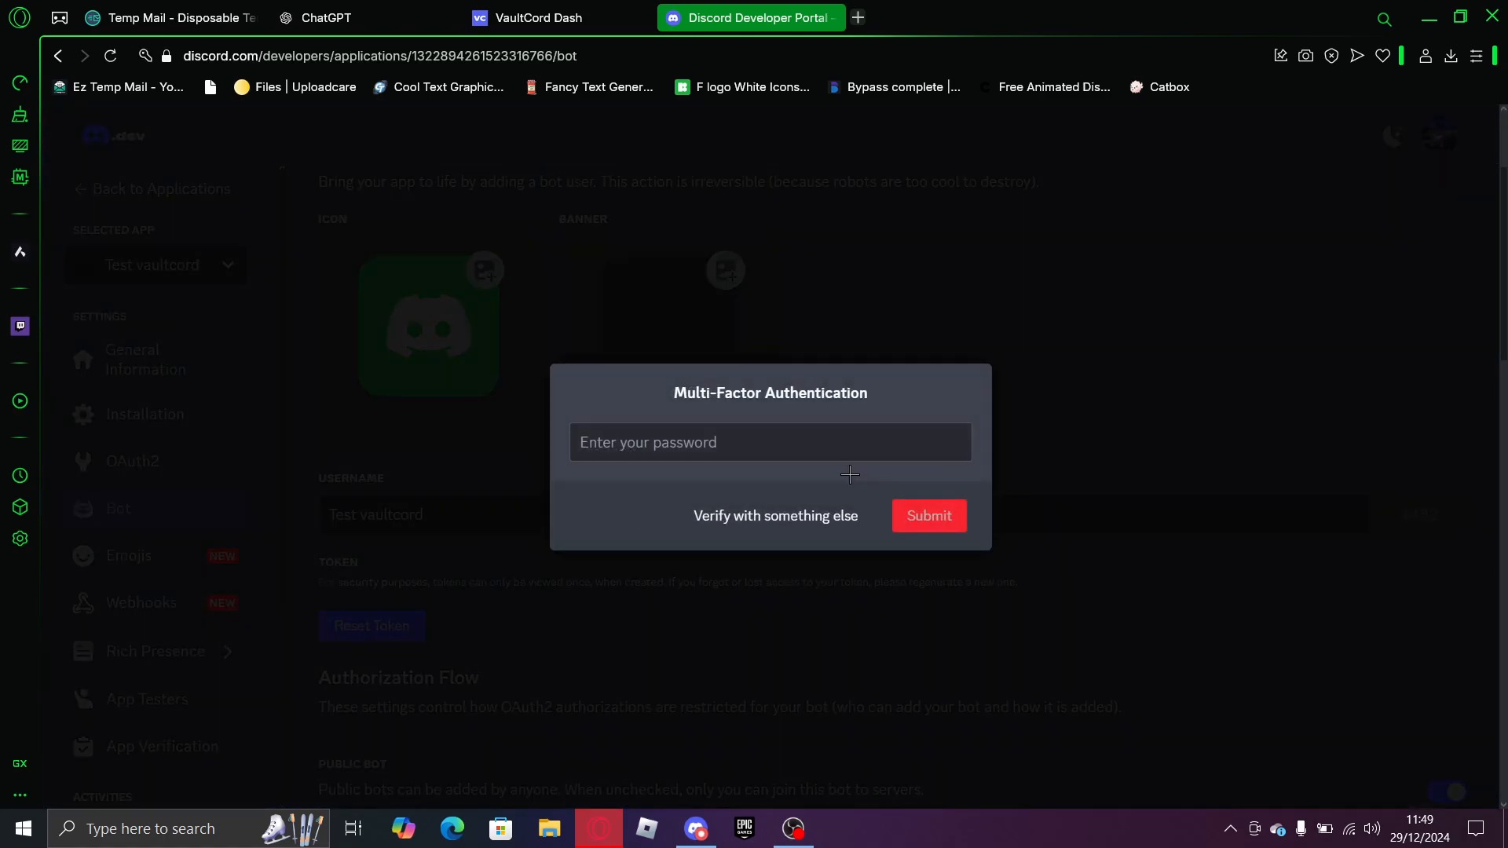
left_click(927, 515)
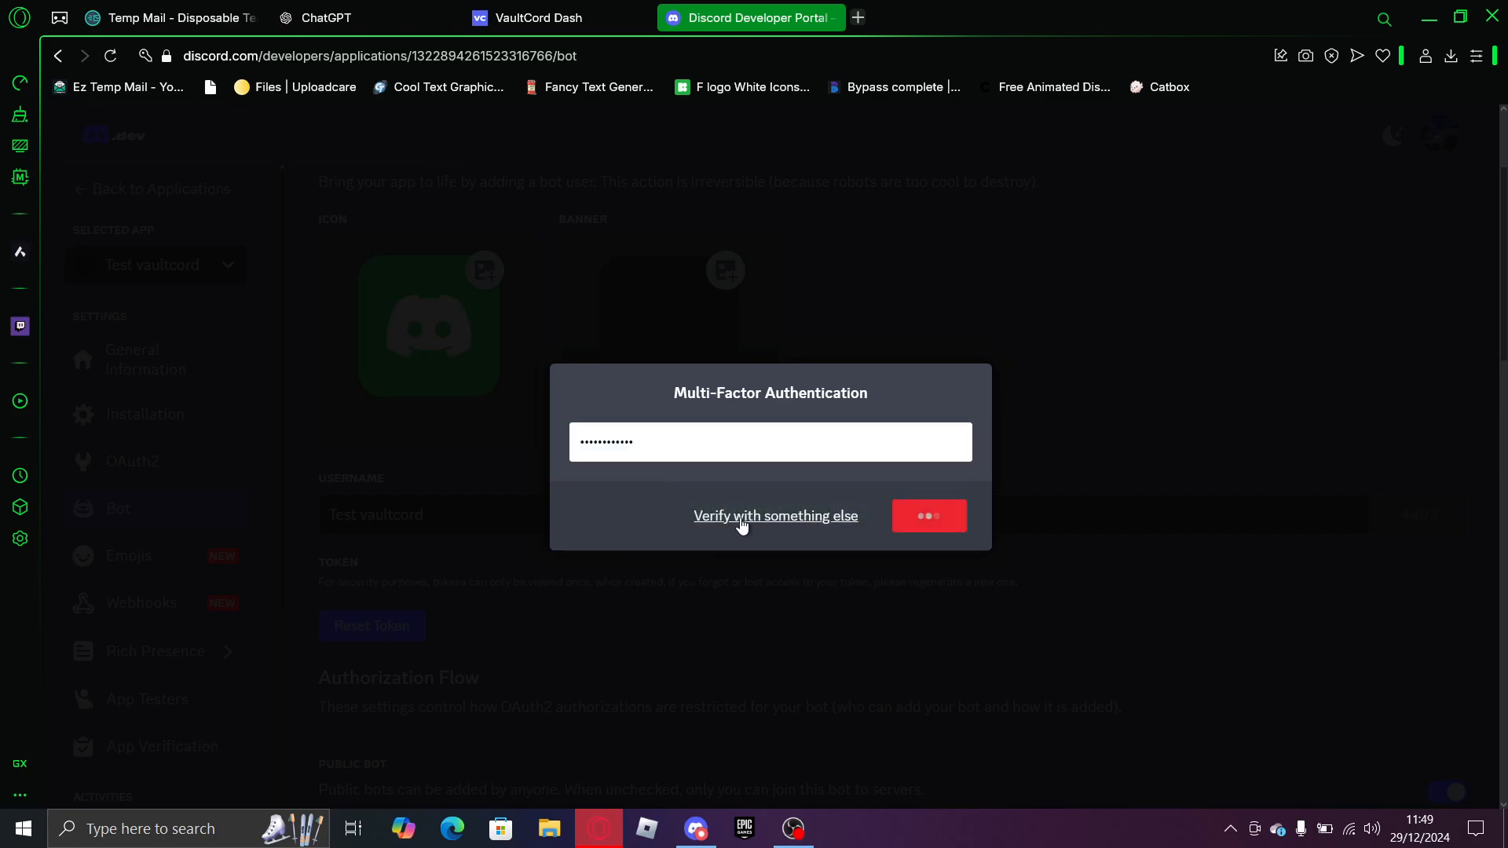
left_click(929, 515)
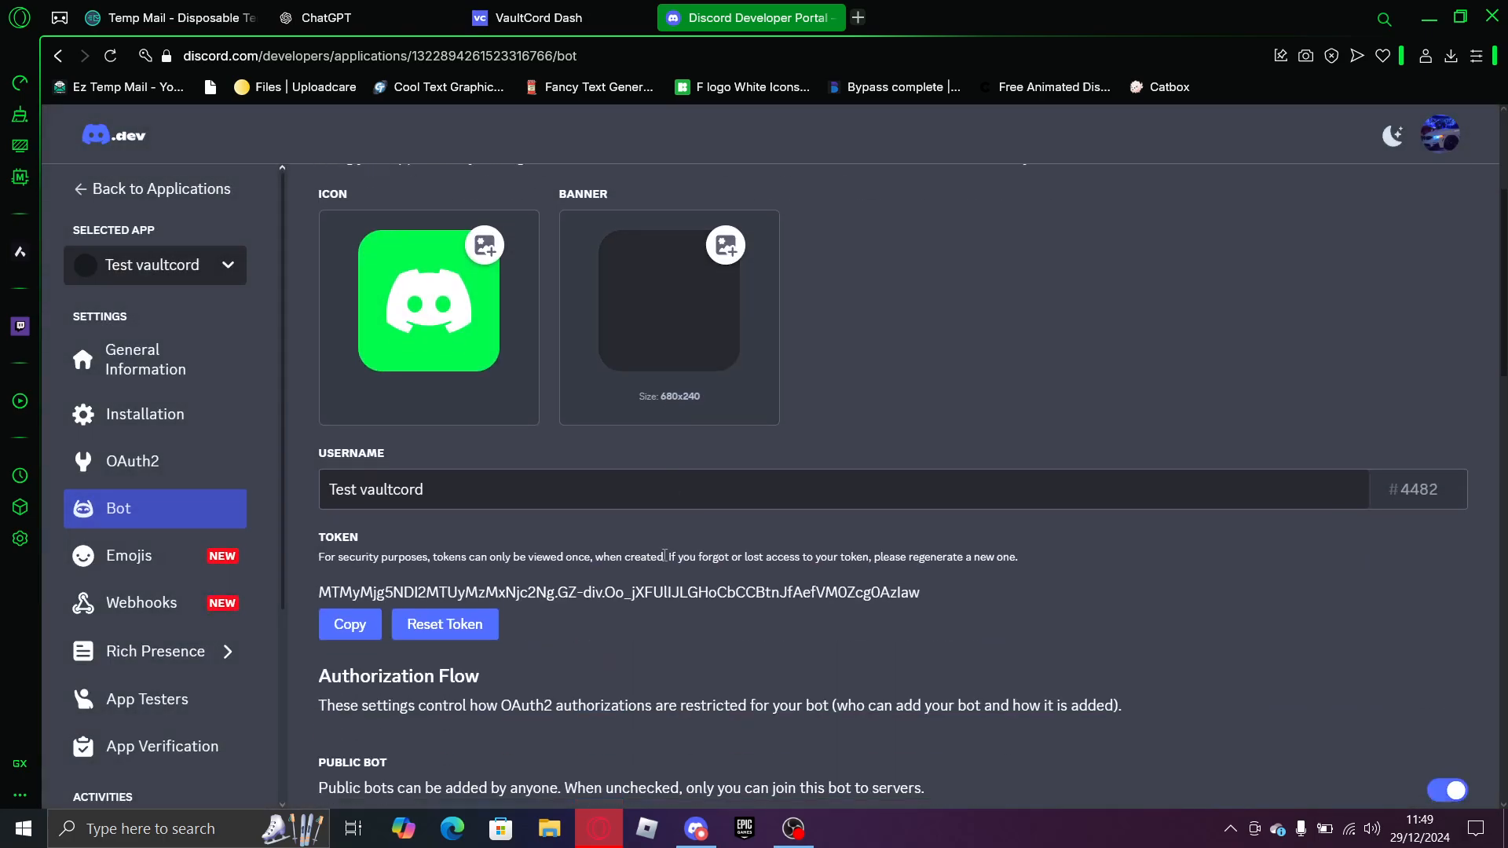
left_click(348, 624)
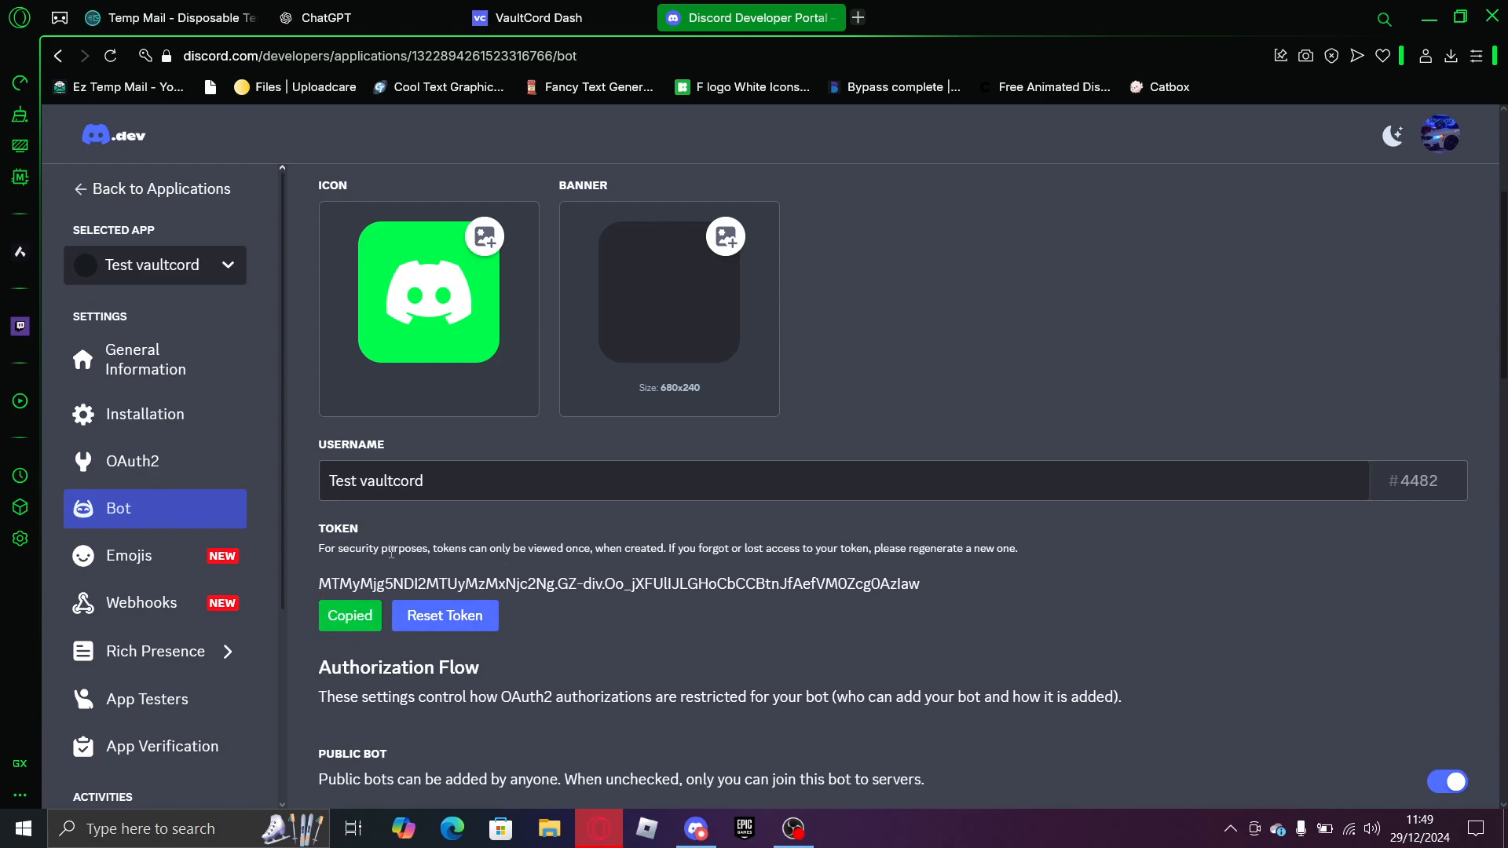
Step: Bring the copied bot token over to VaultCord's bot token field
scroll("up", 3)
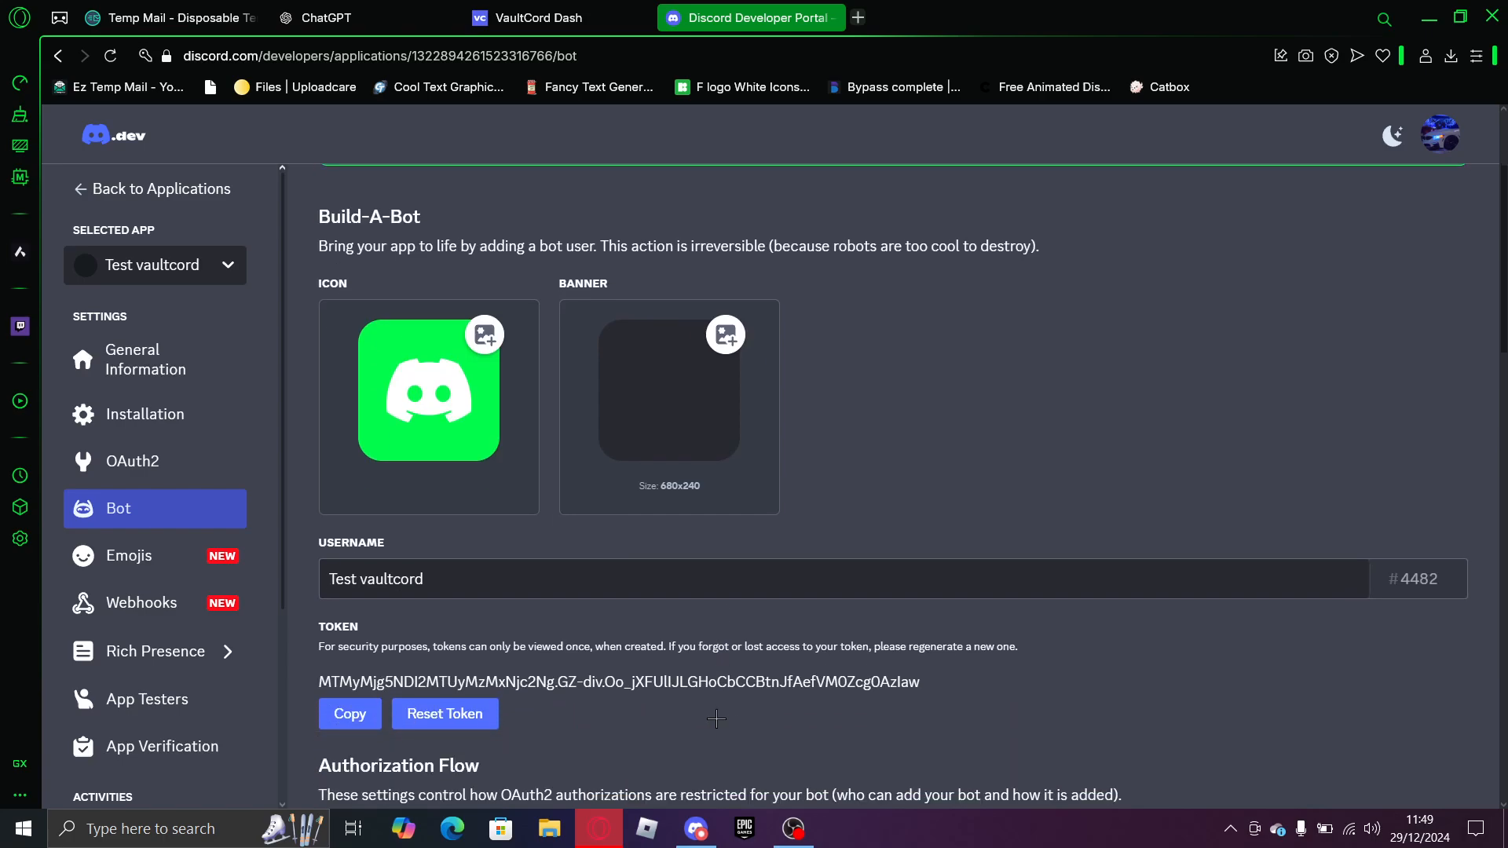
left_click(539, 18)
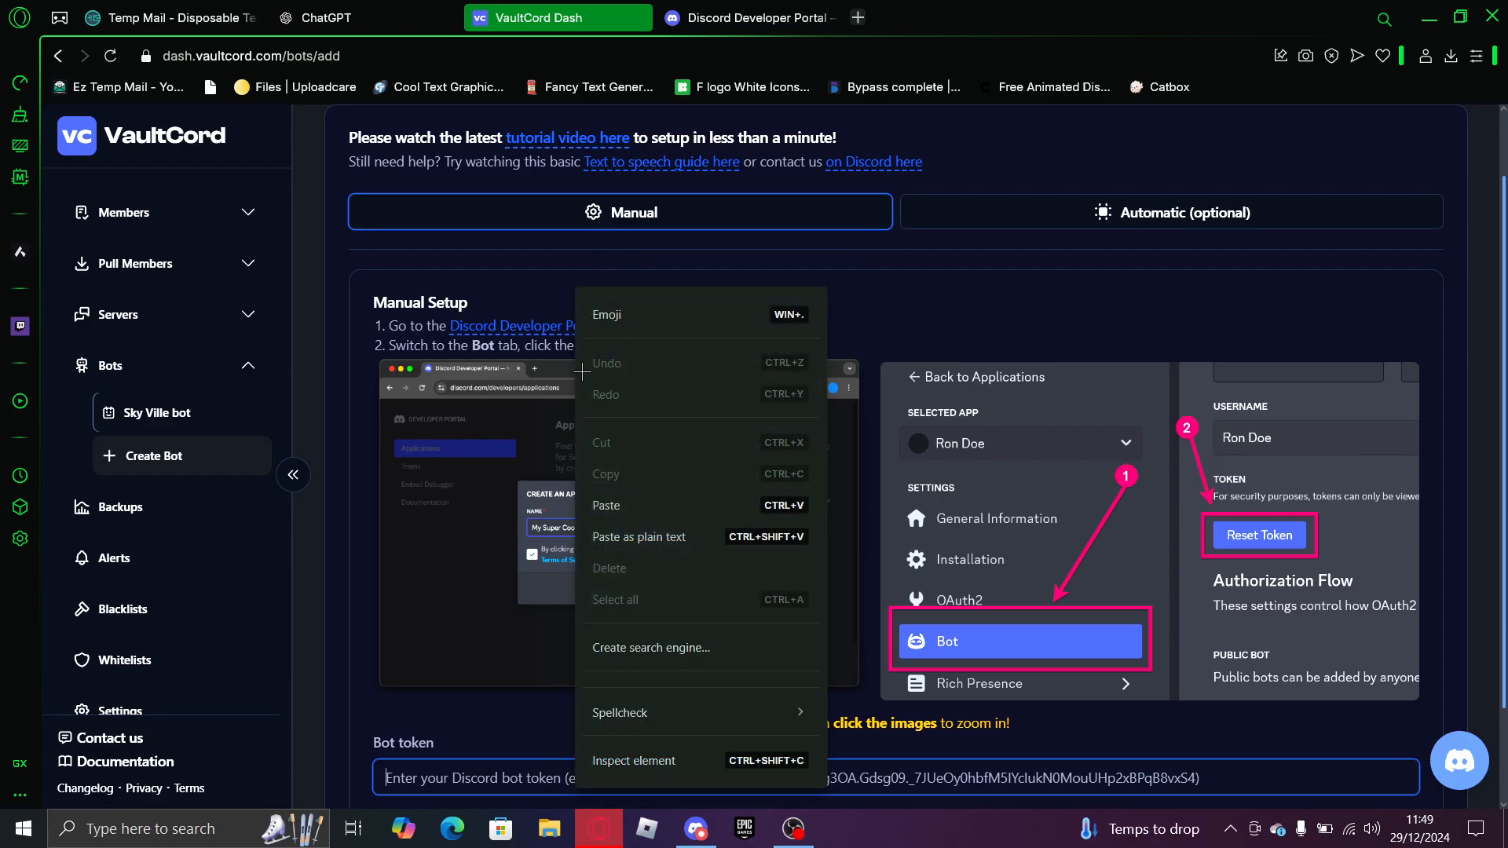
left_click(748, 17)
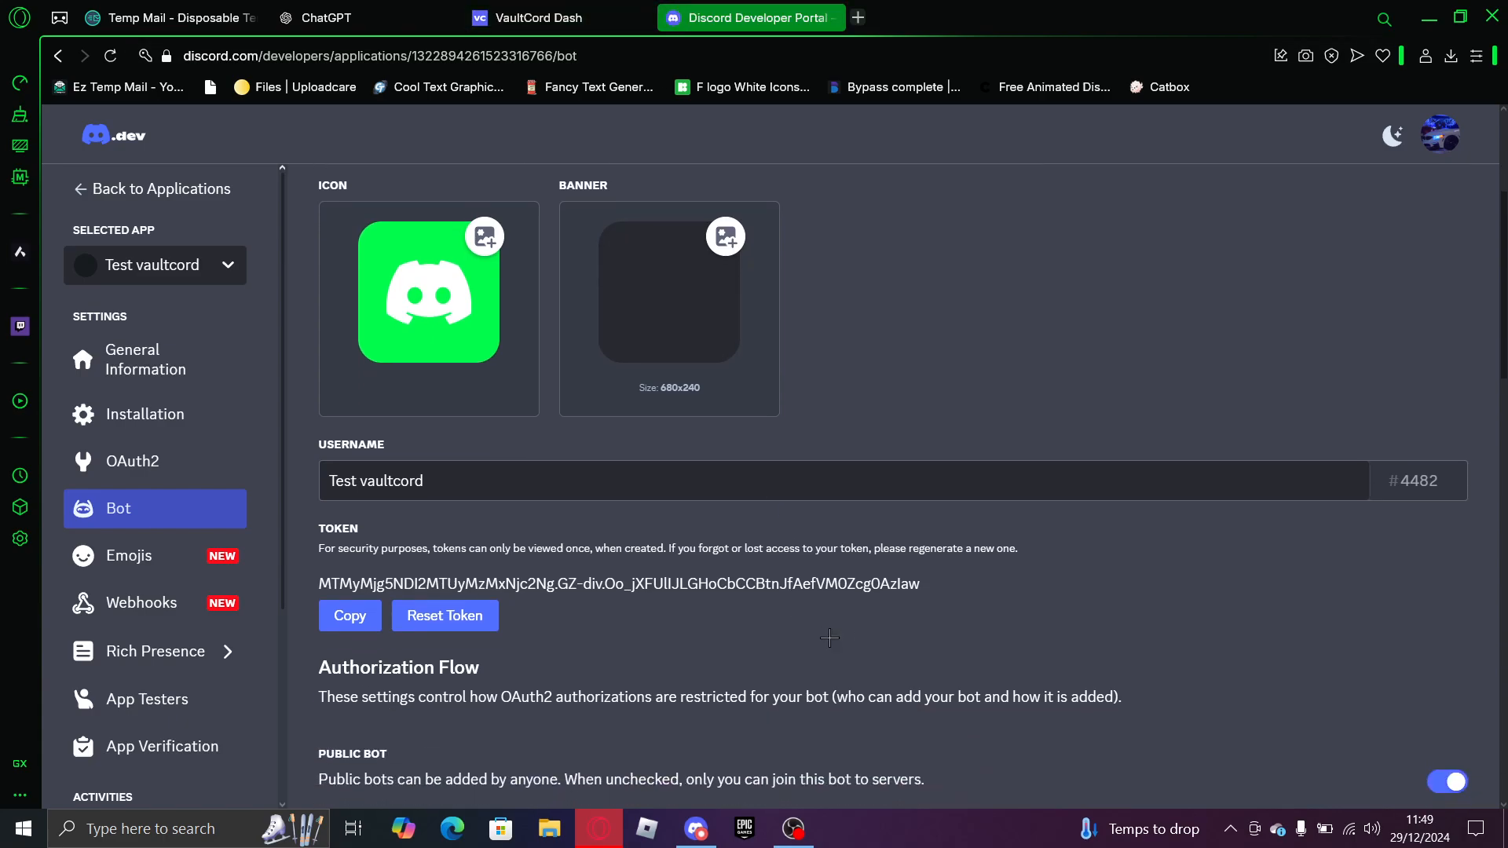
triple_click(619, 582)
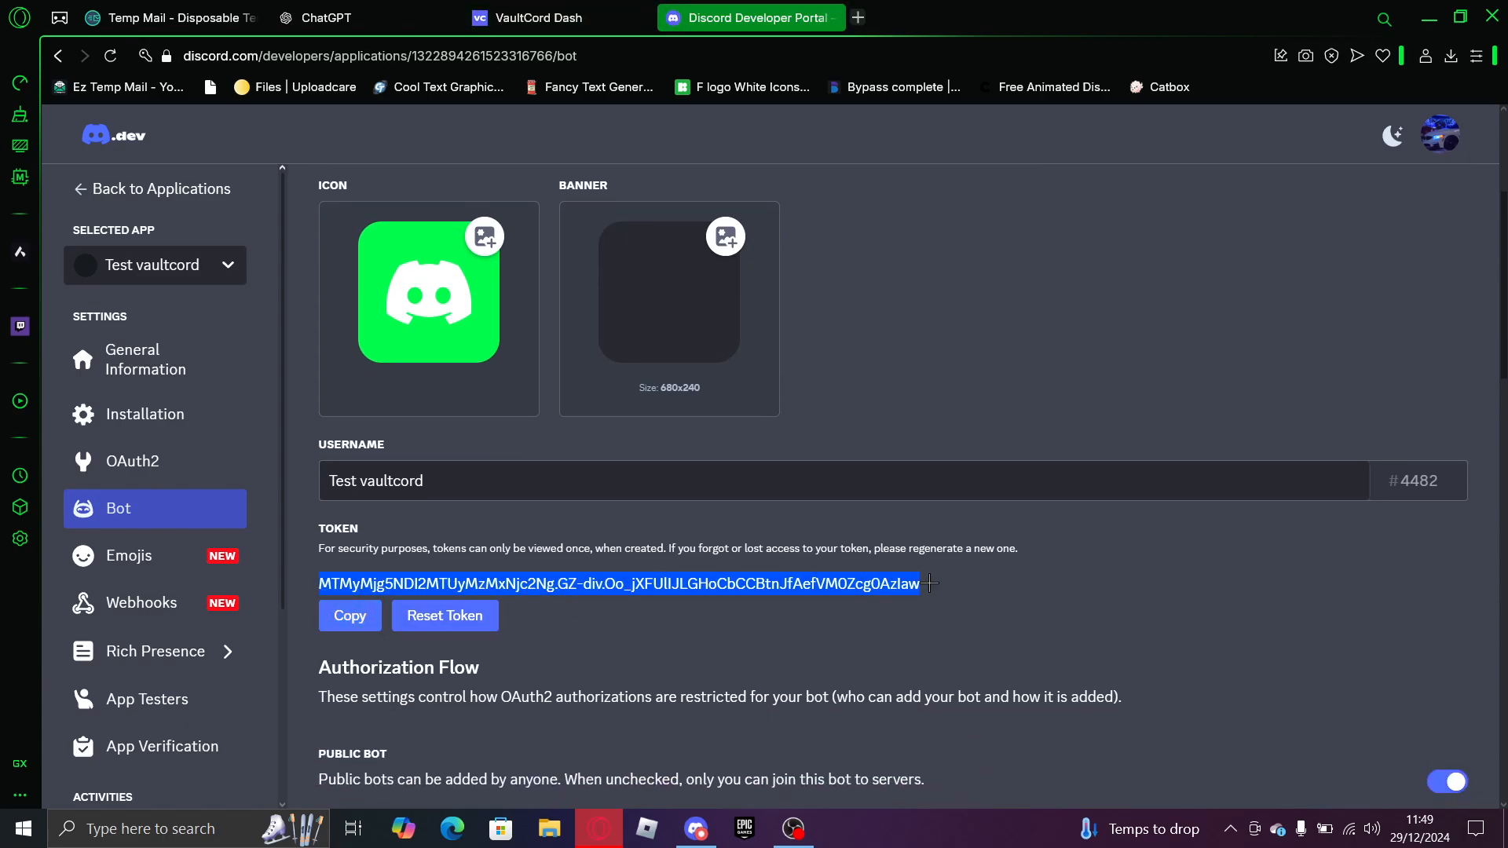
left_click(558, 17)
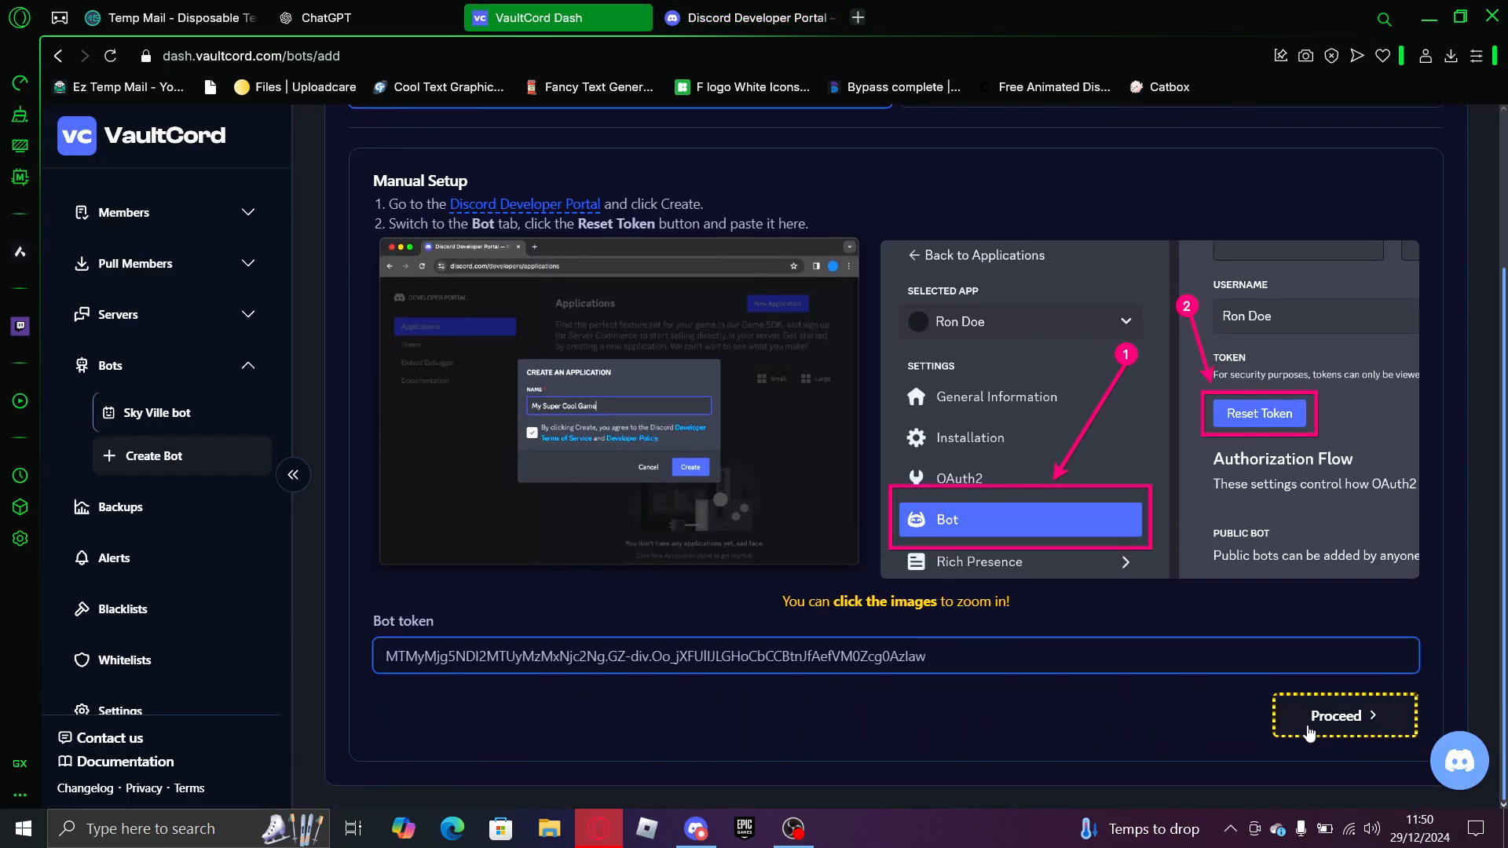
Step: Submit the bot token, then reset and copy the OAuth2 client secret in the Developer Portal
left_click(1343, 717)
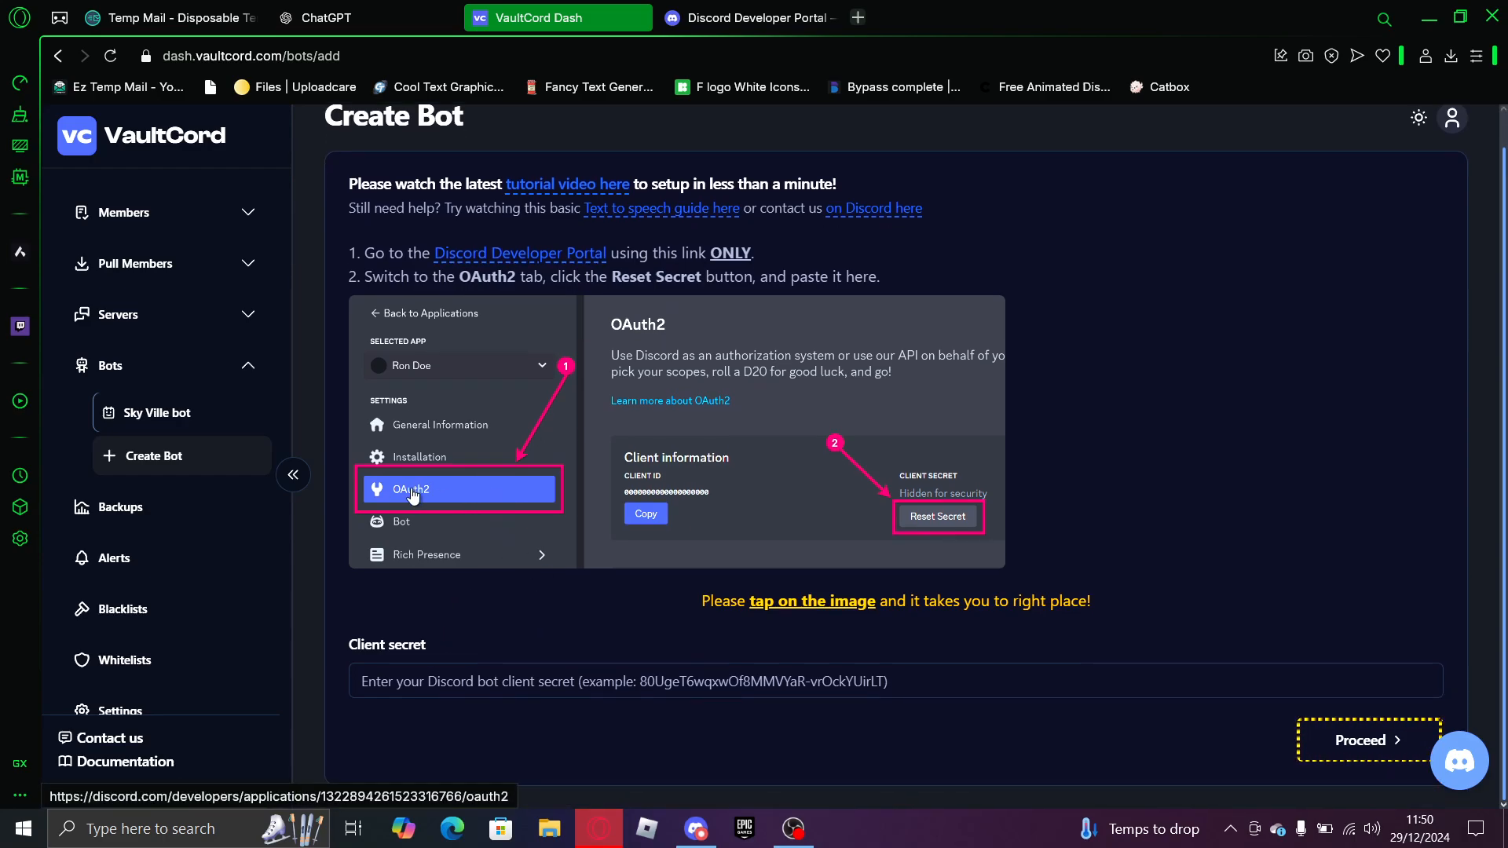
left_click(751, 17)
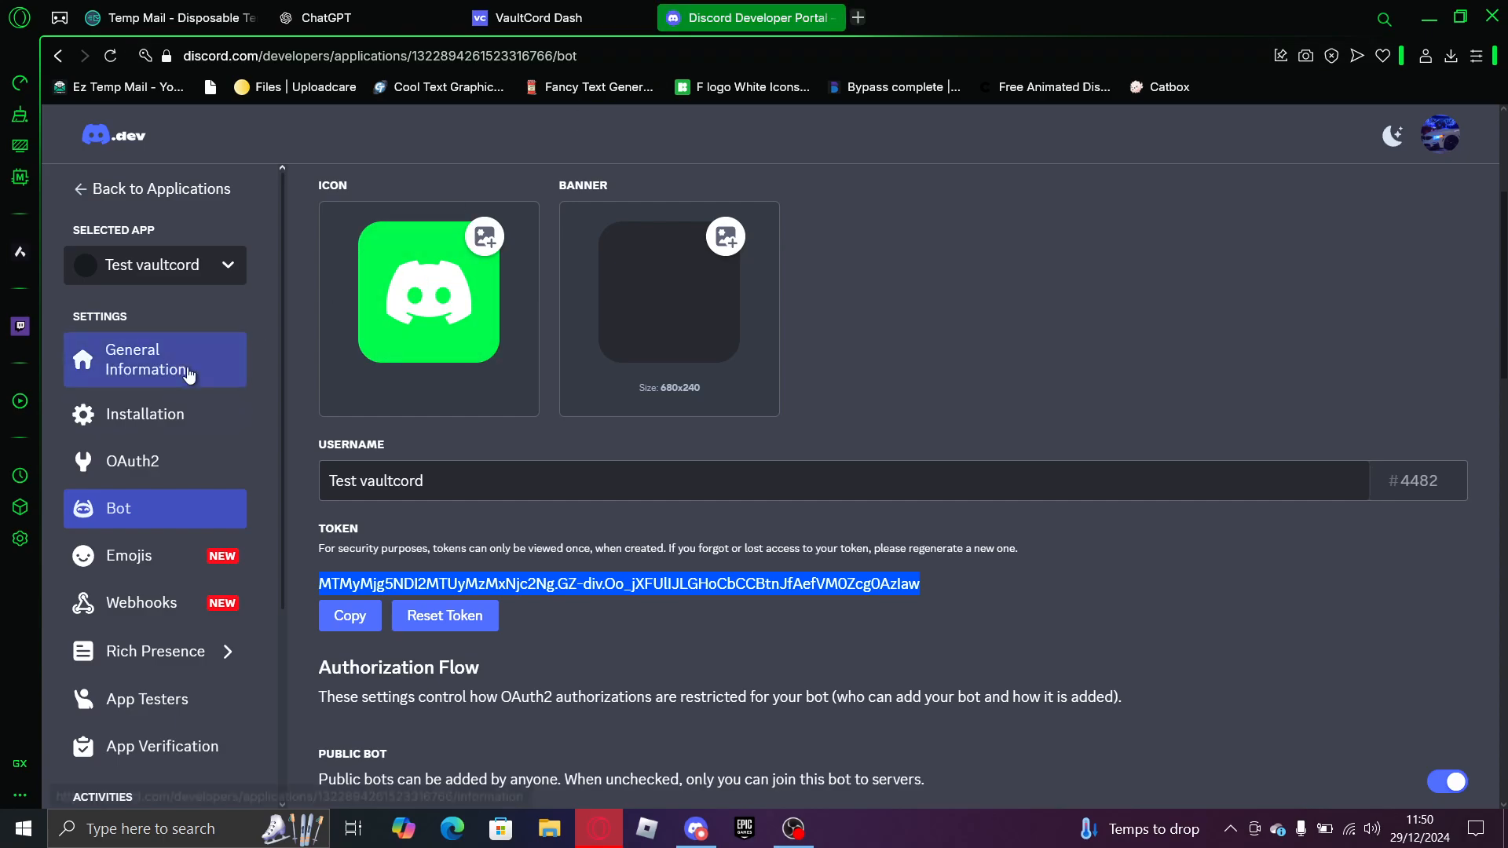
left_click(132, 462)
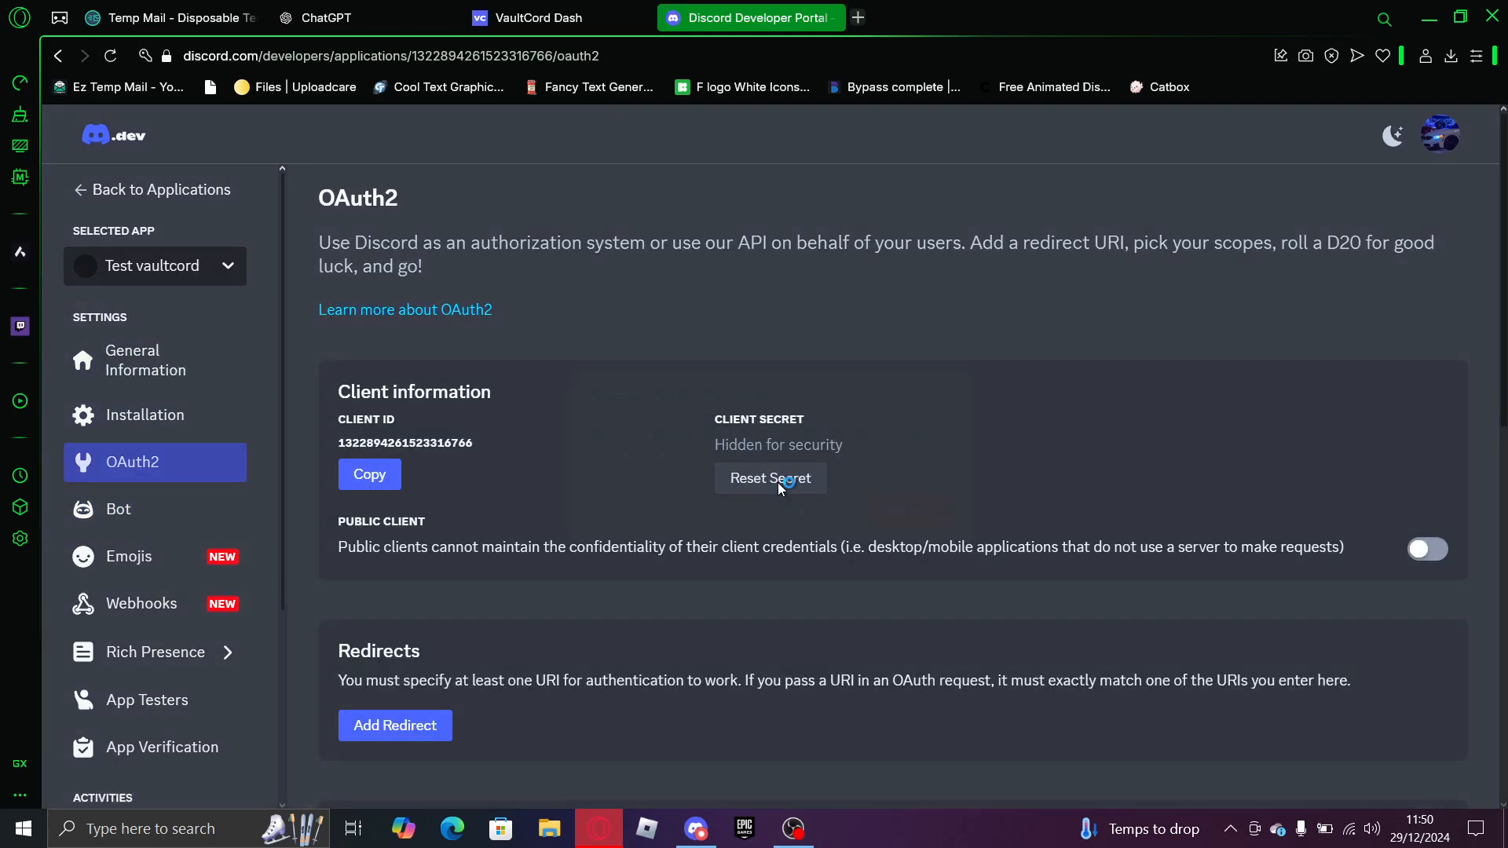
left_click(769, 477)
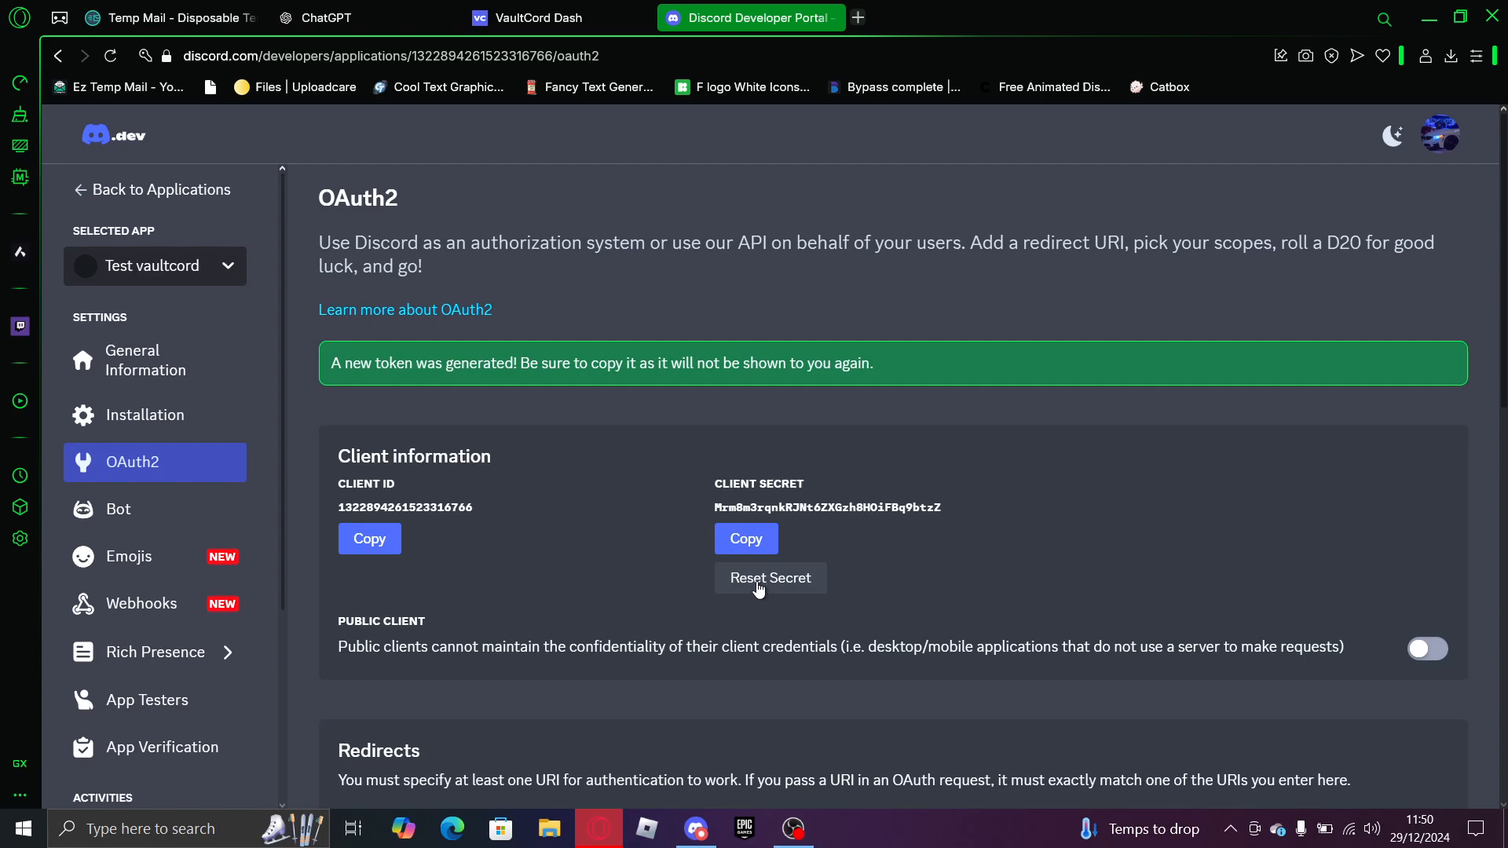
left_click(558, 18)
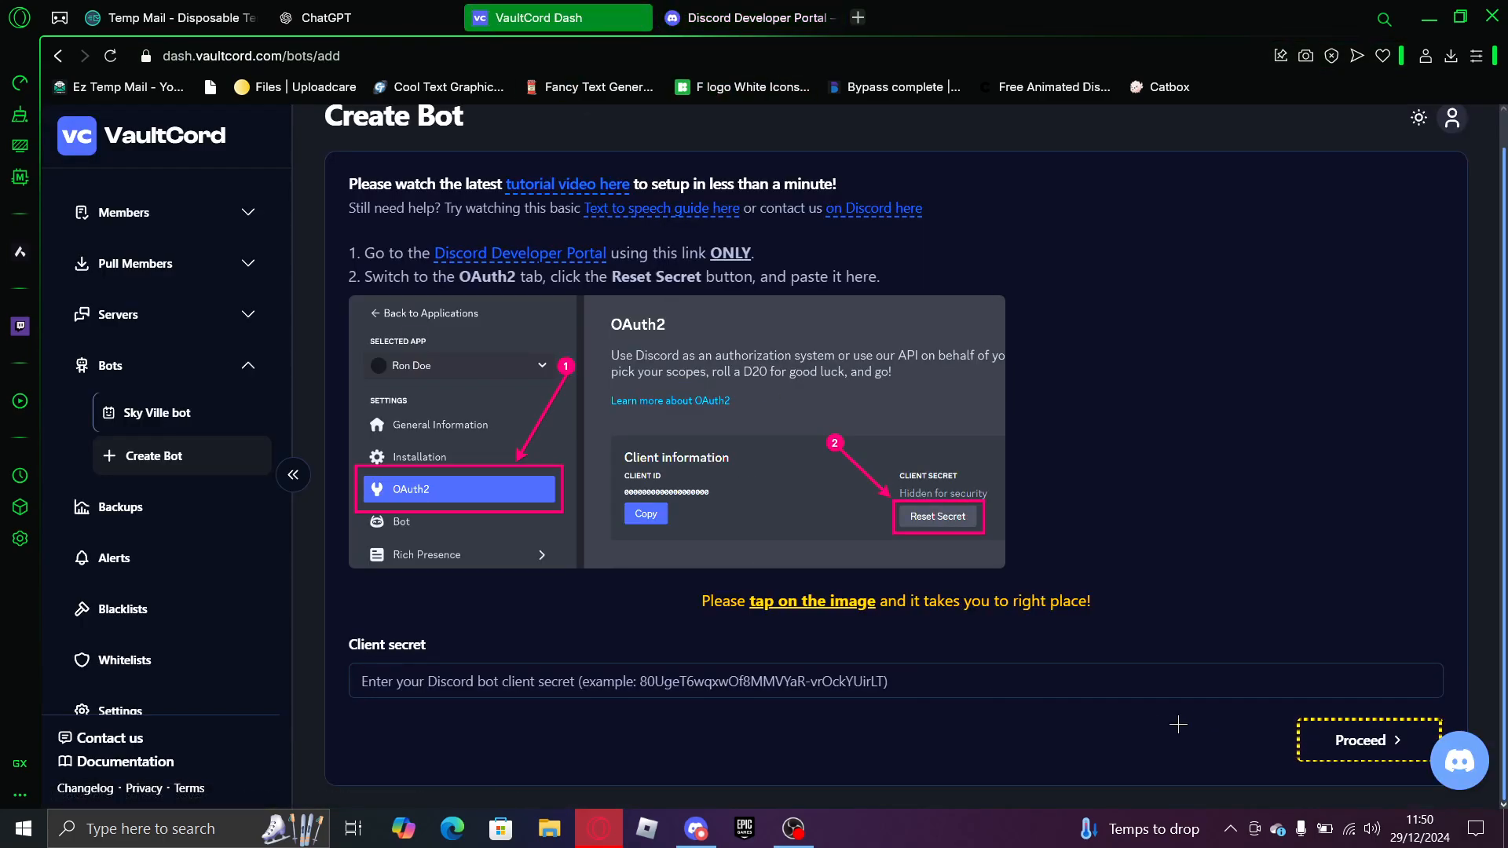
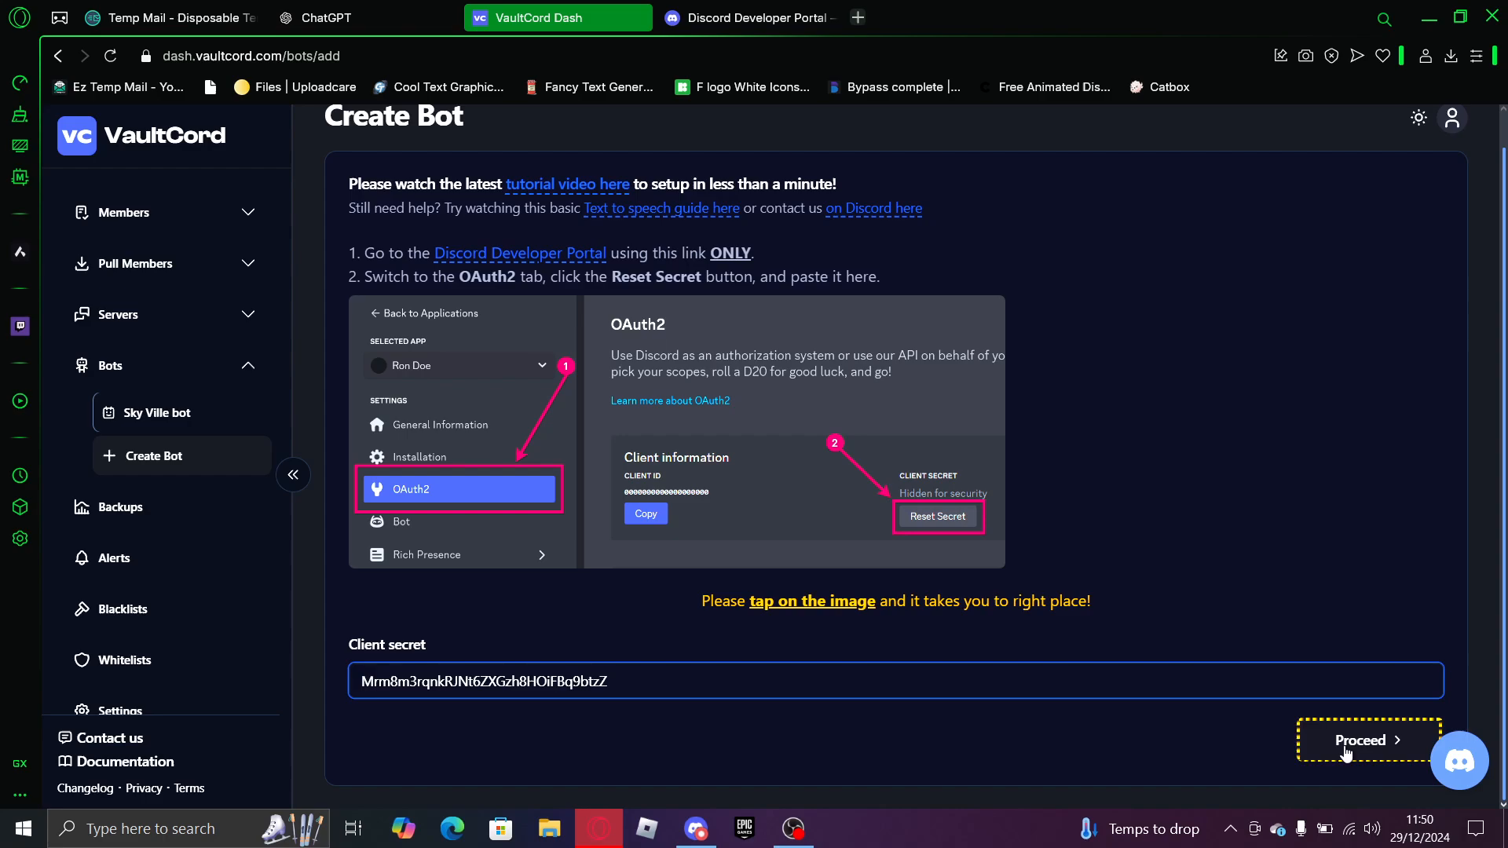
left_click(1364, 740)
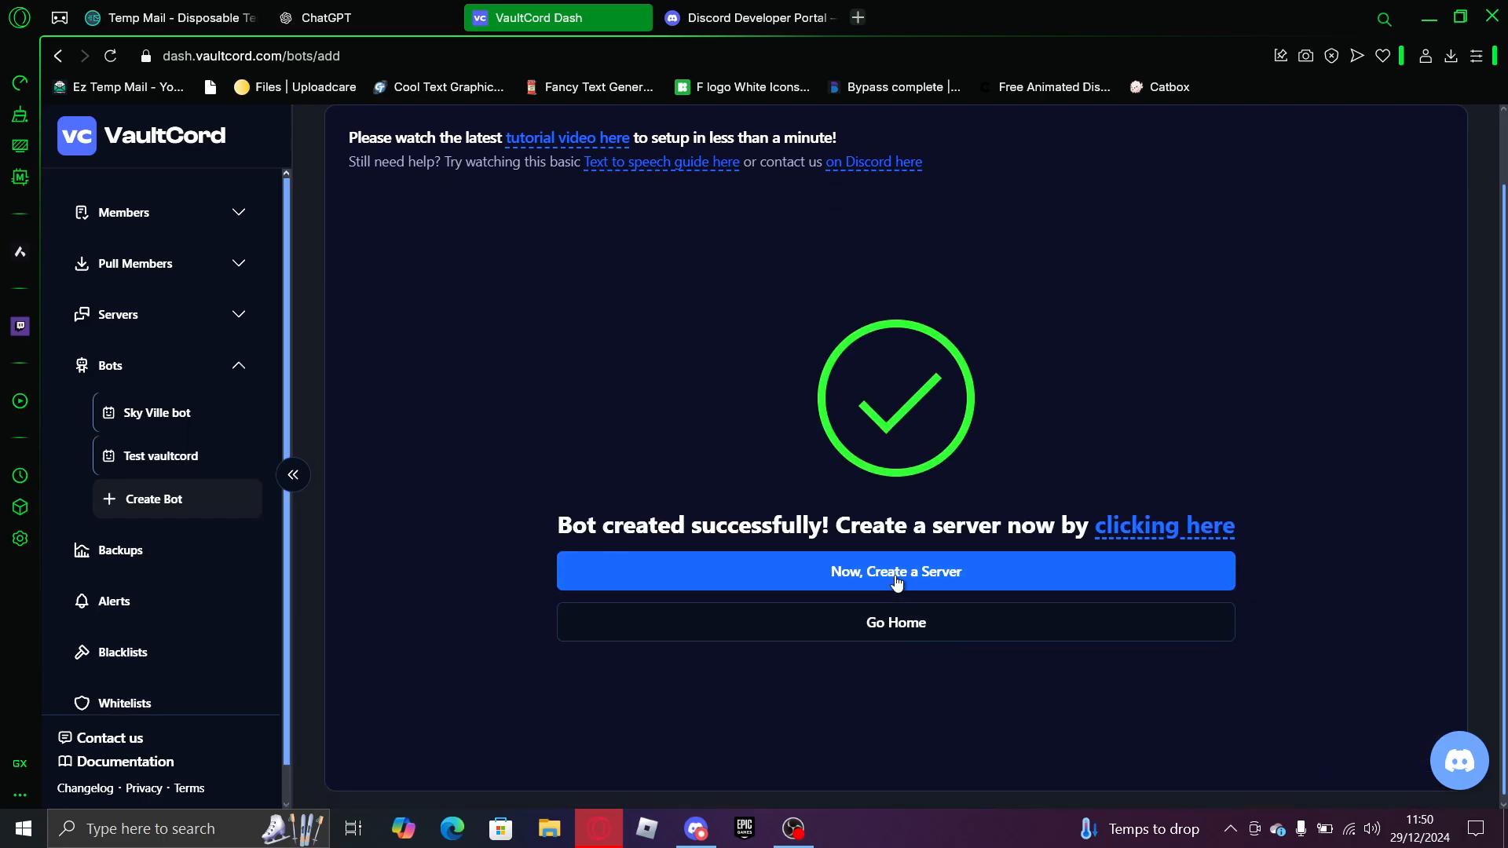
Step: Fill the new server form with name 'Test server' and bot Test vaultcord, then proceed
left_click(894, 572)
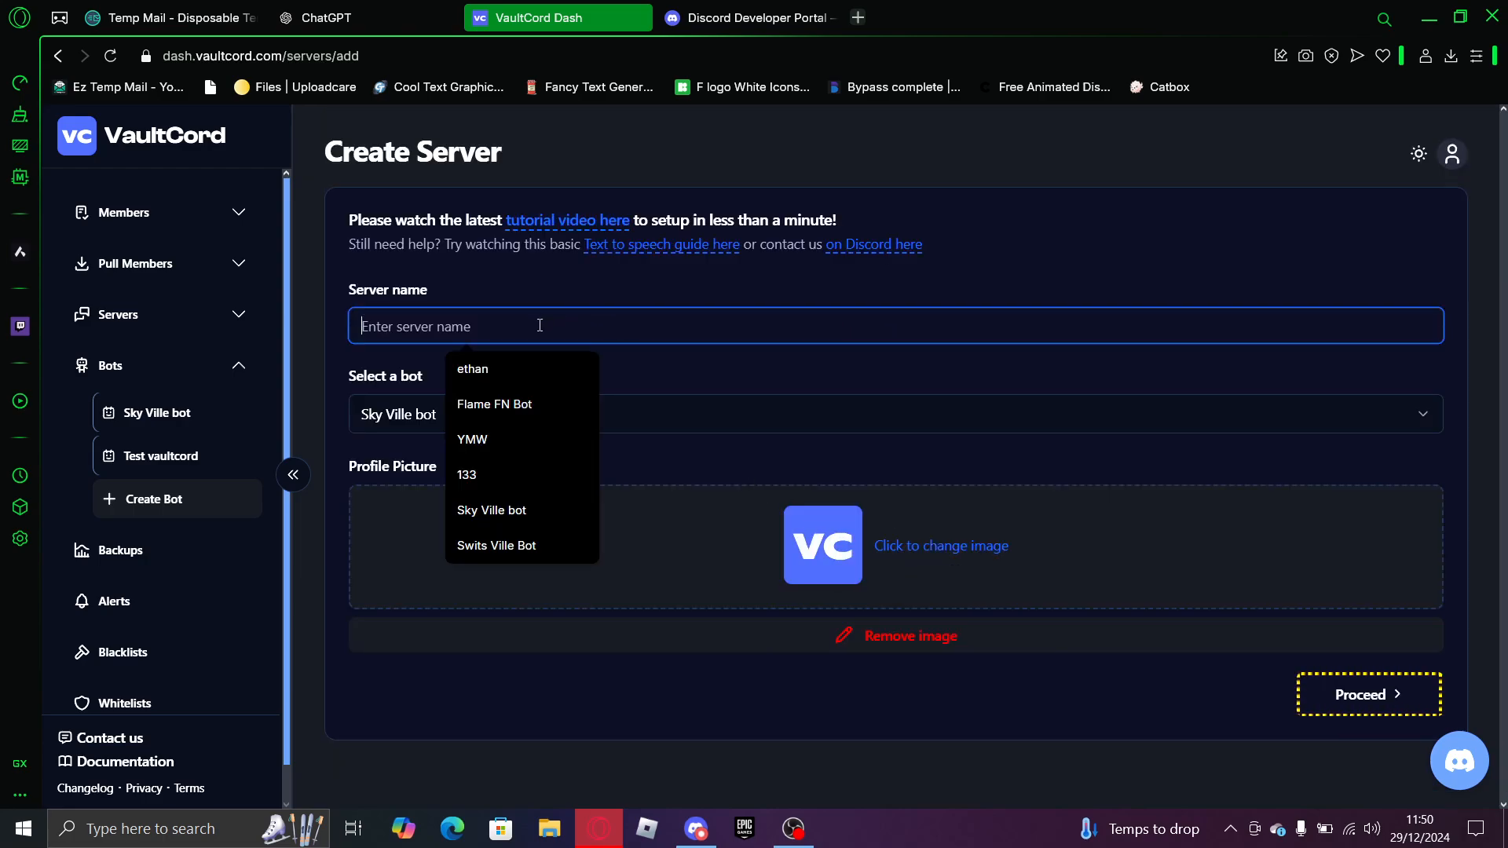
mouse_move(635, 333)
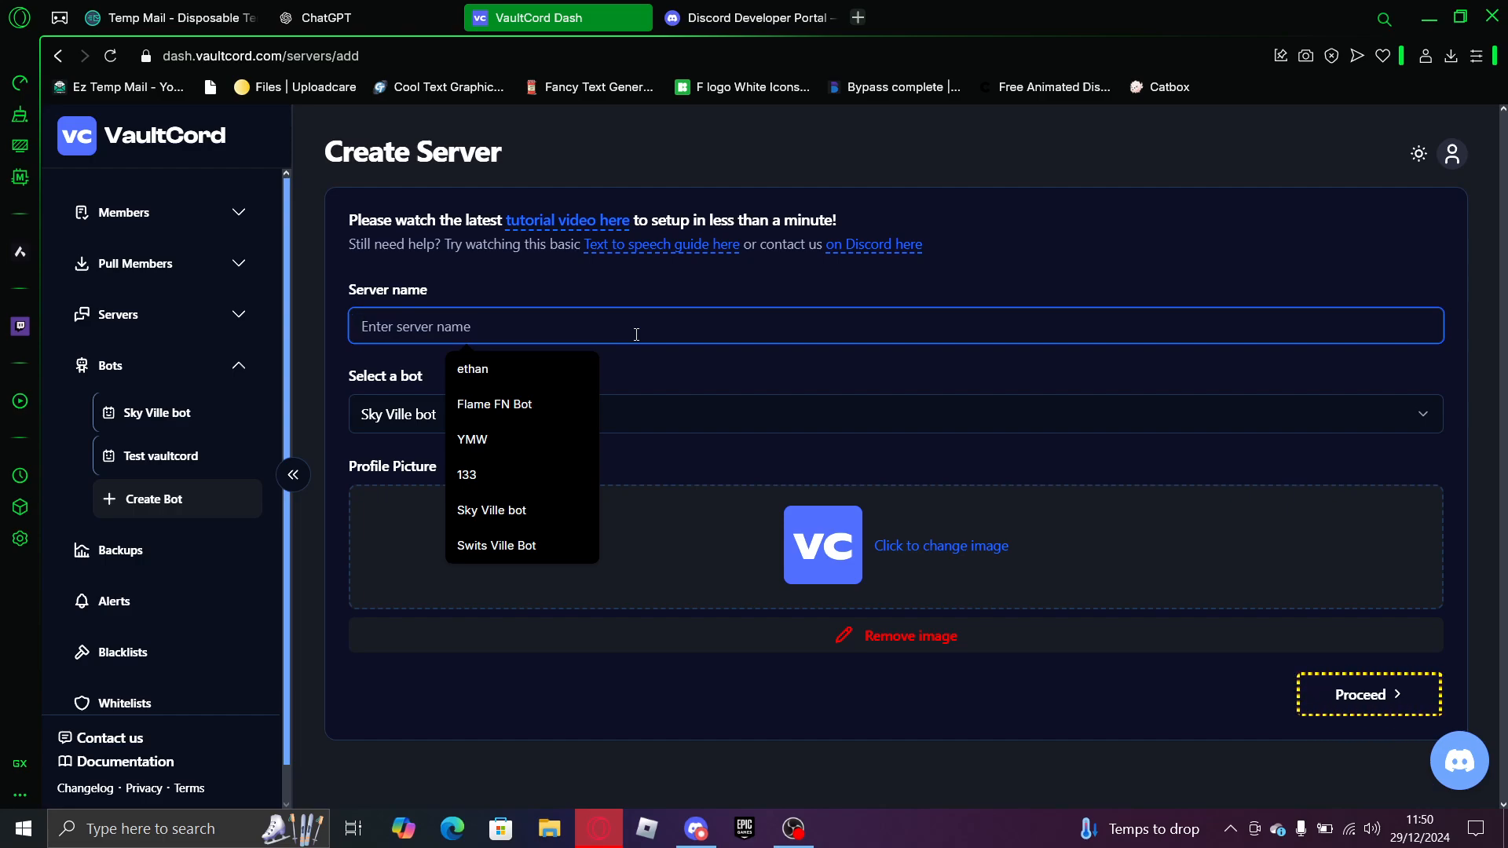
type("Test server")
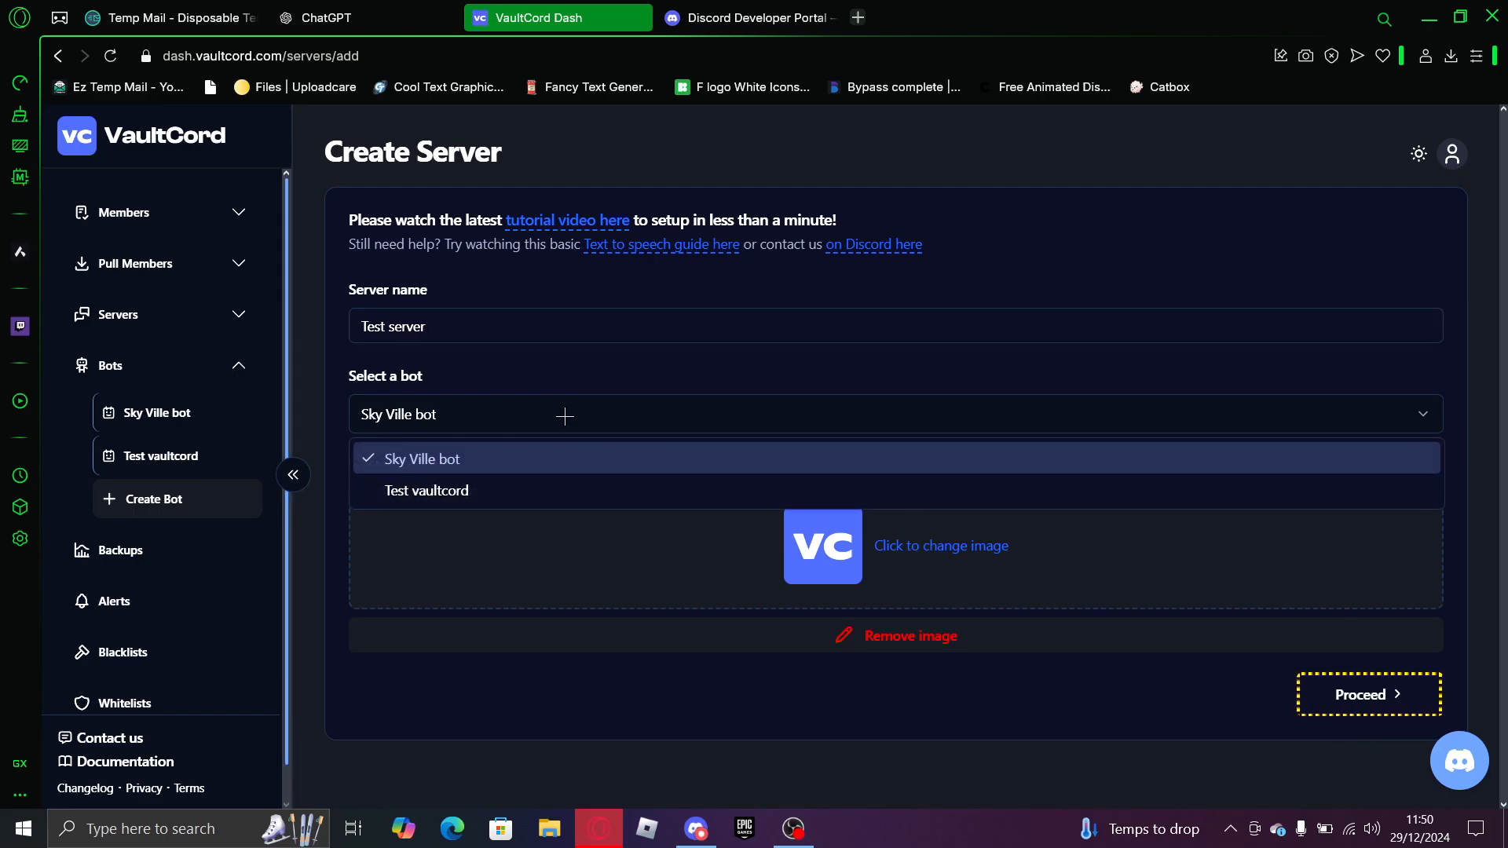
left_click(426, 490)
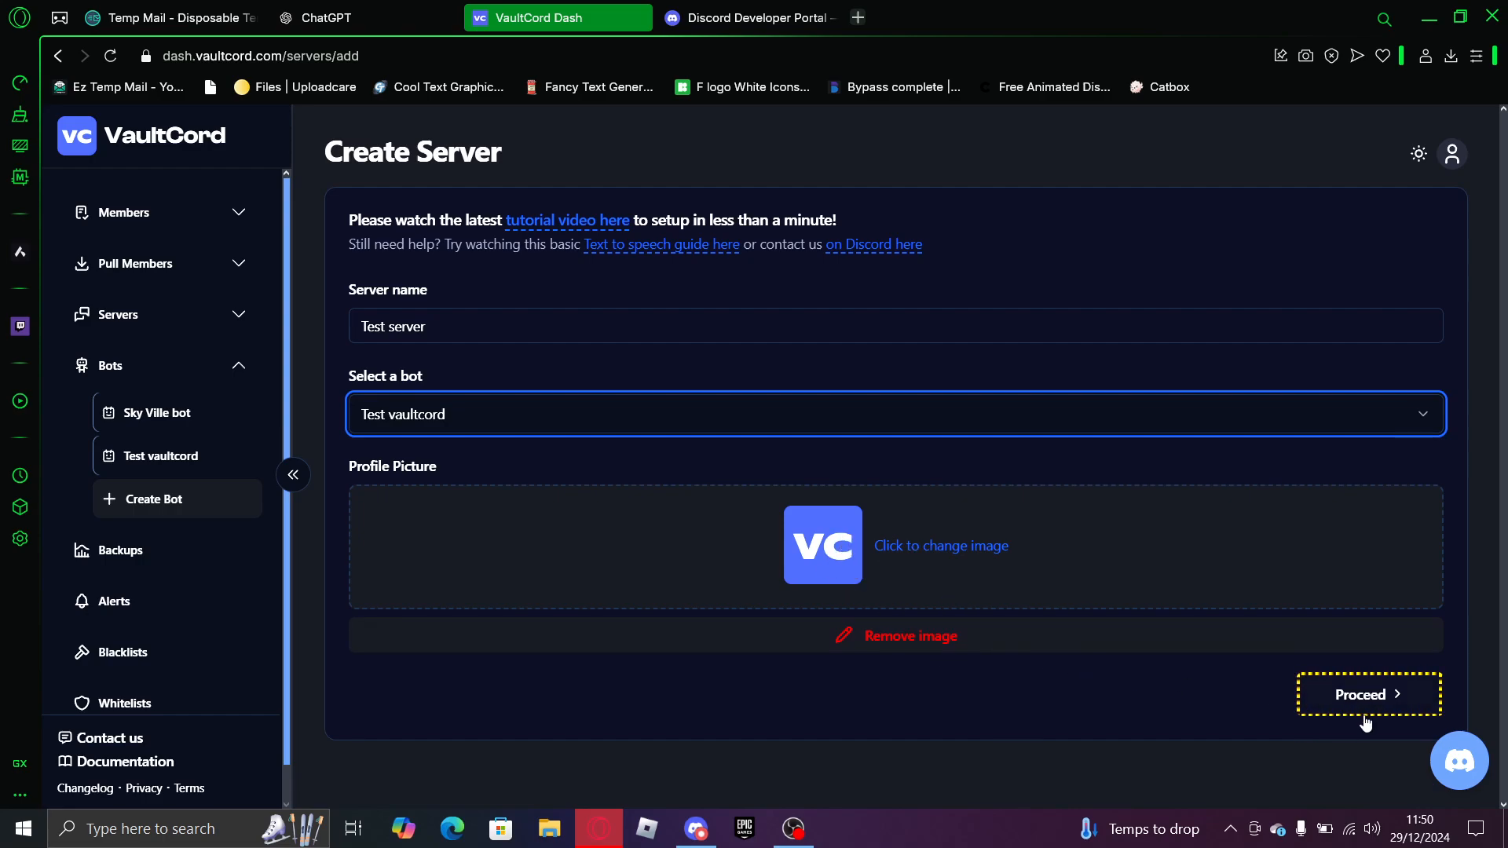
left_click(1364, 695)
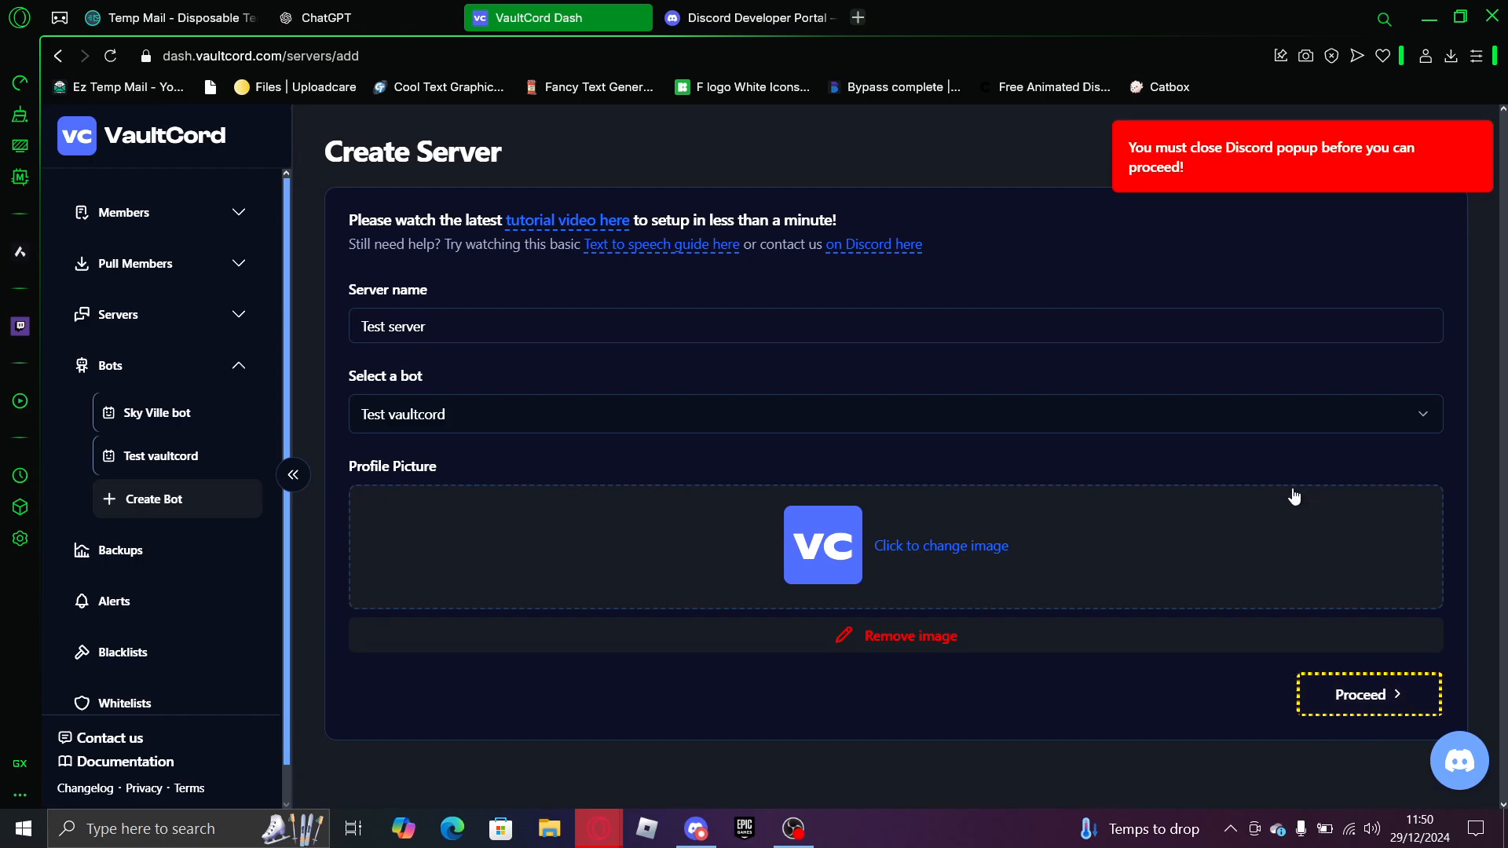
mouse_move(597, 828)
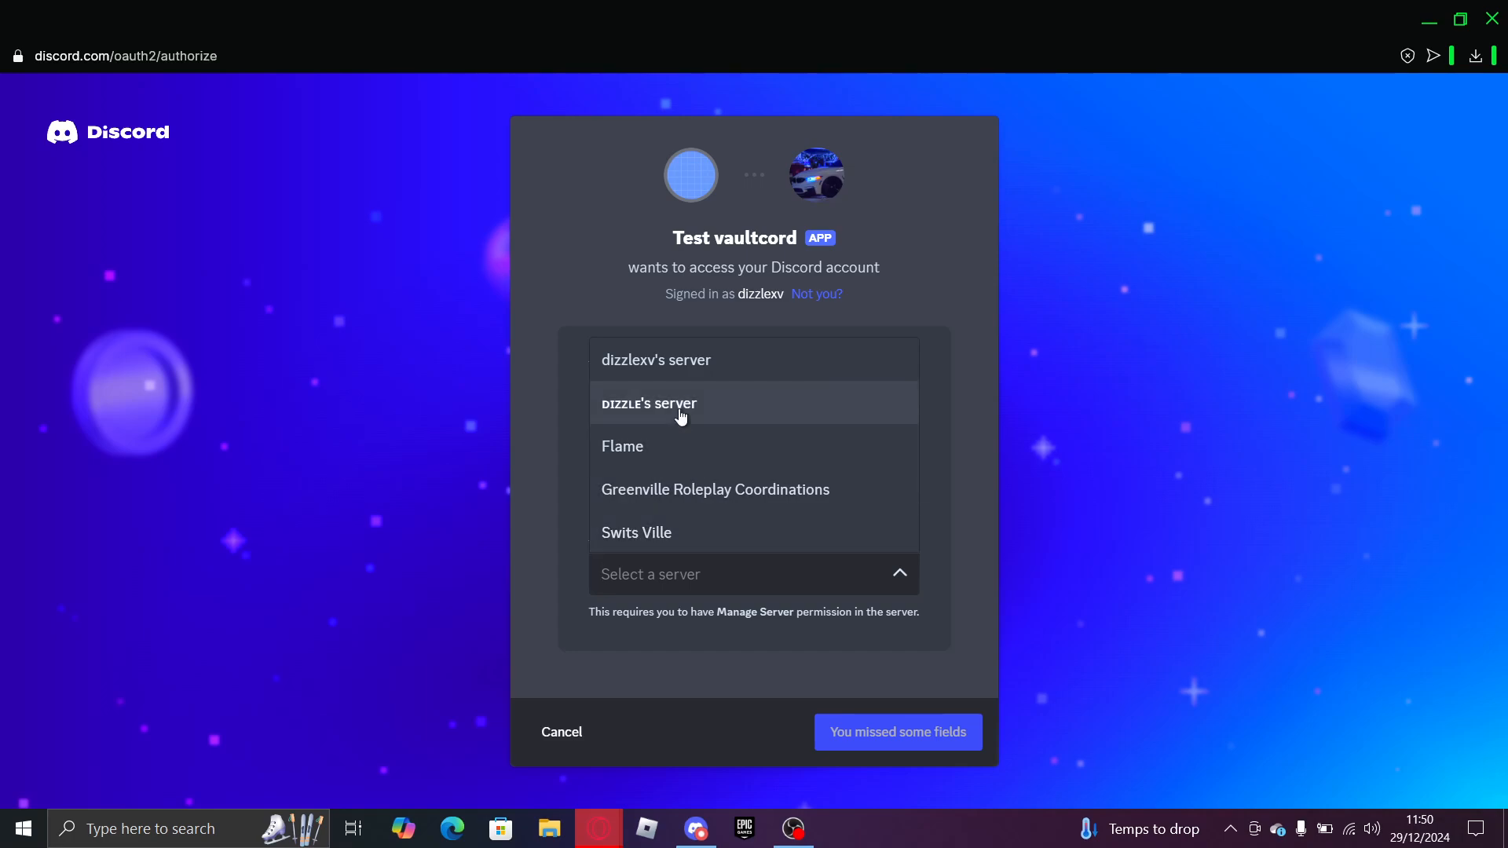
Step: Pick the personal server in Discord's popup and authorize Test vaultcord with the listed permissions
left_click(649, 404)
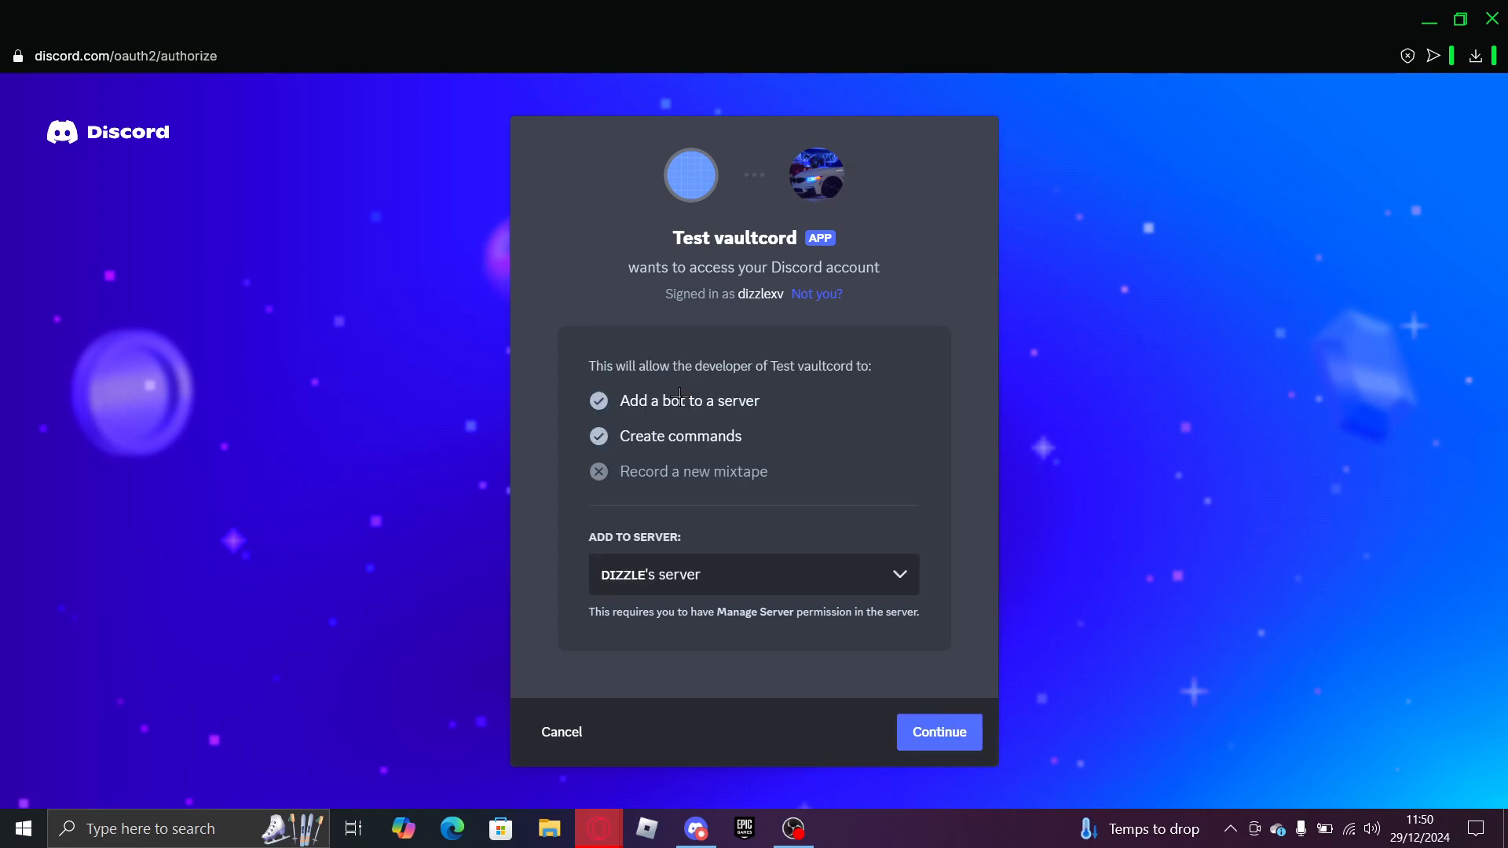
left_click(938, 733)
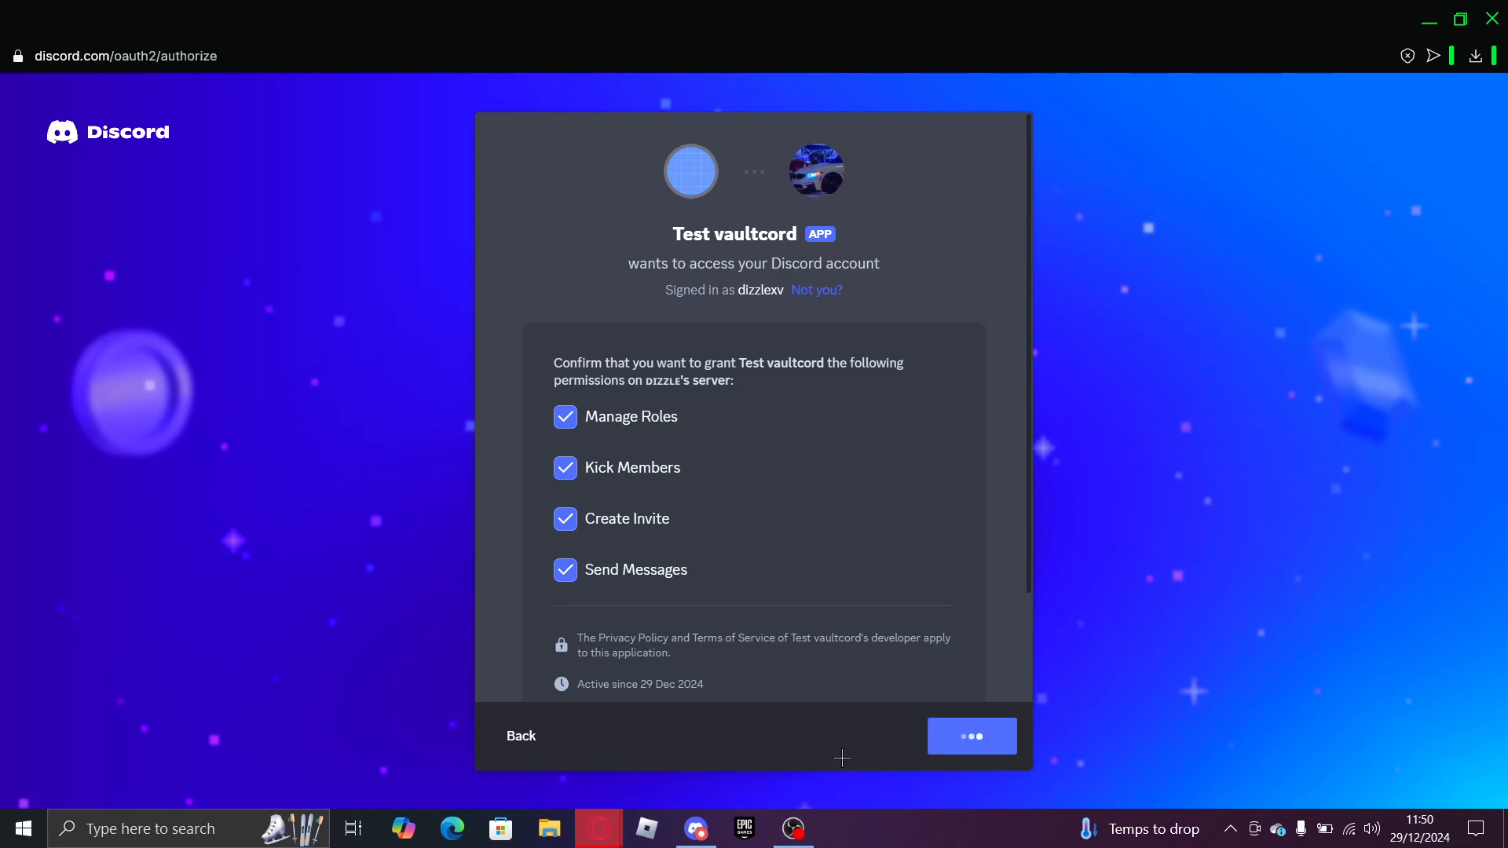
left_click(971, 735)
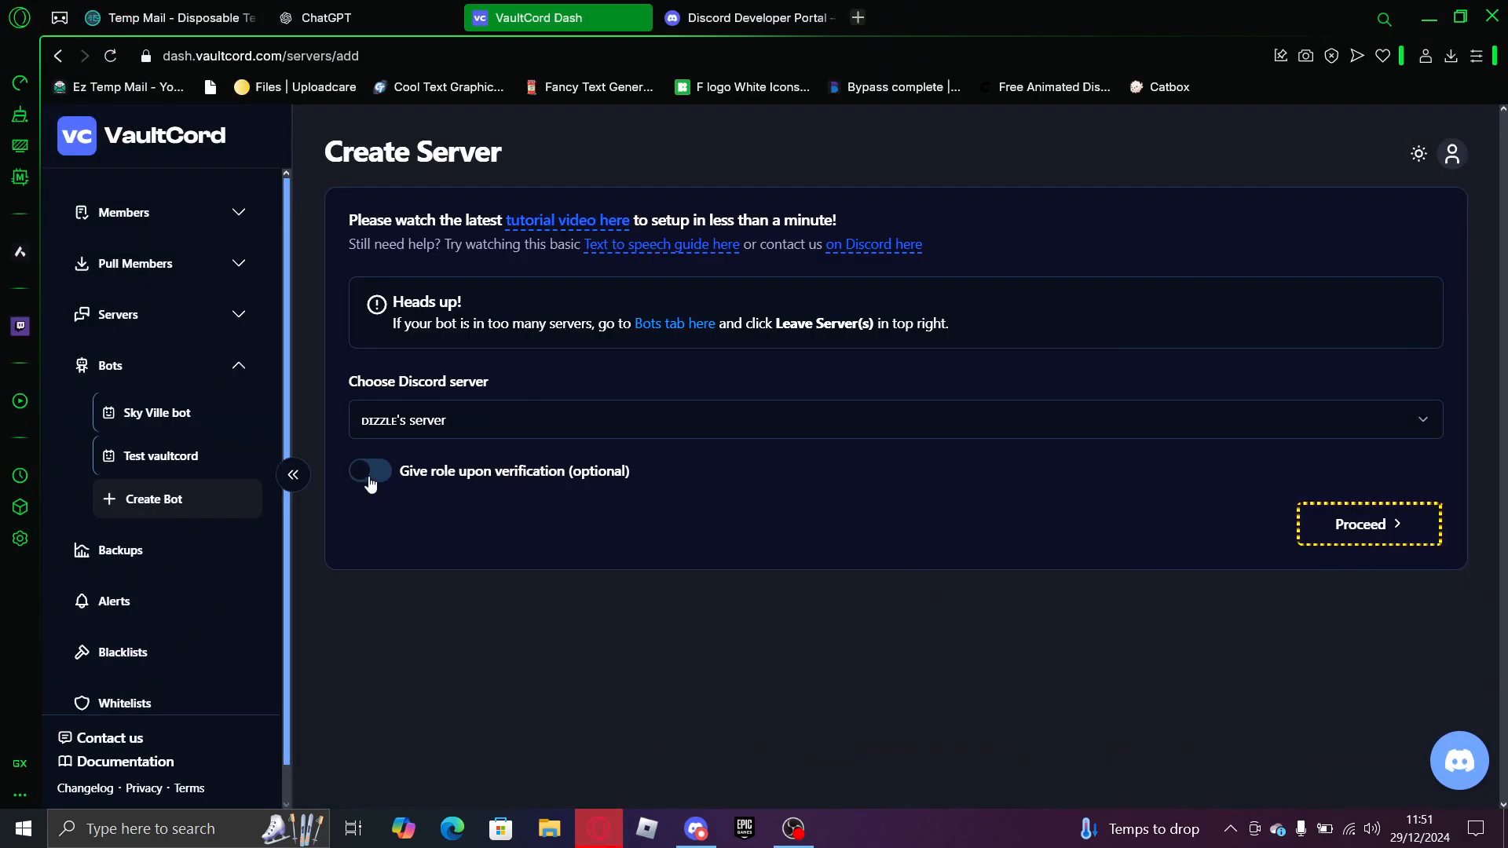
Step: Go to the personal server's Roles settings in Discord to add a role
left_click(369, 469)
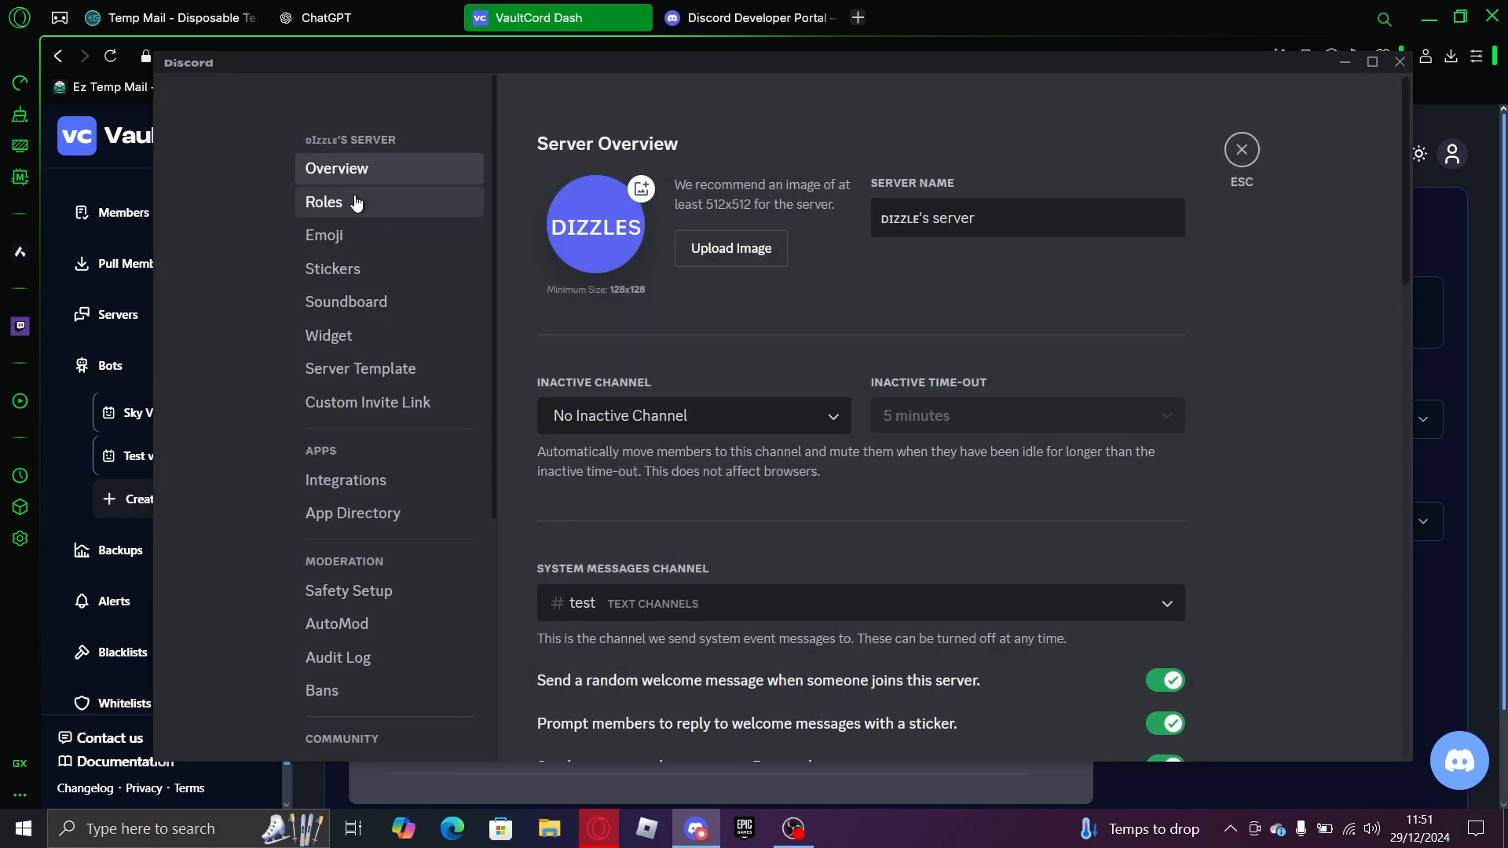
left_click(324, 203)
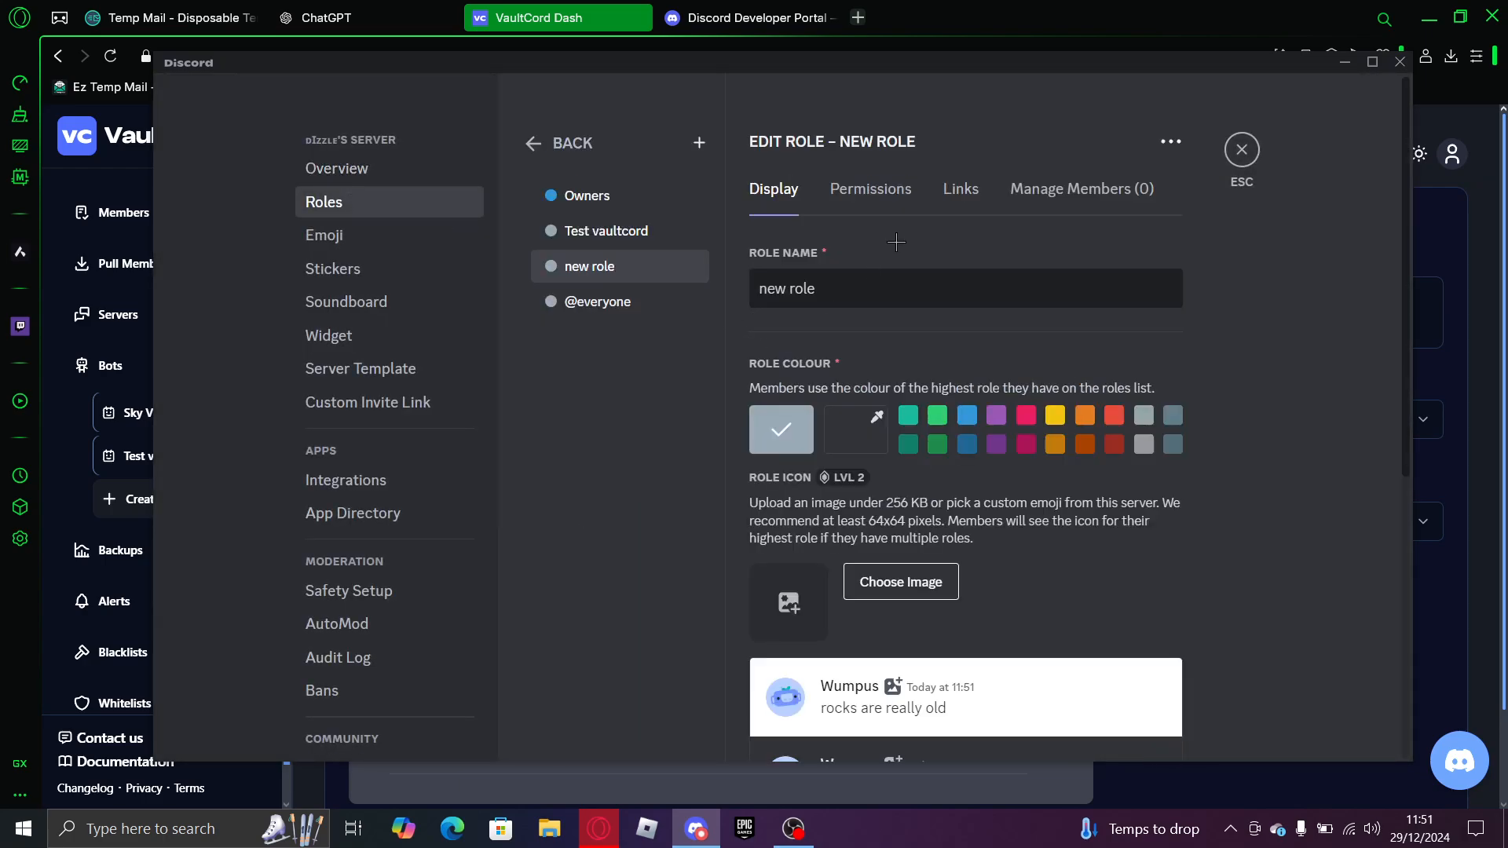
Step: Name the role 'verifyed member', colour it blue and save the changes
type("verifye")
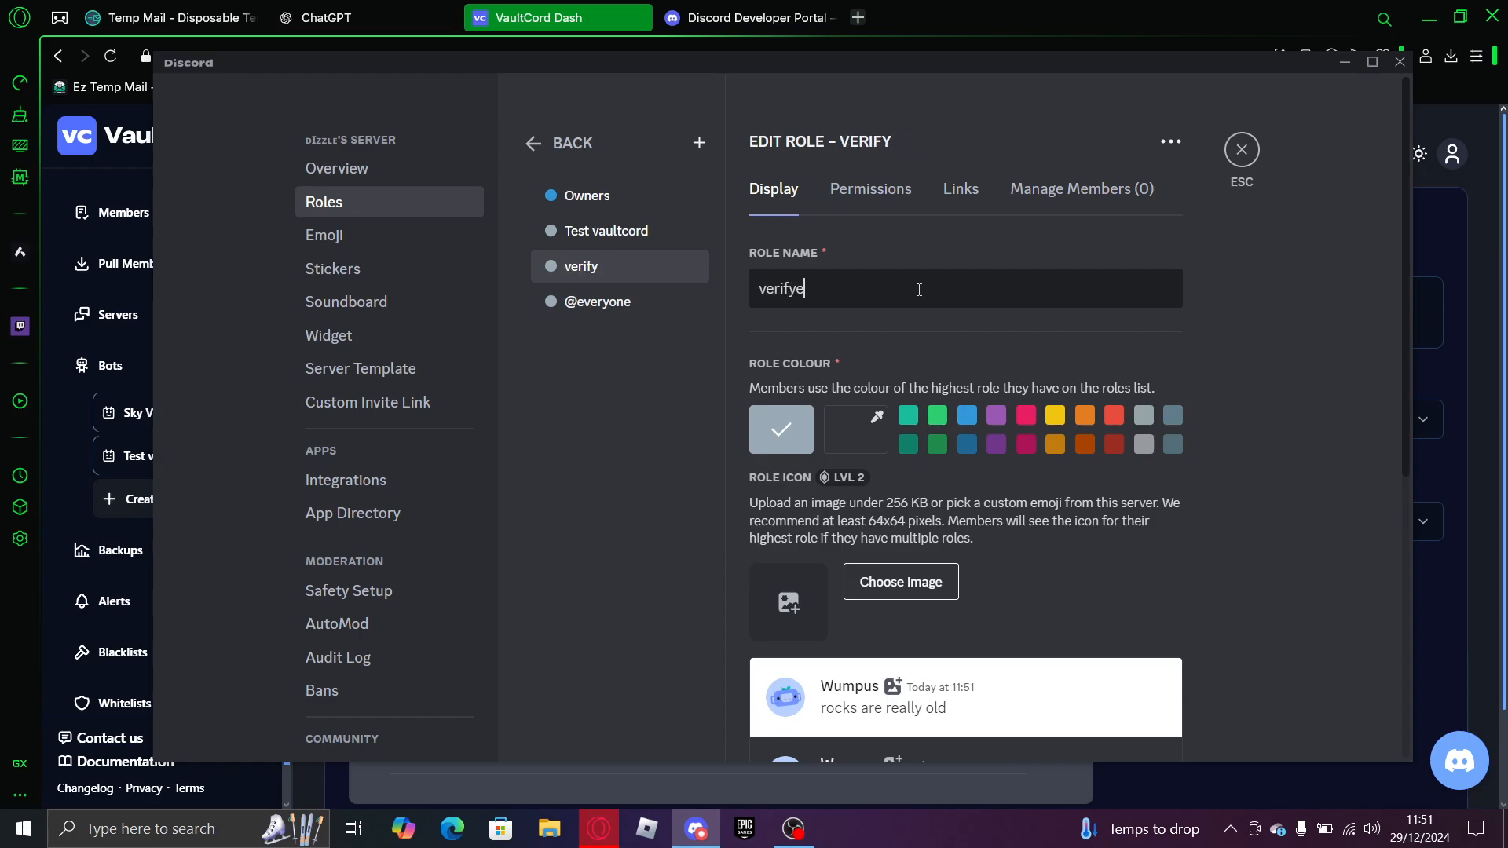
type("d member")
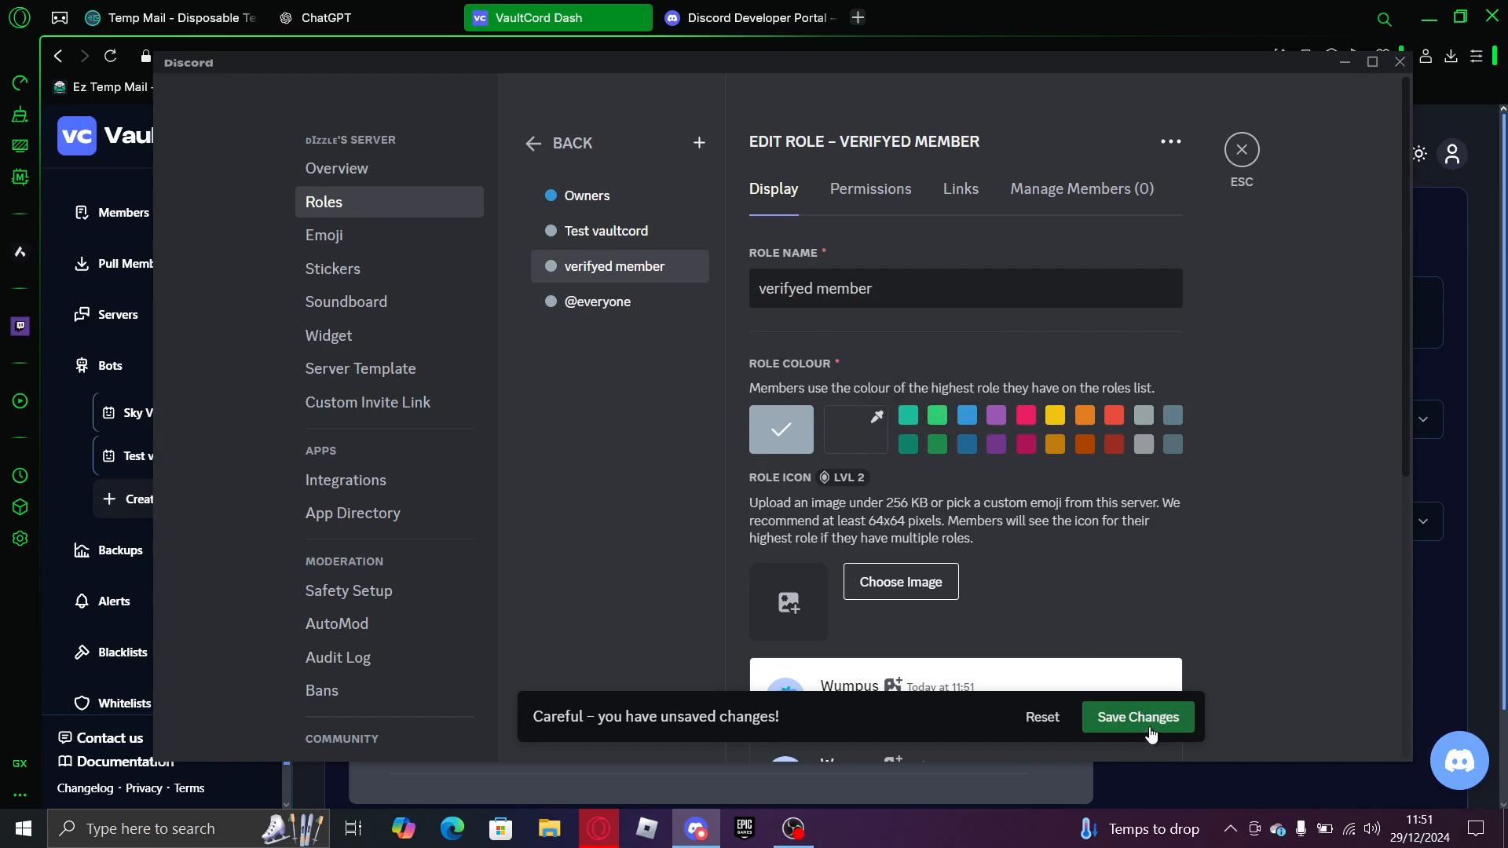
left_click(966, 415)
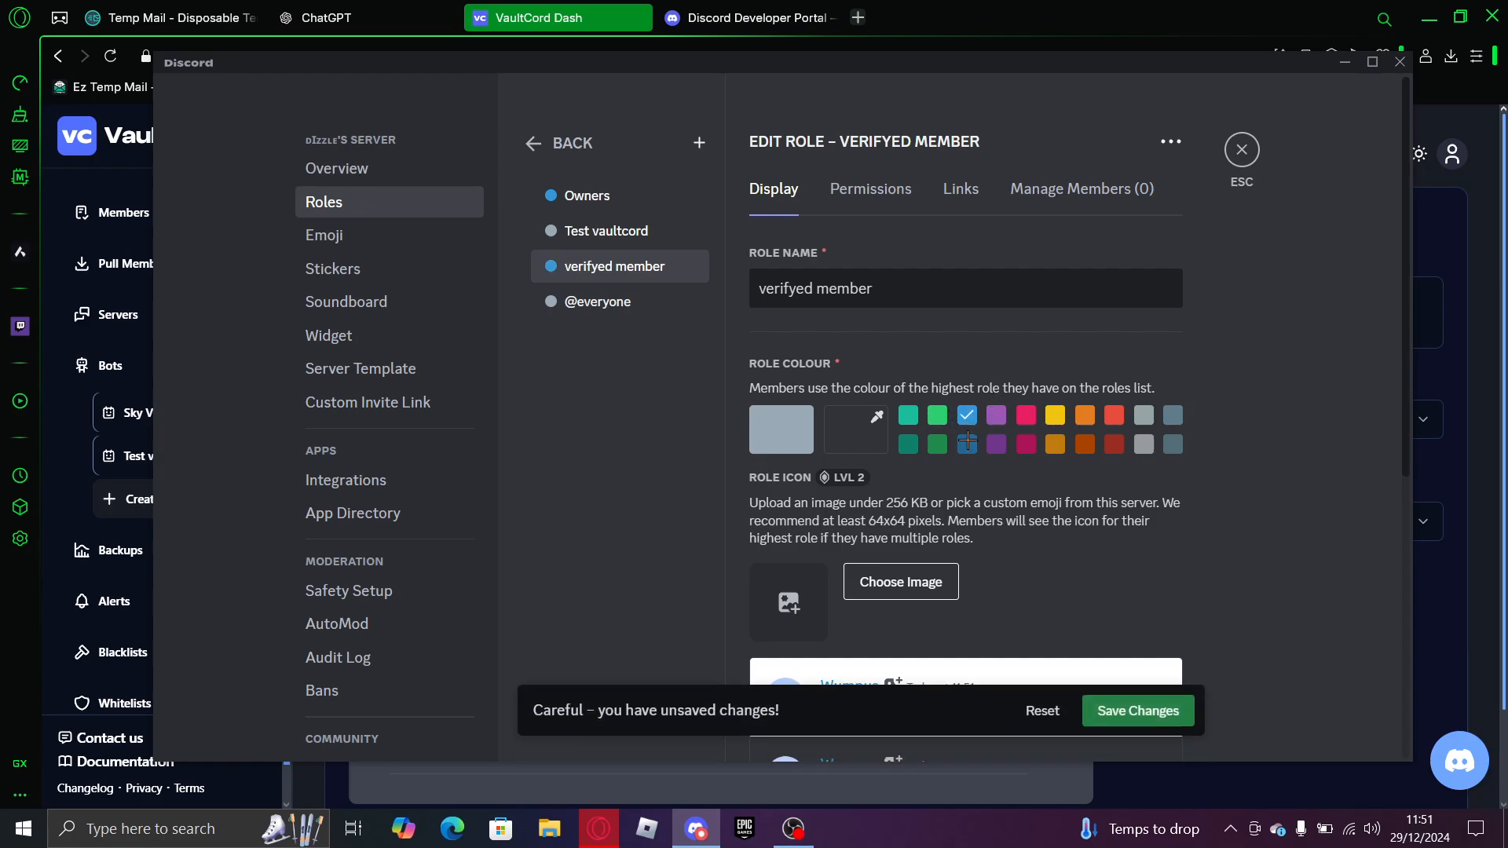
left_click(936, 415)
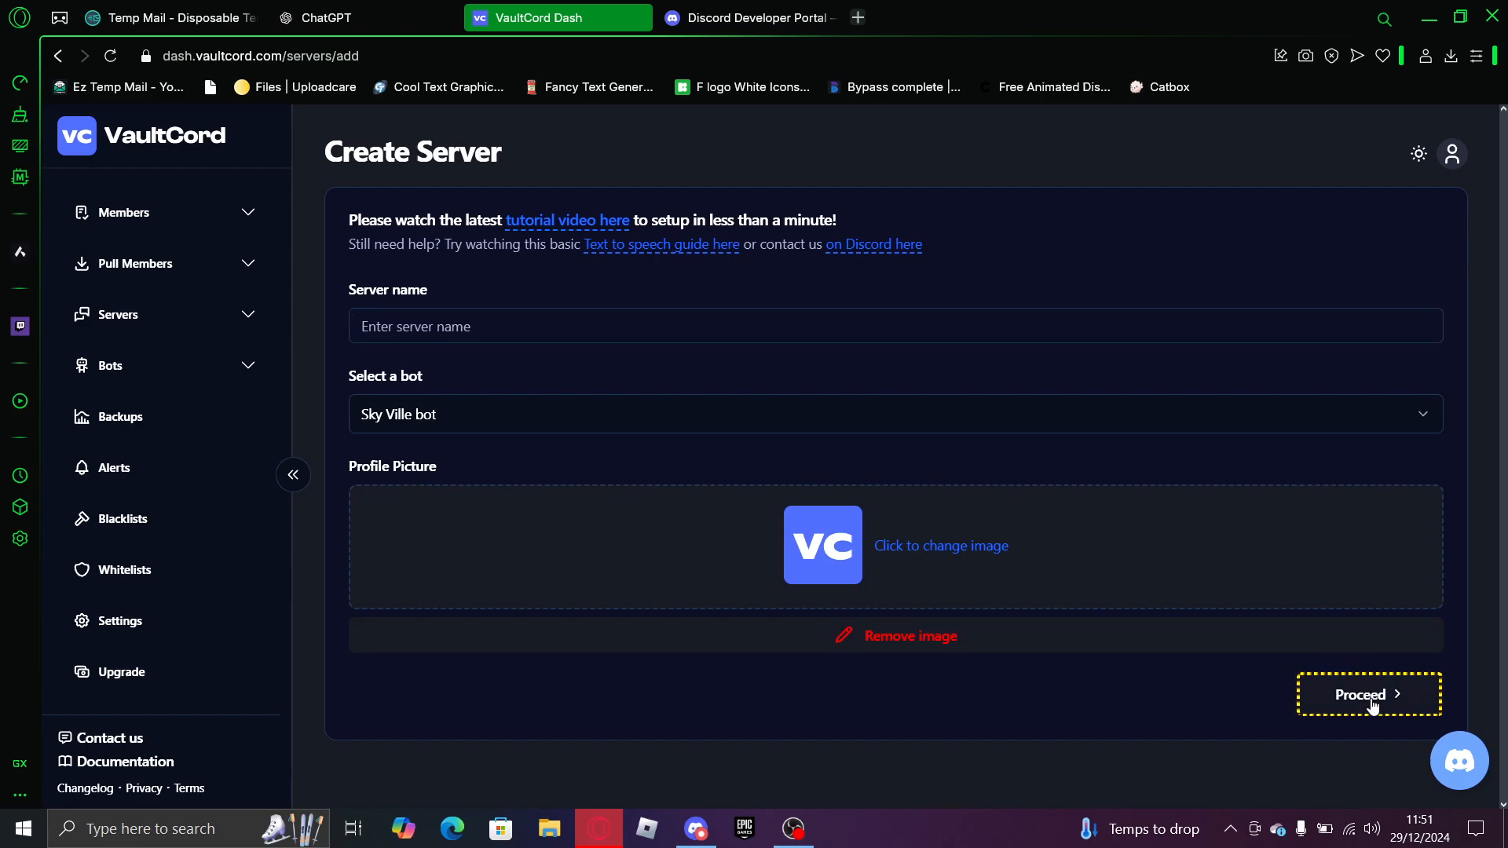
Step: Enter 'Flame FN Bot', proceed, and authorize the bot on the personal server through Discord's popup and hCaptcha
type("Flame FN Bot")
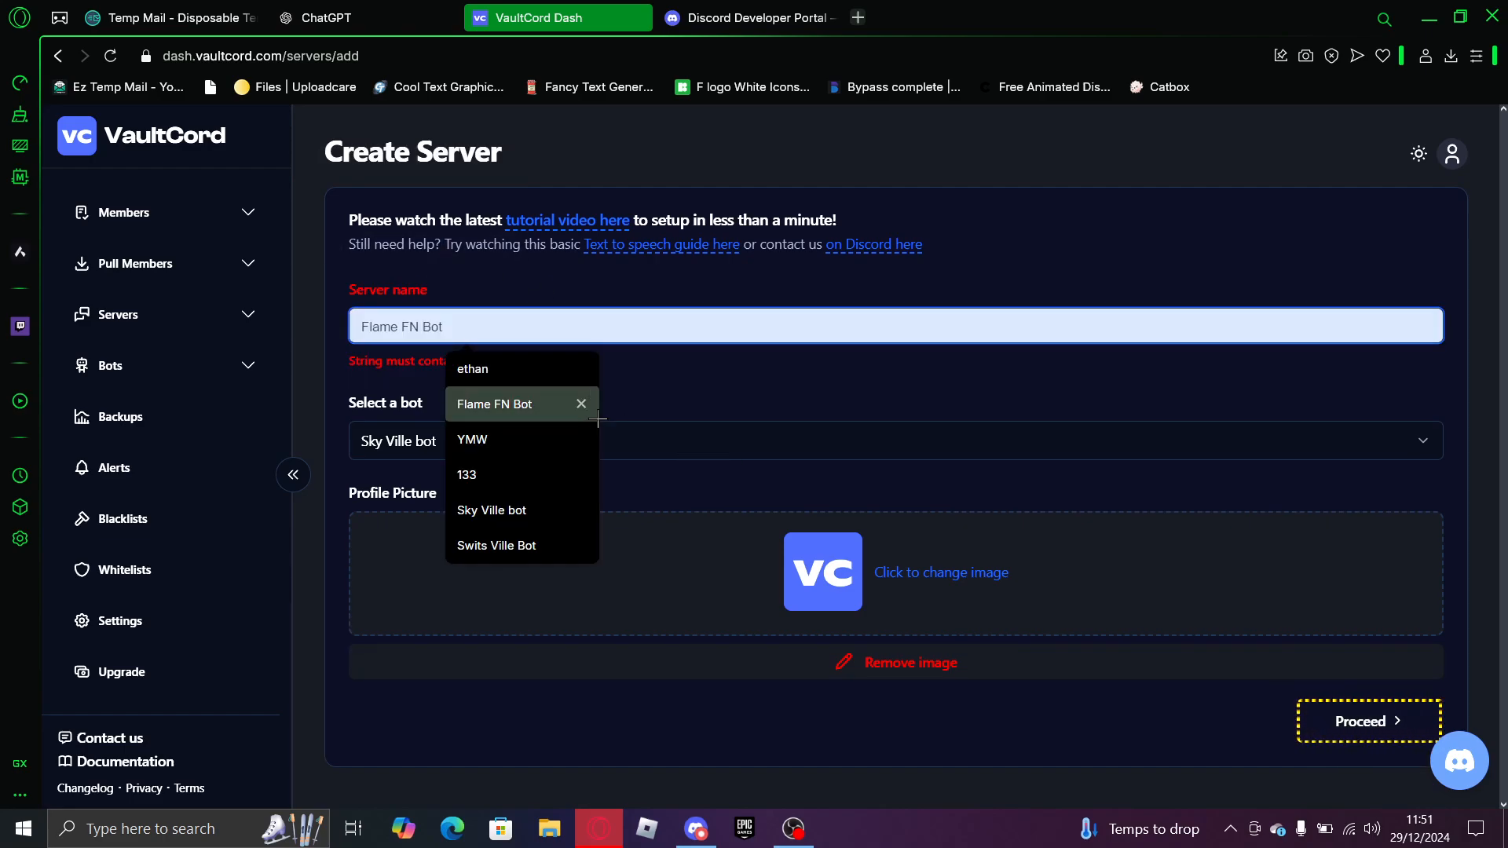
left_click(1364, 721)
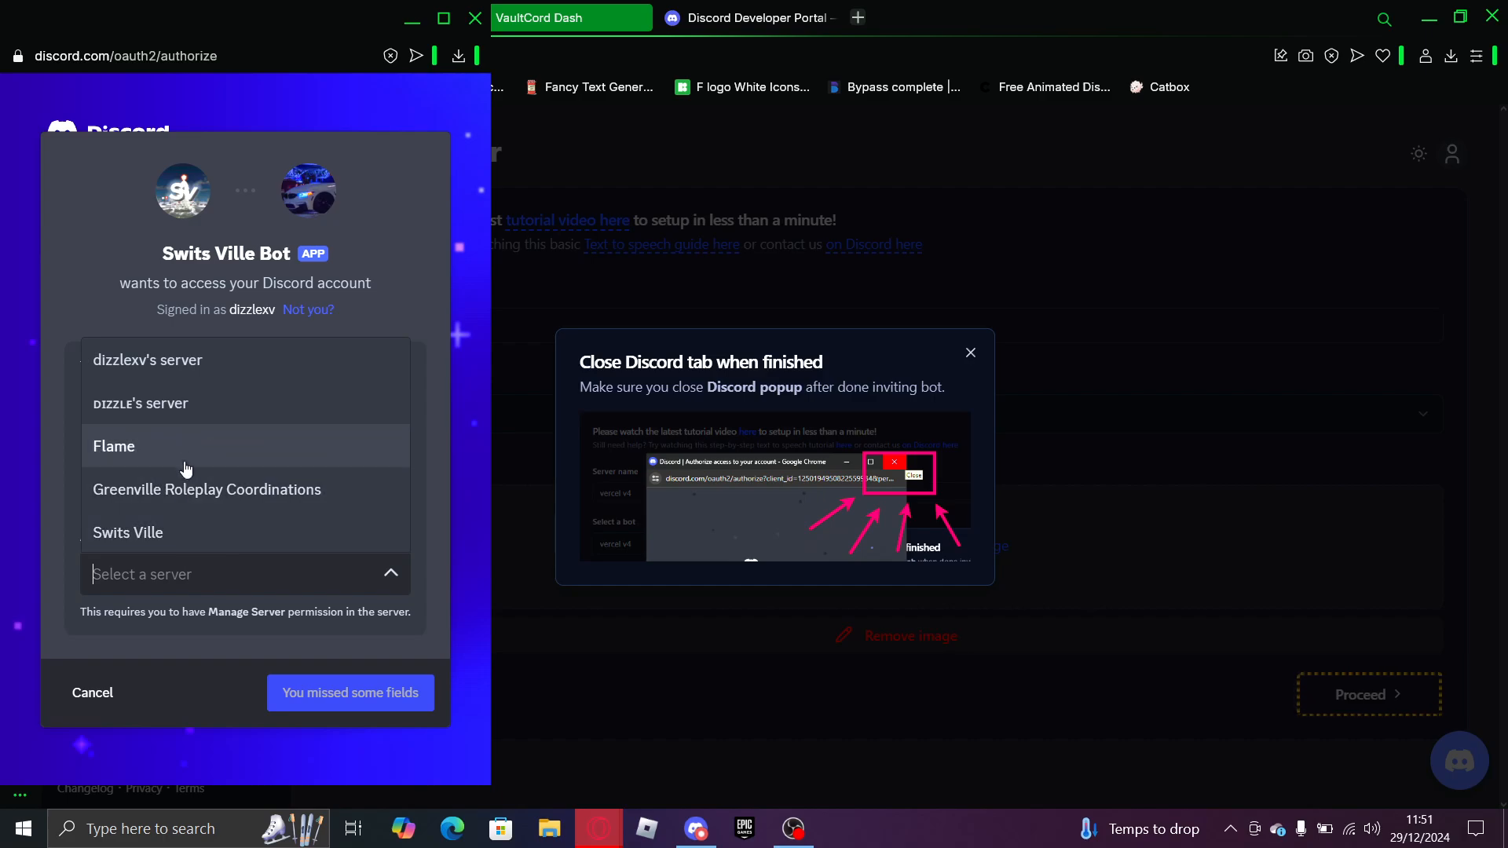
left_click(140, 404)
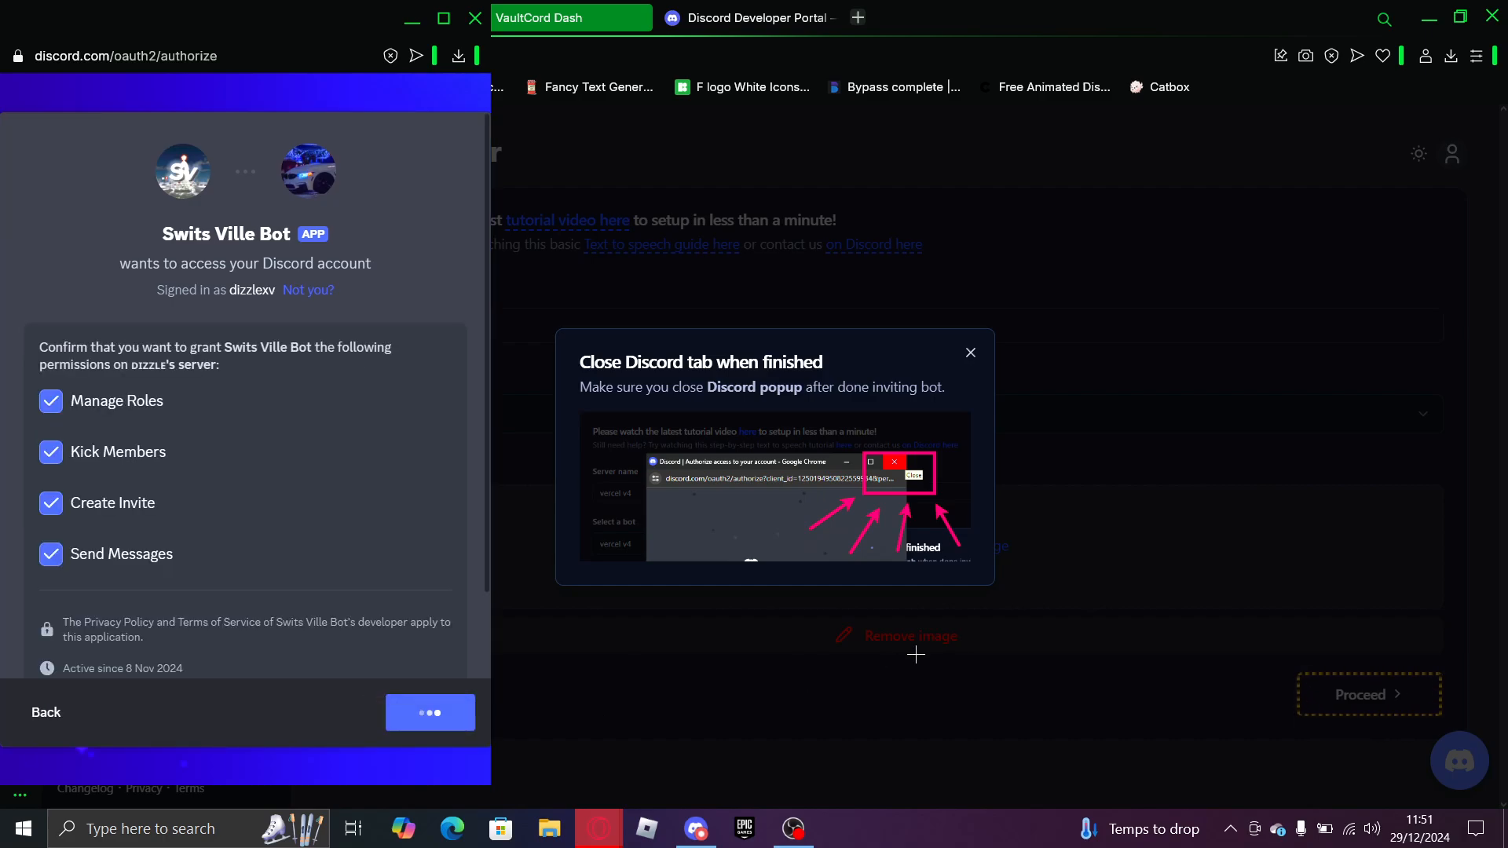
left_click(430, 711)
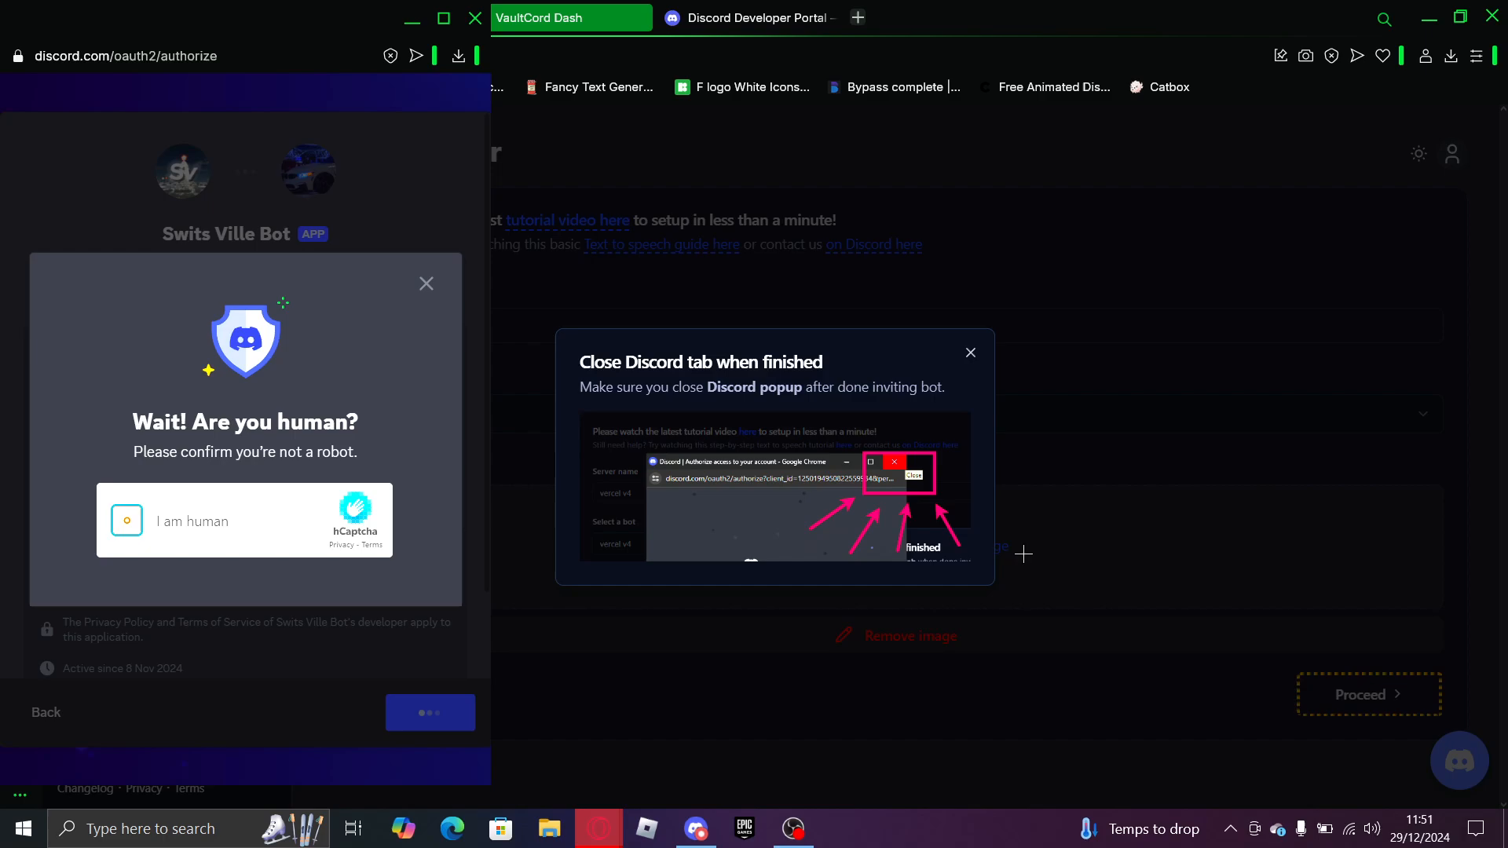
left_click(126, 520)
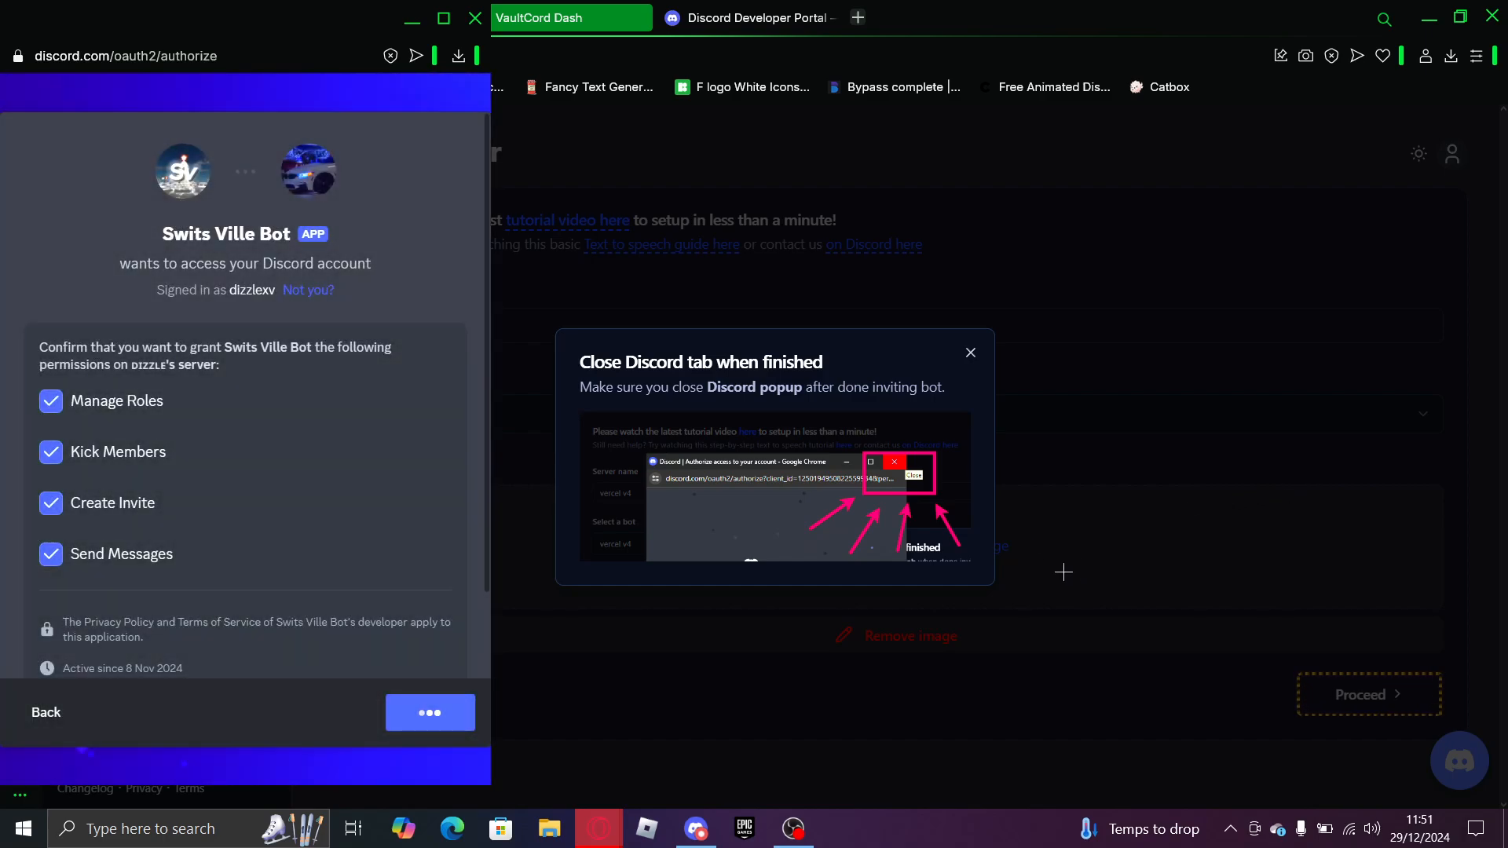
left_click(430, 712)
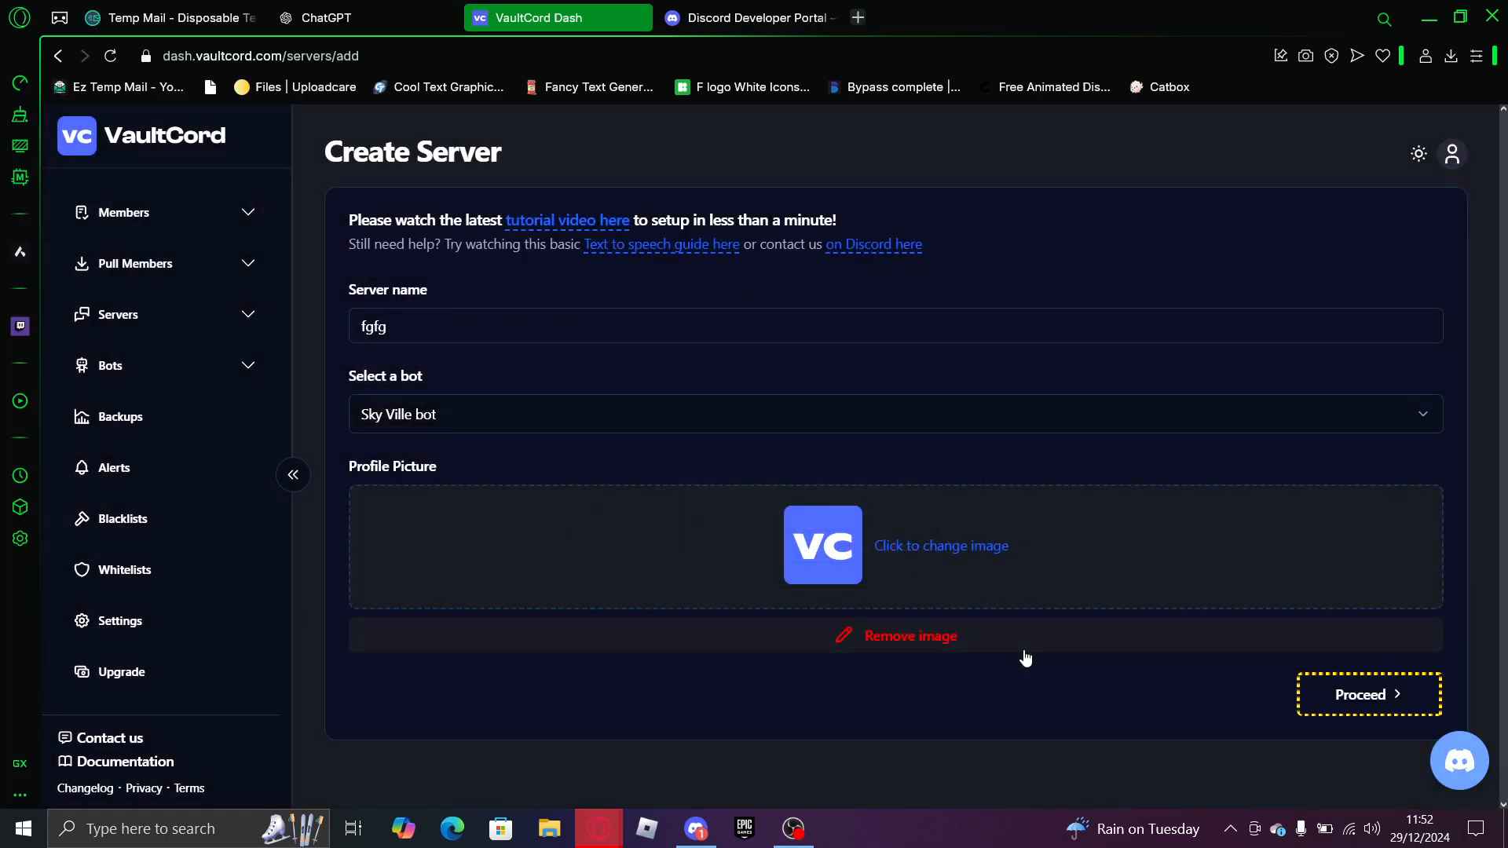
Step: Proceed again with the server form to reach the Discord server choice step
left_click(1367, 693)
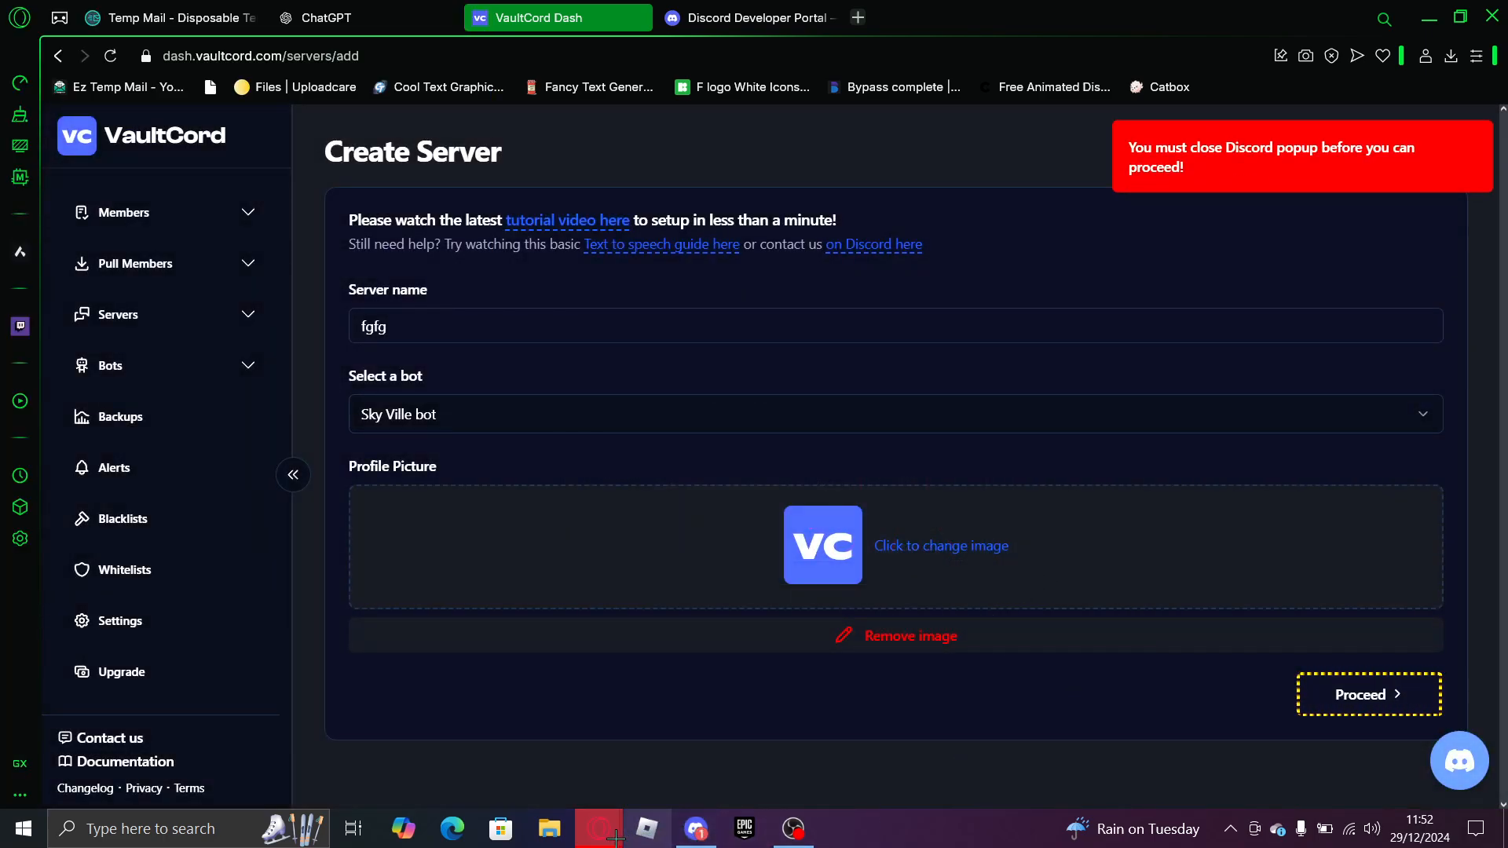
left_click(1368, 694)
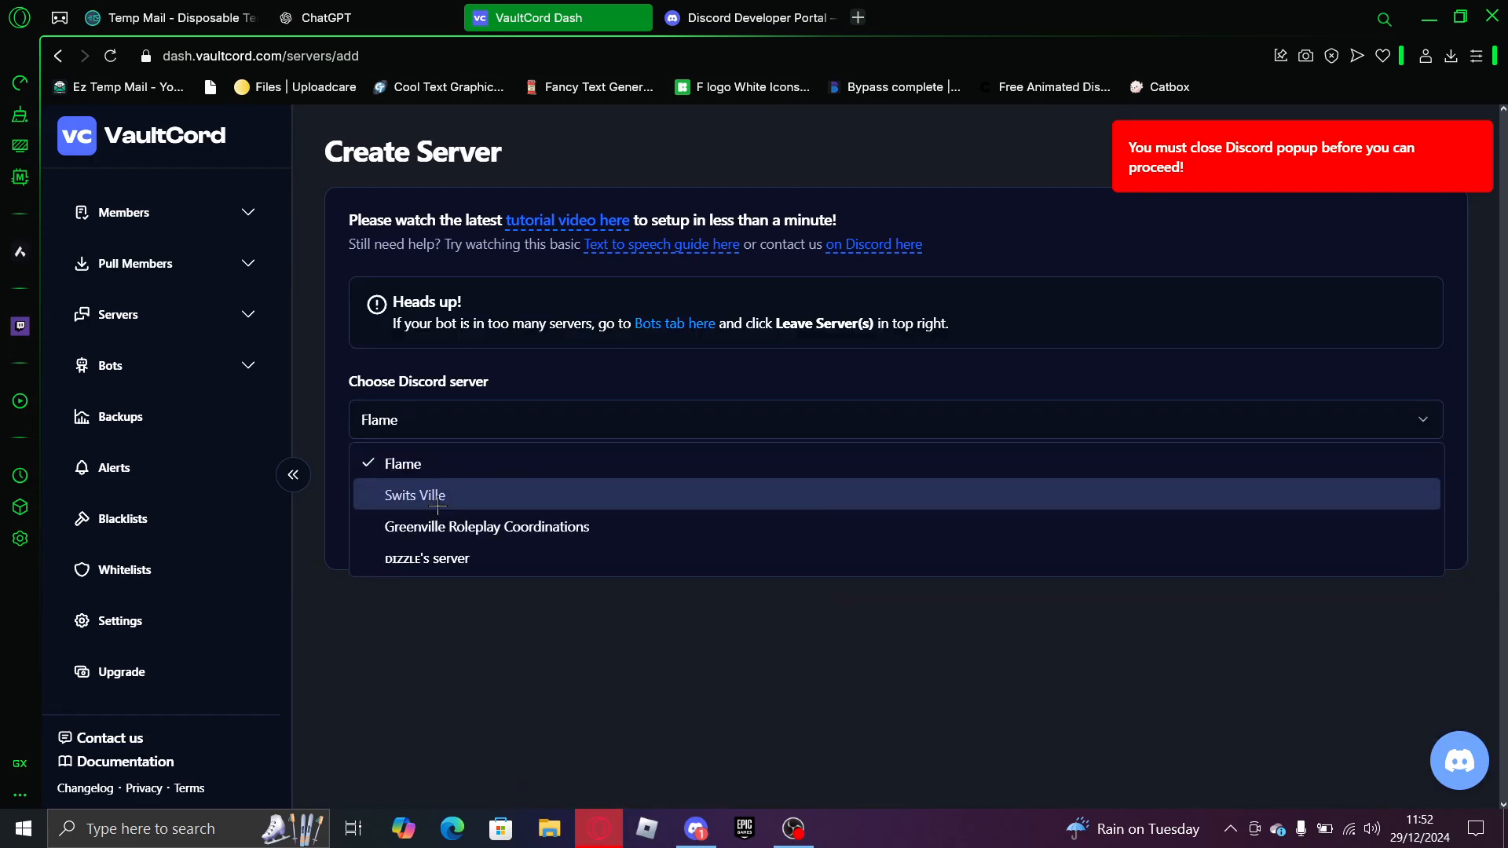
mouse_move(466, 567)
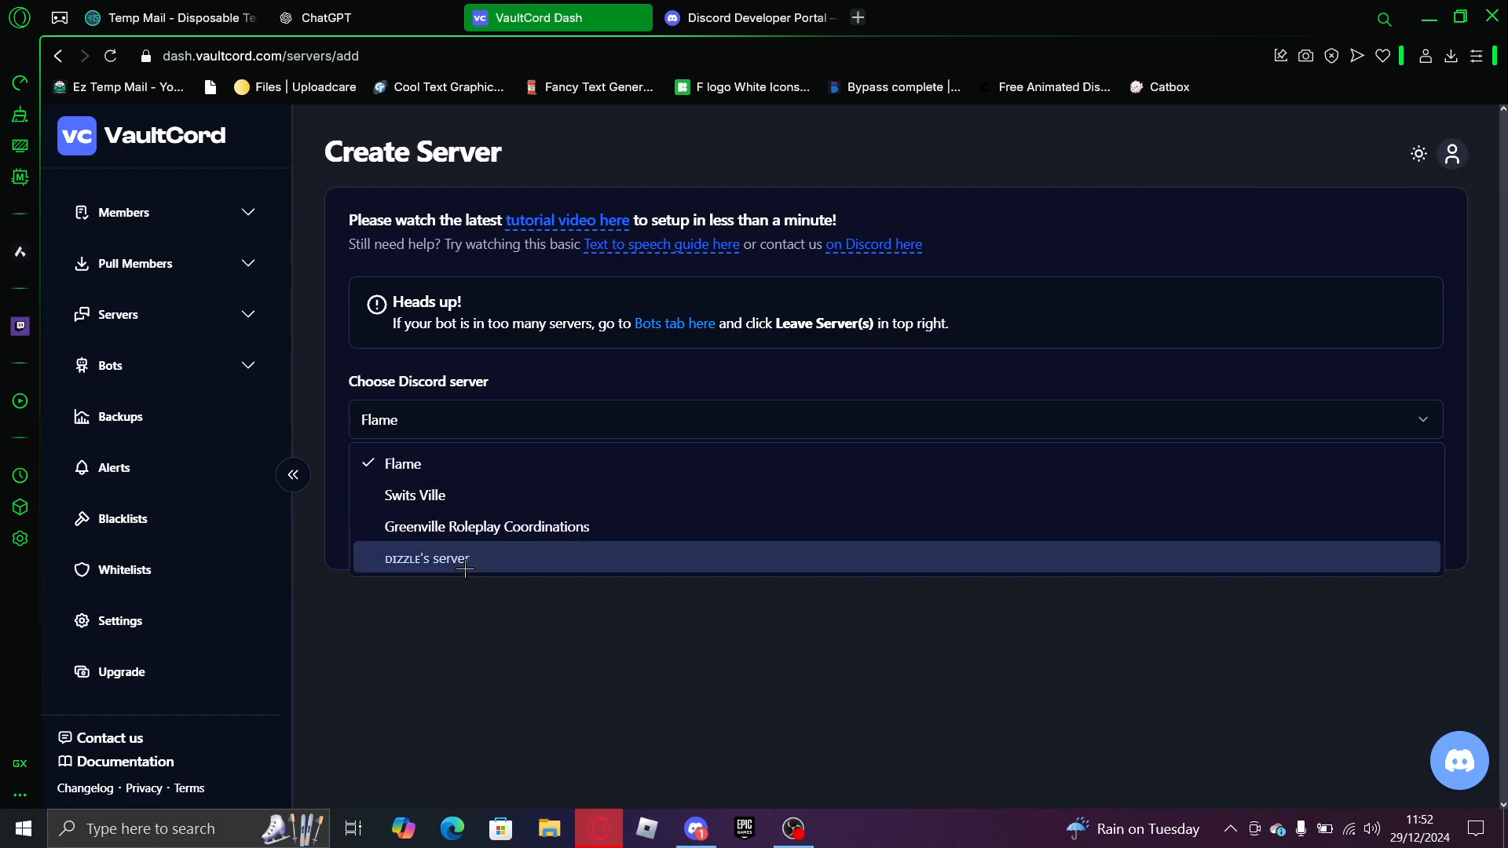
Step: Choose the personal server for the bot and enable Give role upon verification
left_click(426, 559)
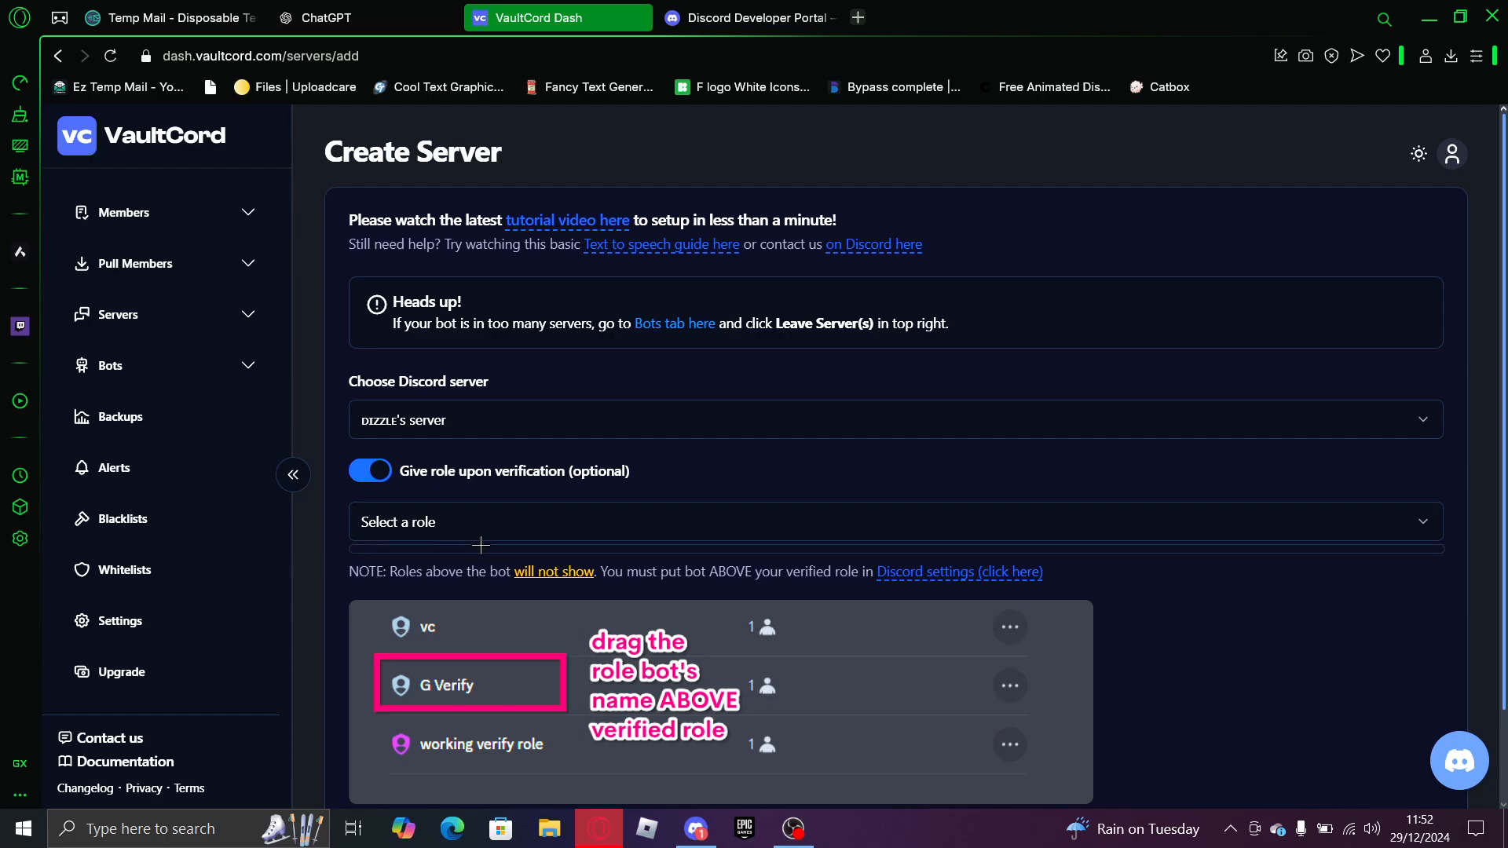
scroll("down", 3)
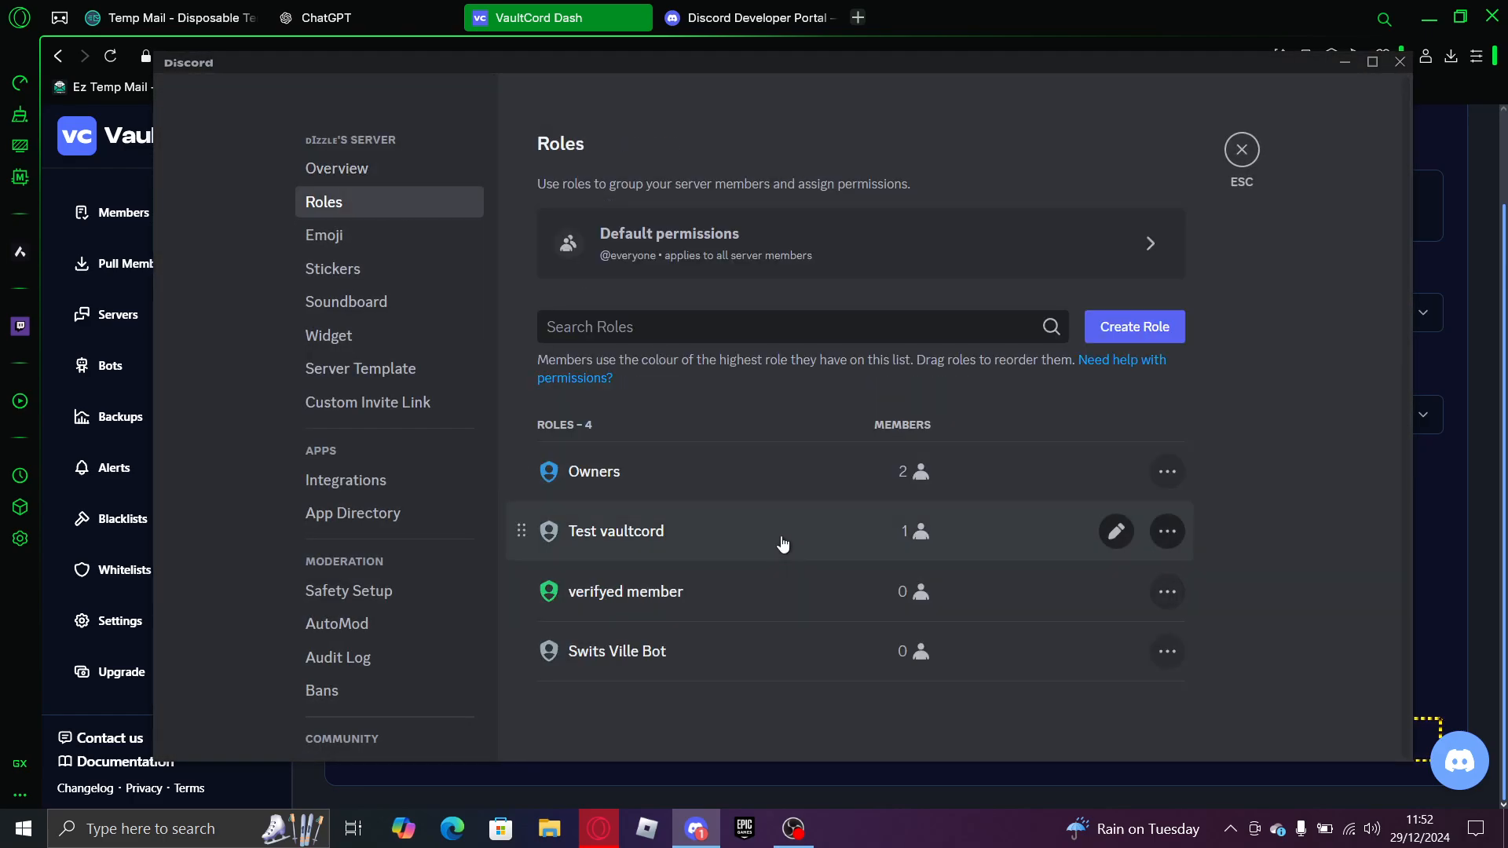
Step: Check the Test vaultcord role in Discord's role settings, then close settings to return to VaultCord
left_click(1115, 531)
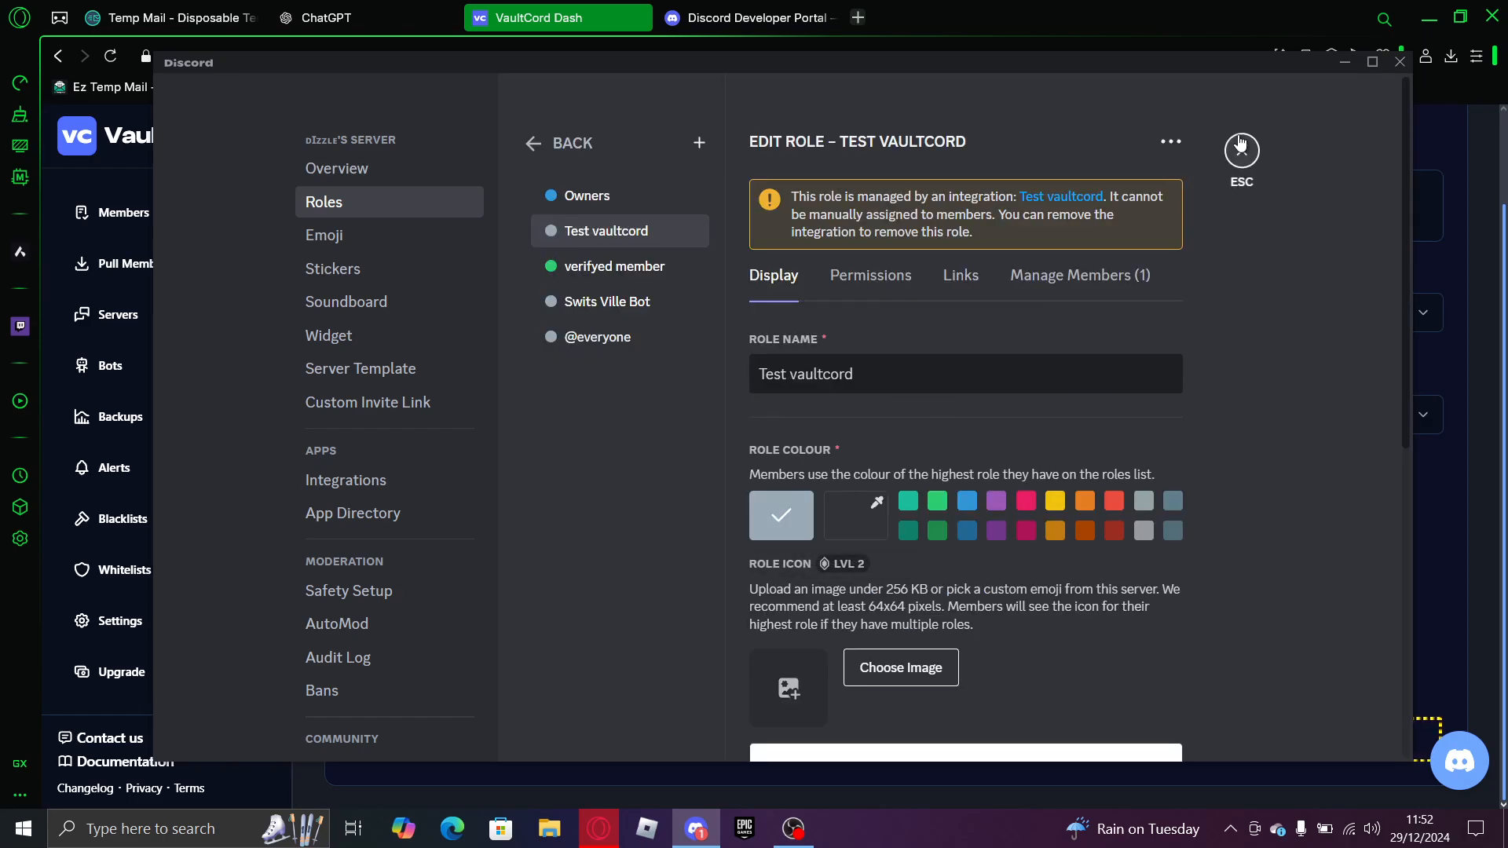
left_click(1241, 150)
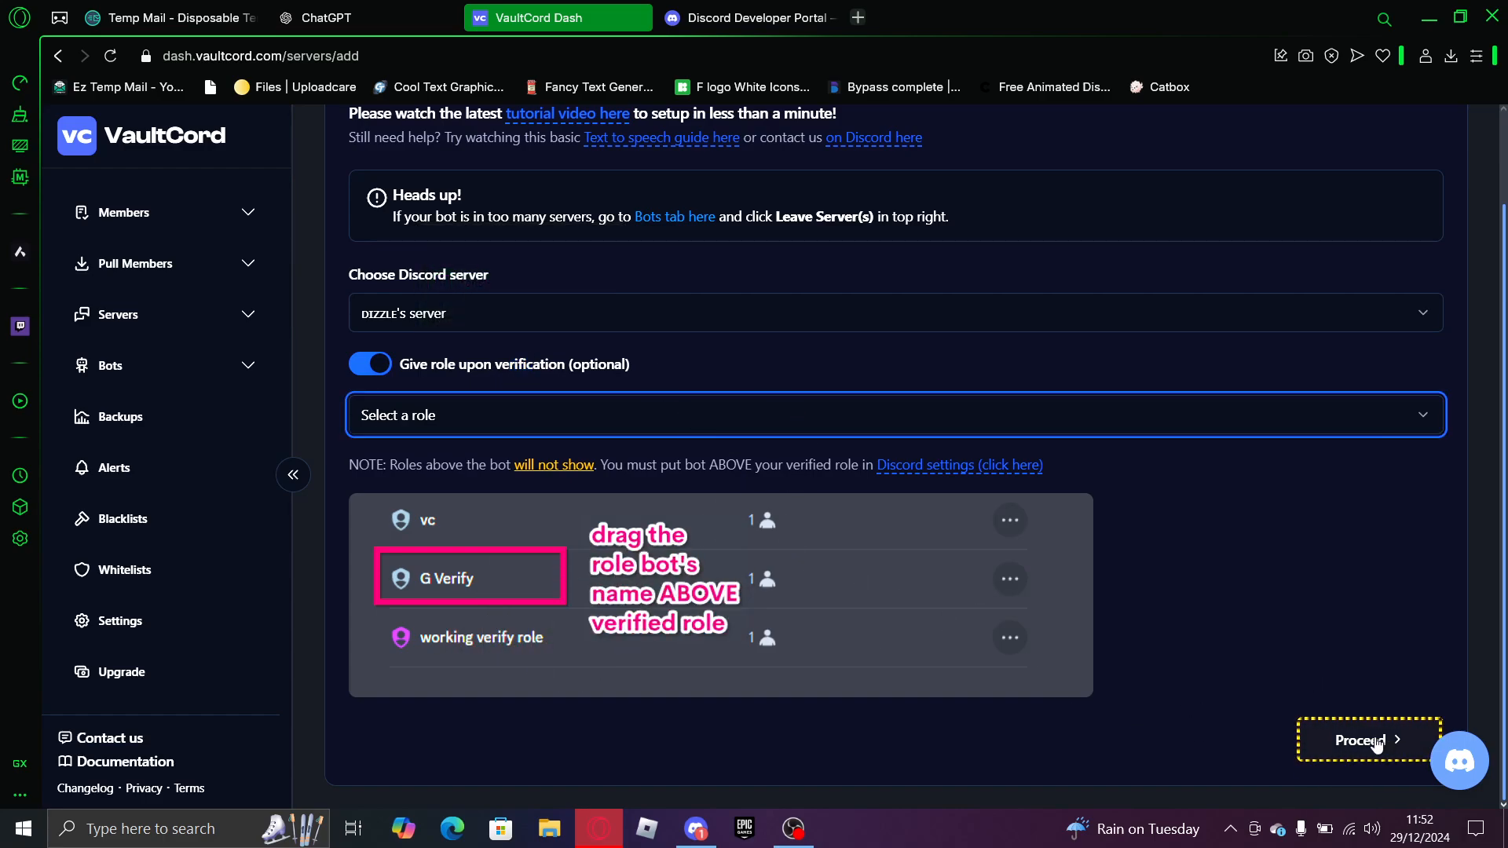
Step: Proceed past the role step and submit 'test link' as the verification link
left_click(1367, 740)
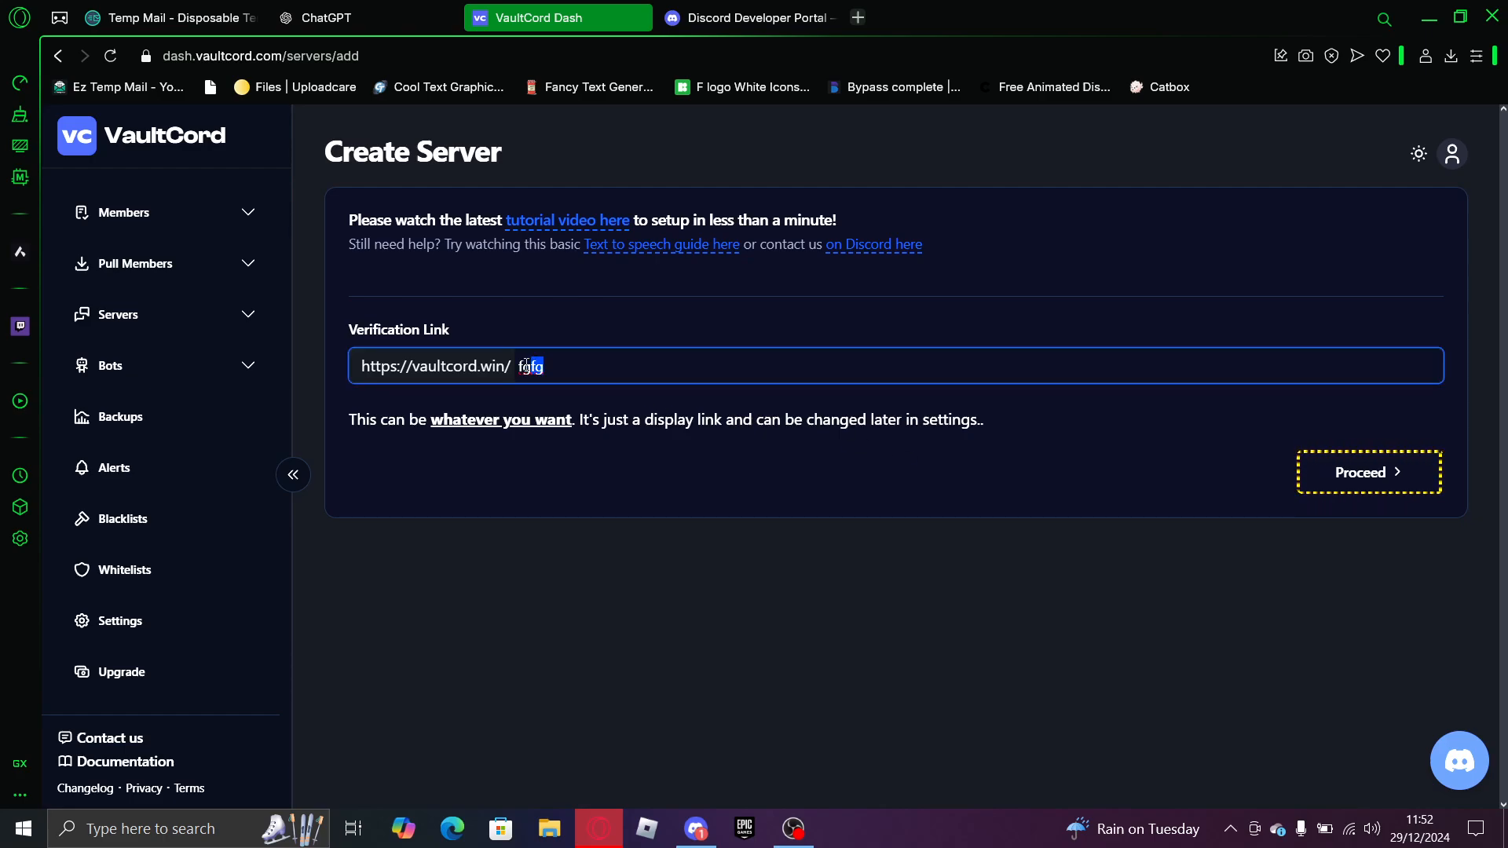
type("mylink")
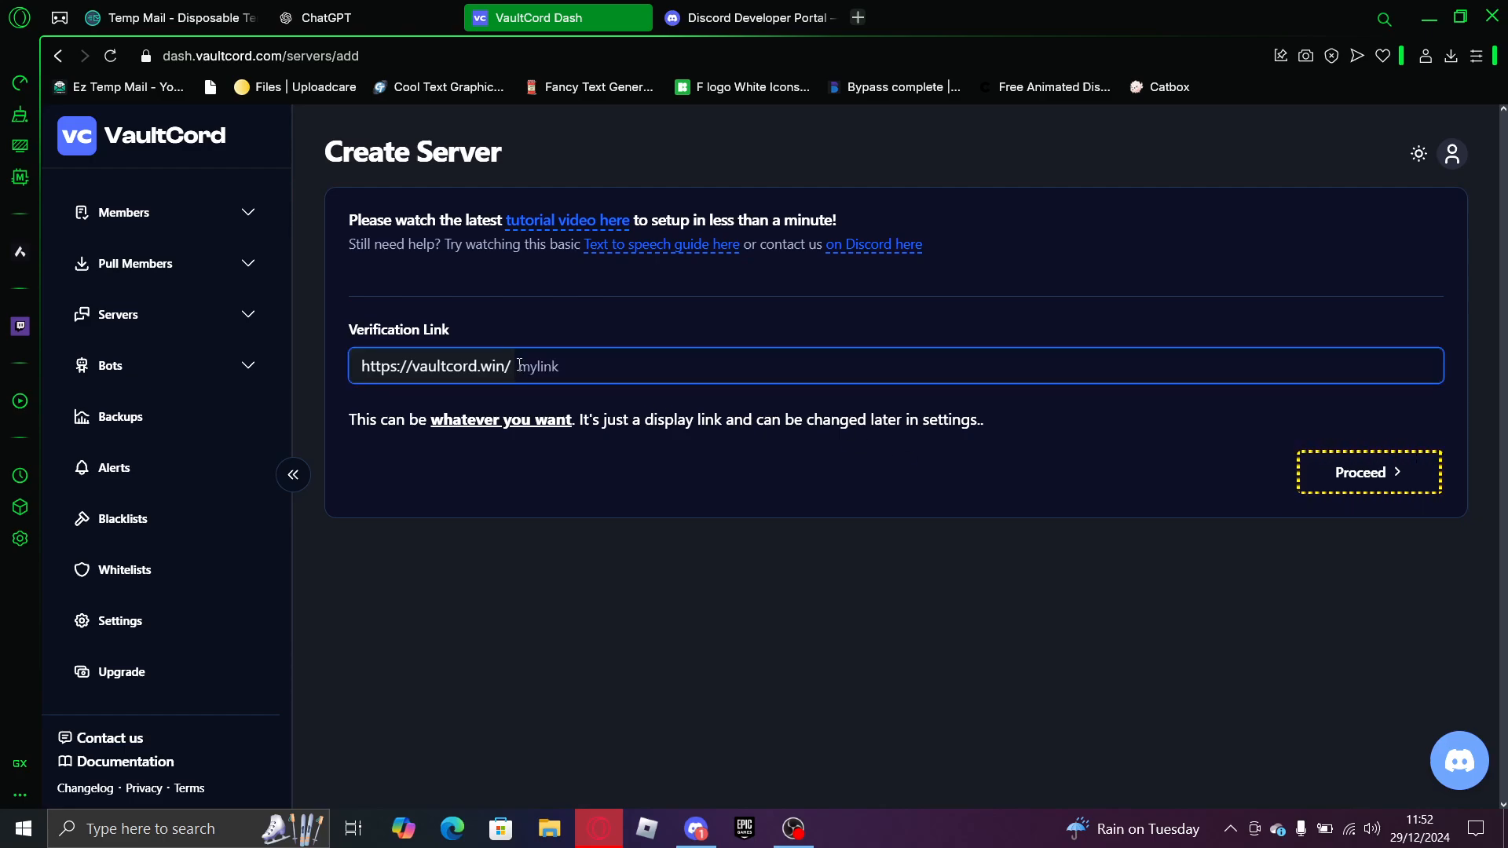
type("test link")
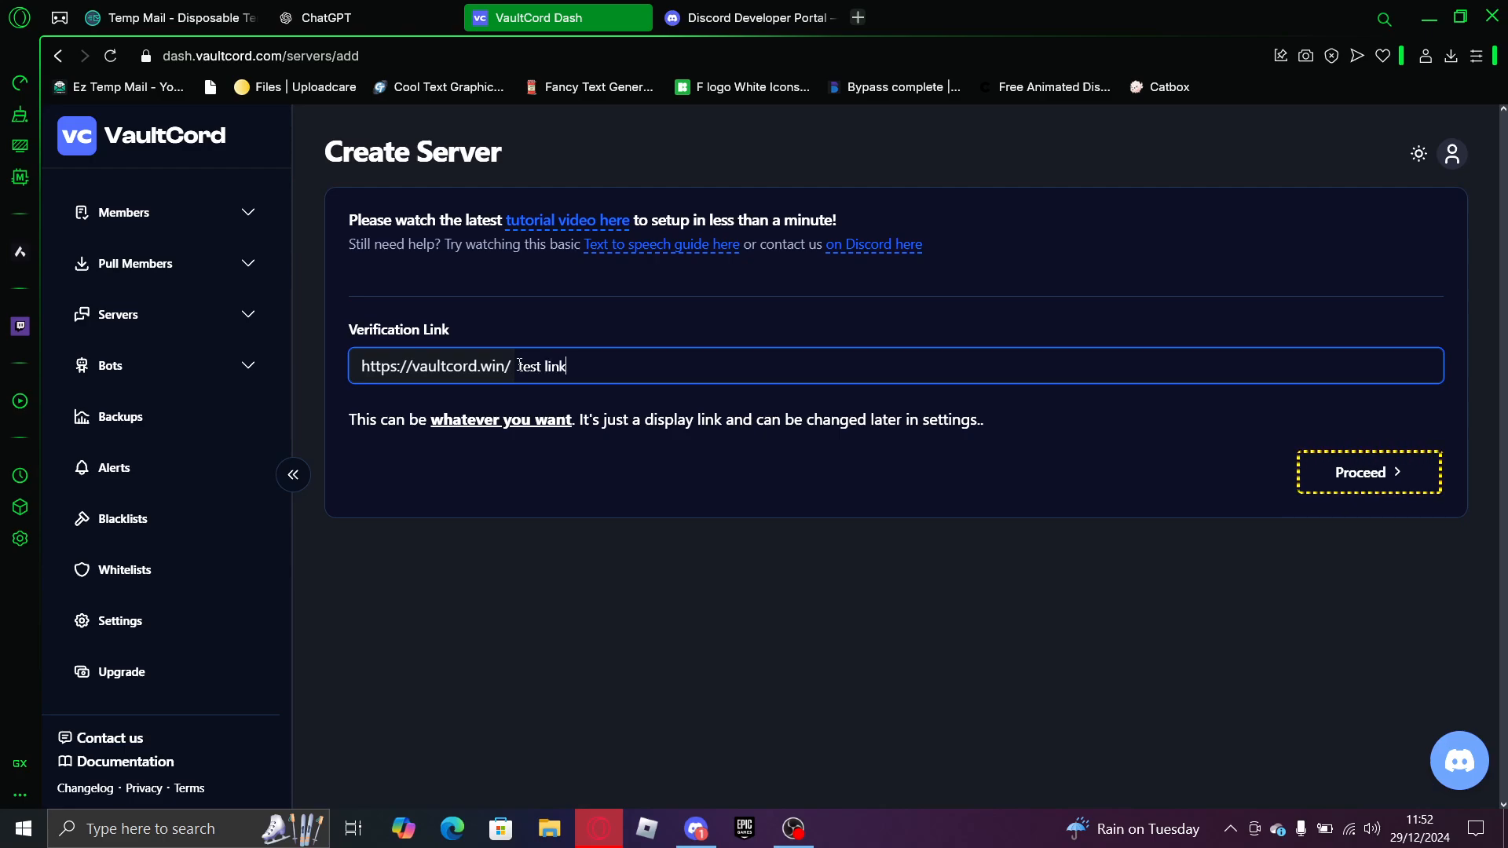
left_click(1369, 473)
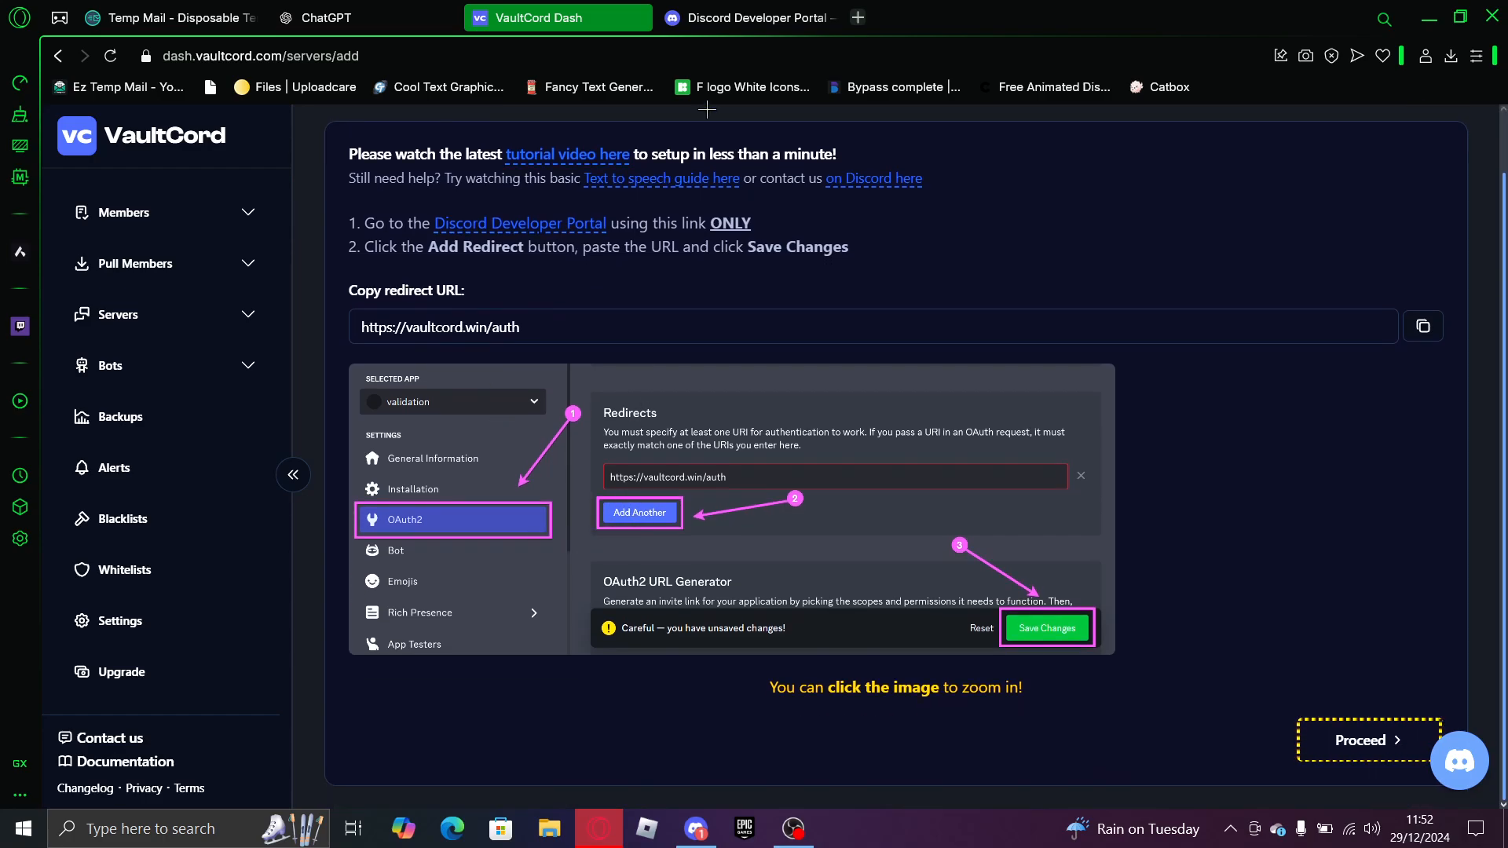
Step: Review the OAuth2 redirects in the Developer Portal against VaultCord's redirect instructions
left_click(751, 17)
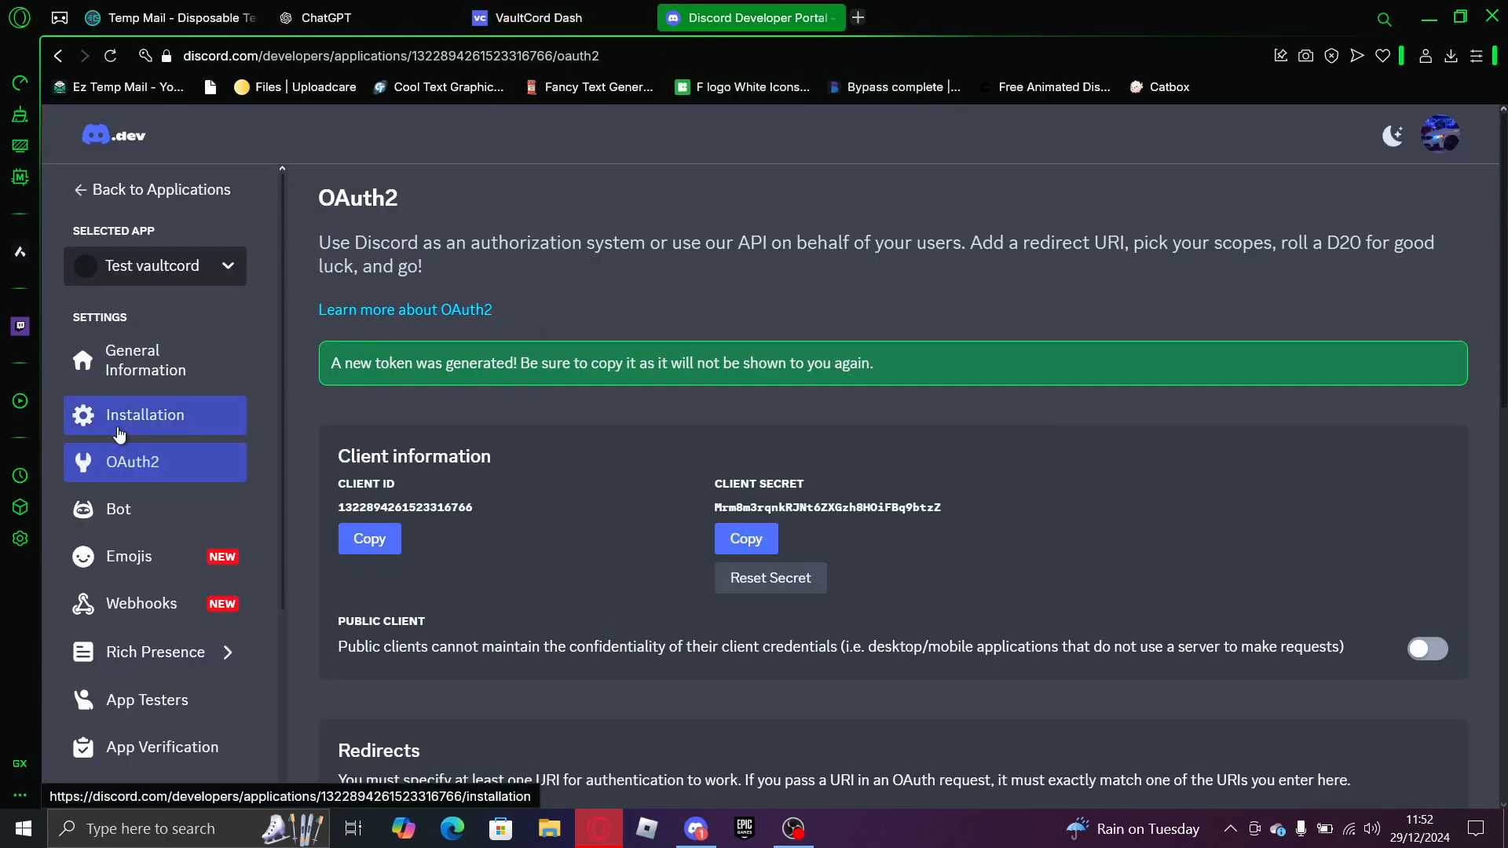
scroll("down", 3)
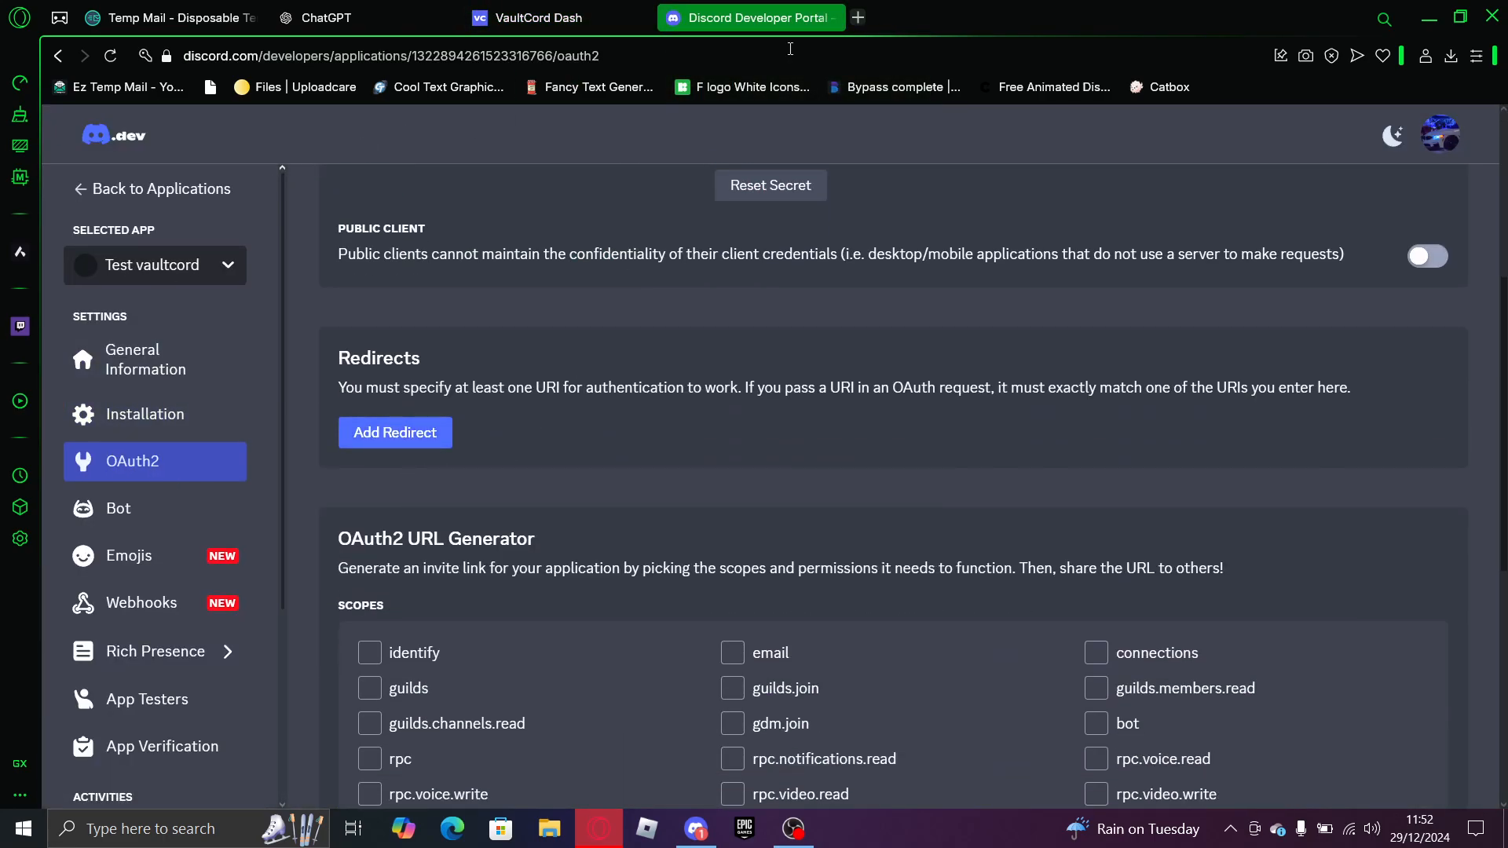
left_click(558, 18)
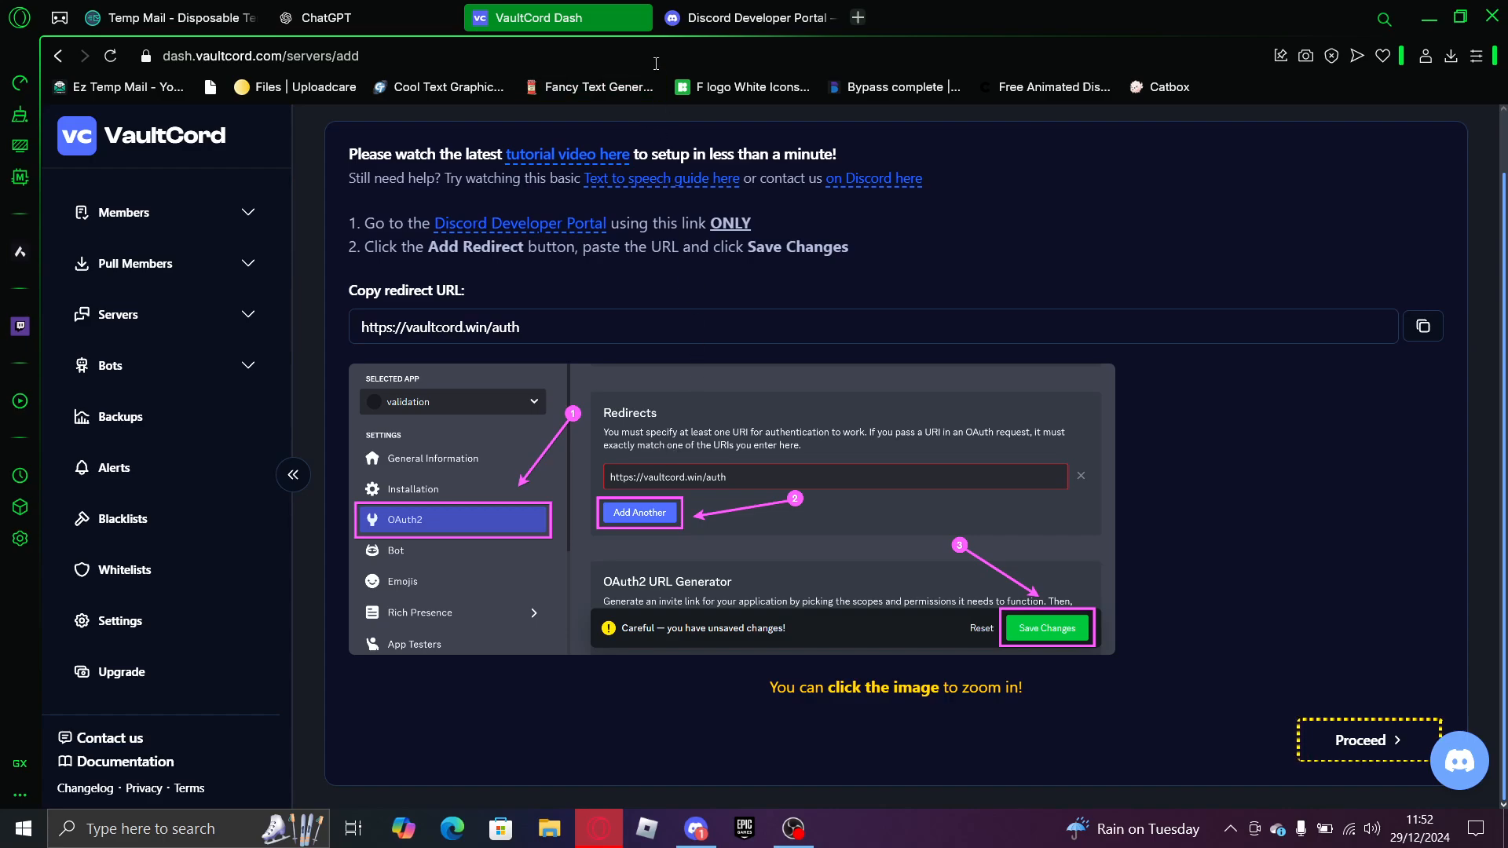
left_click(751, 17)
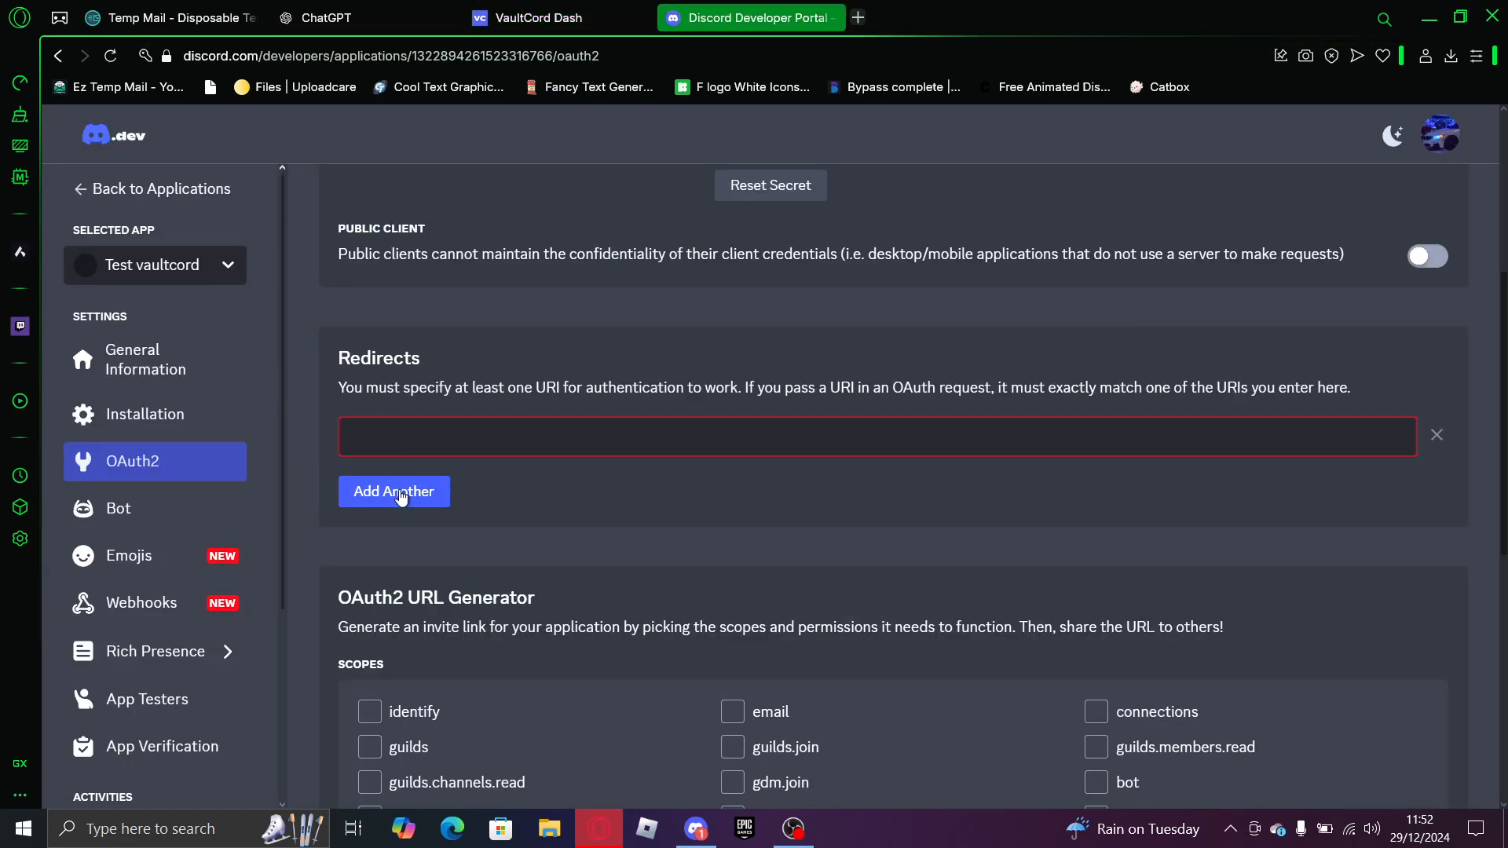
left_click(558, 18)
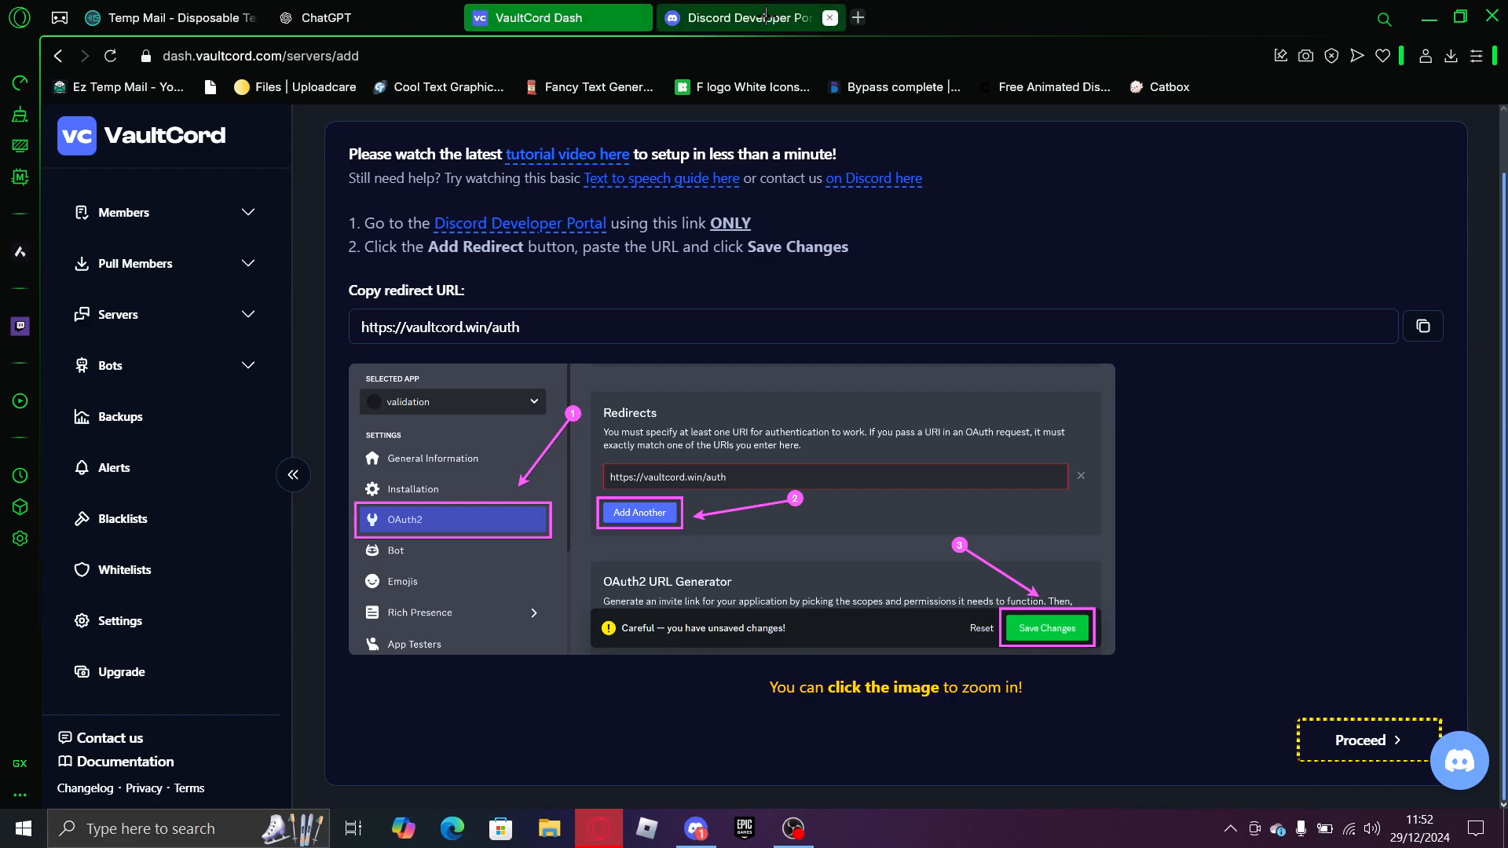
left_click(322, 18)
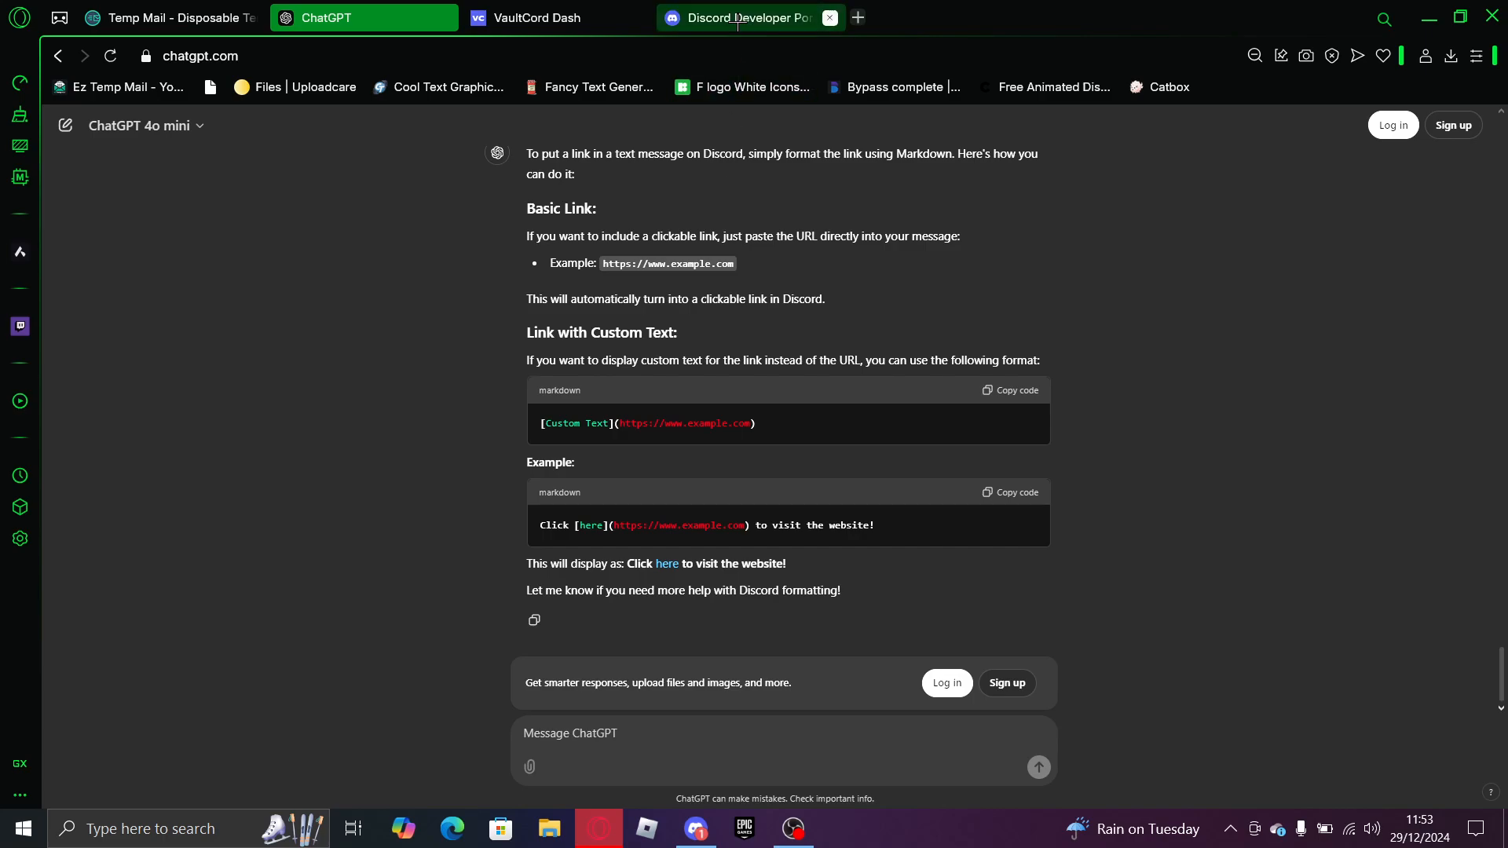
left_click(558, 17)
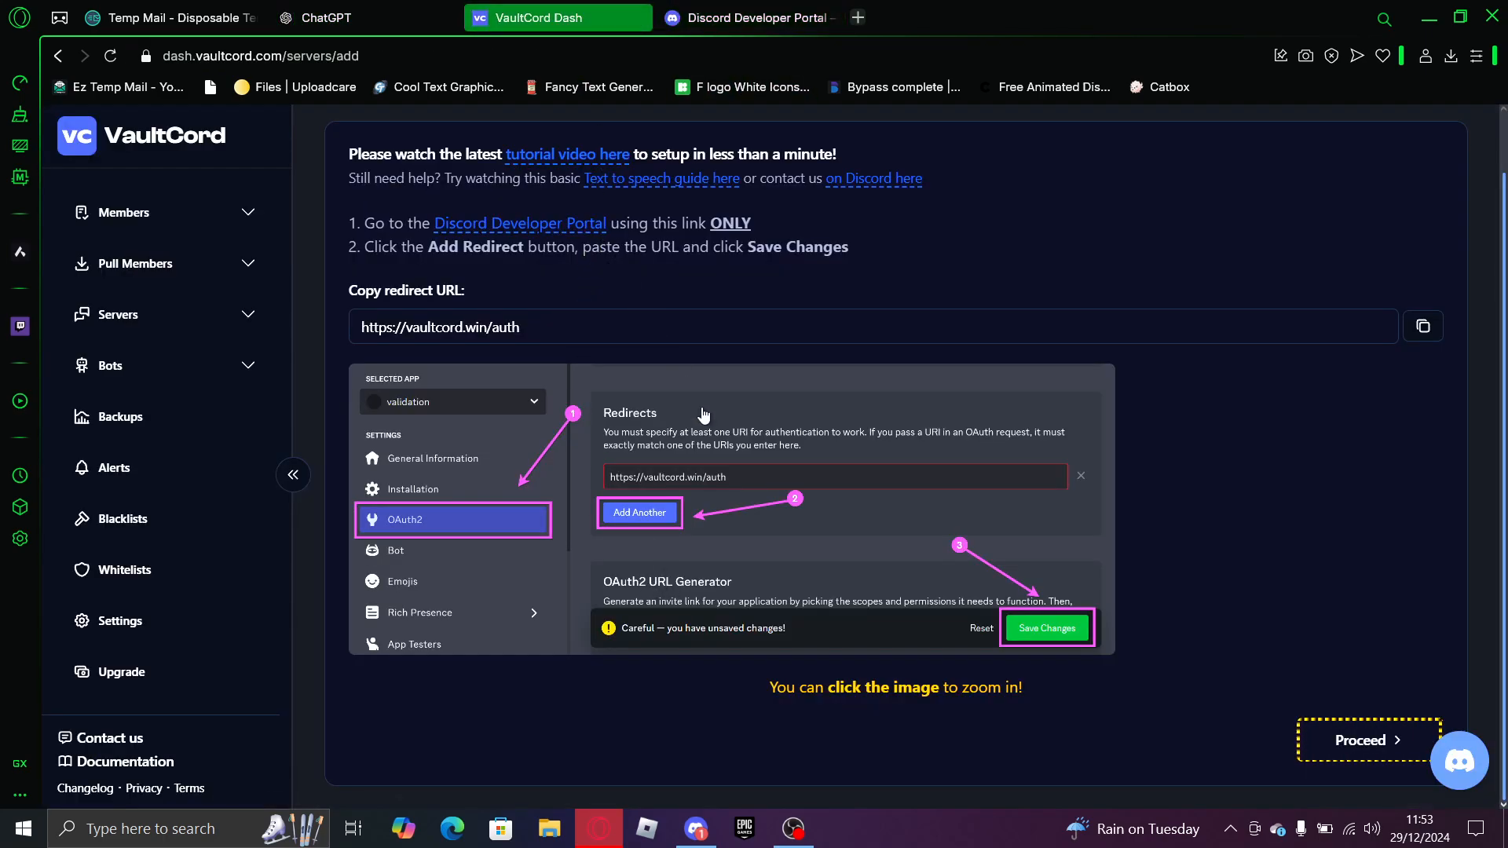
left_click(1422, 327)
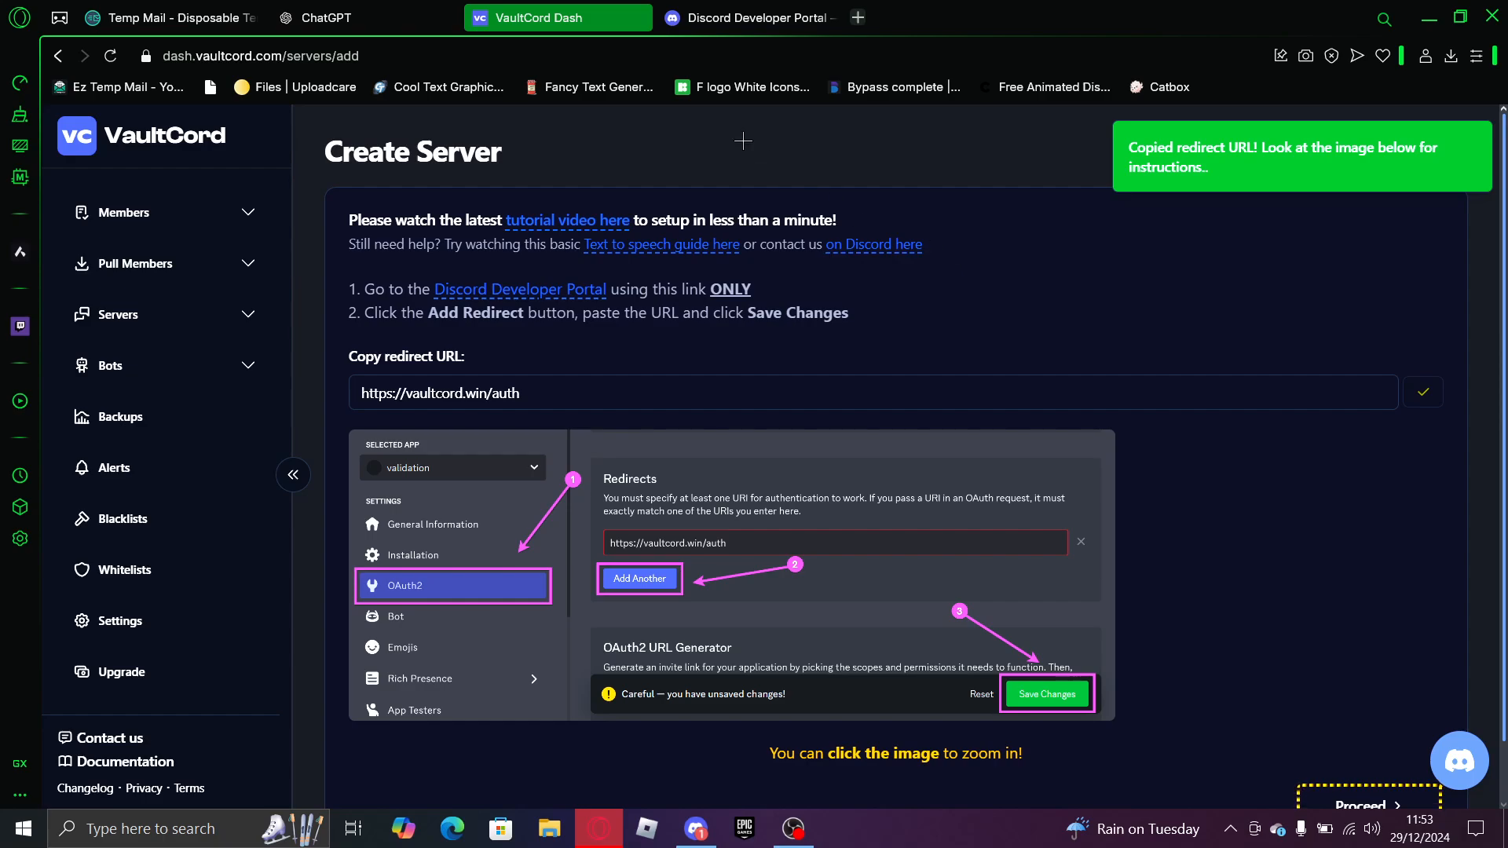
left_click(751, 18)
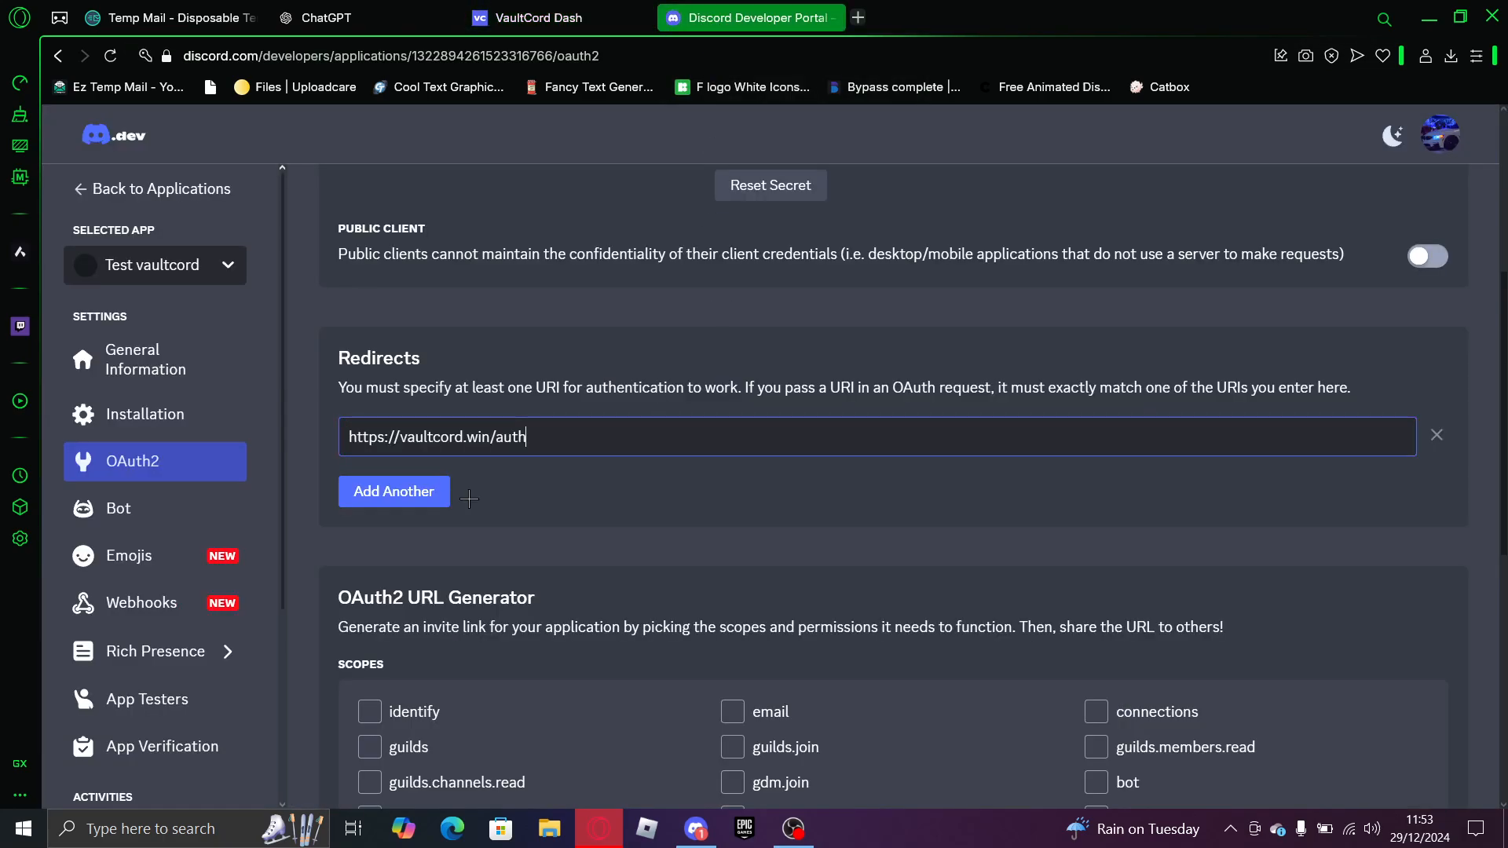
mouse_move(548, 337)
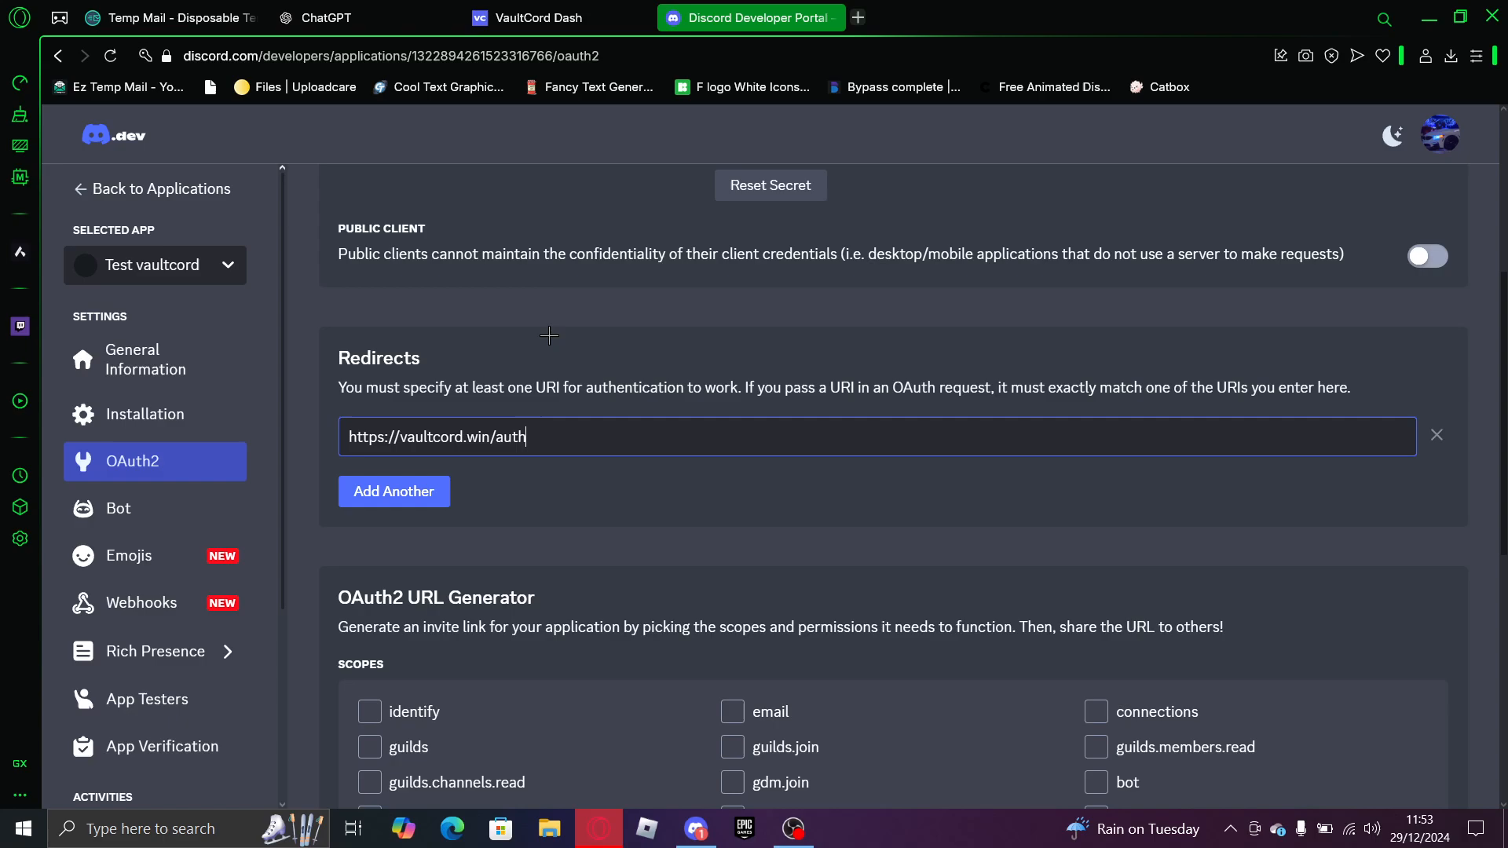
left_click(539, 17)
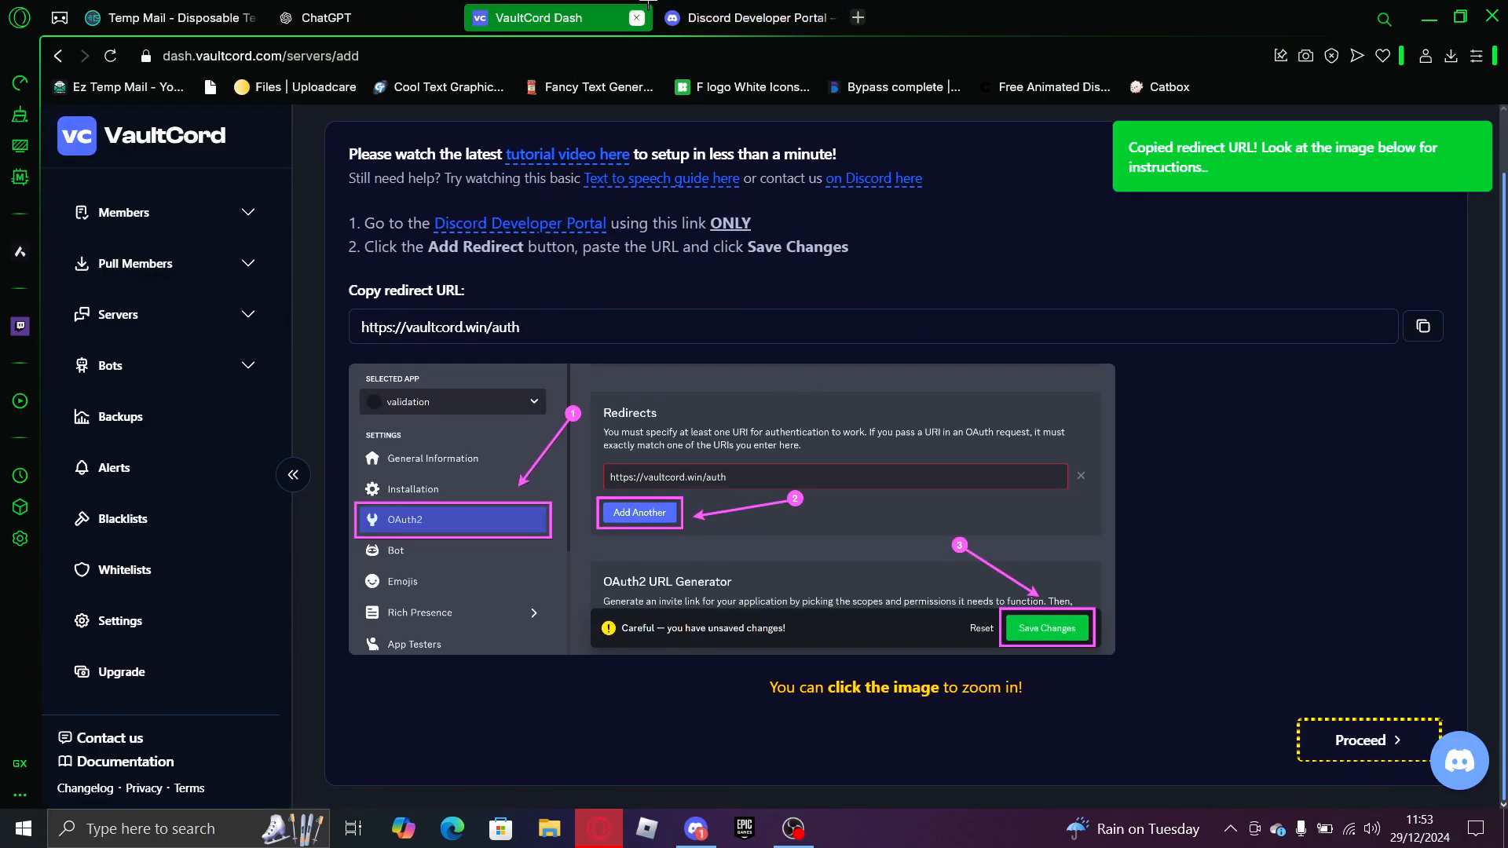
left_click(751, 18)
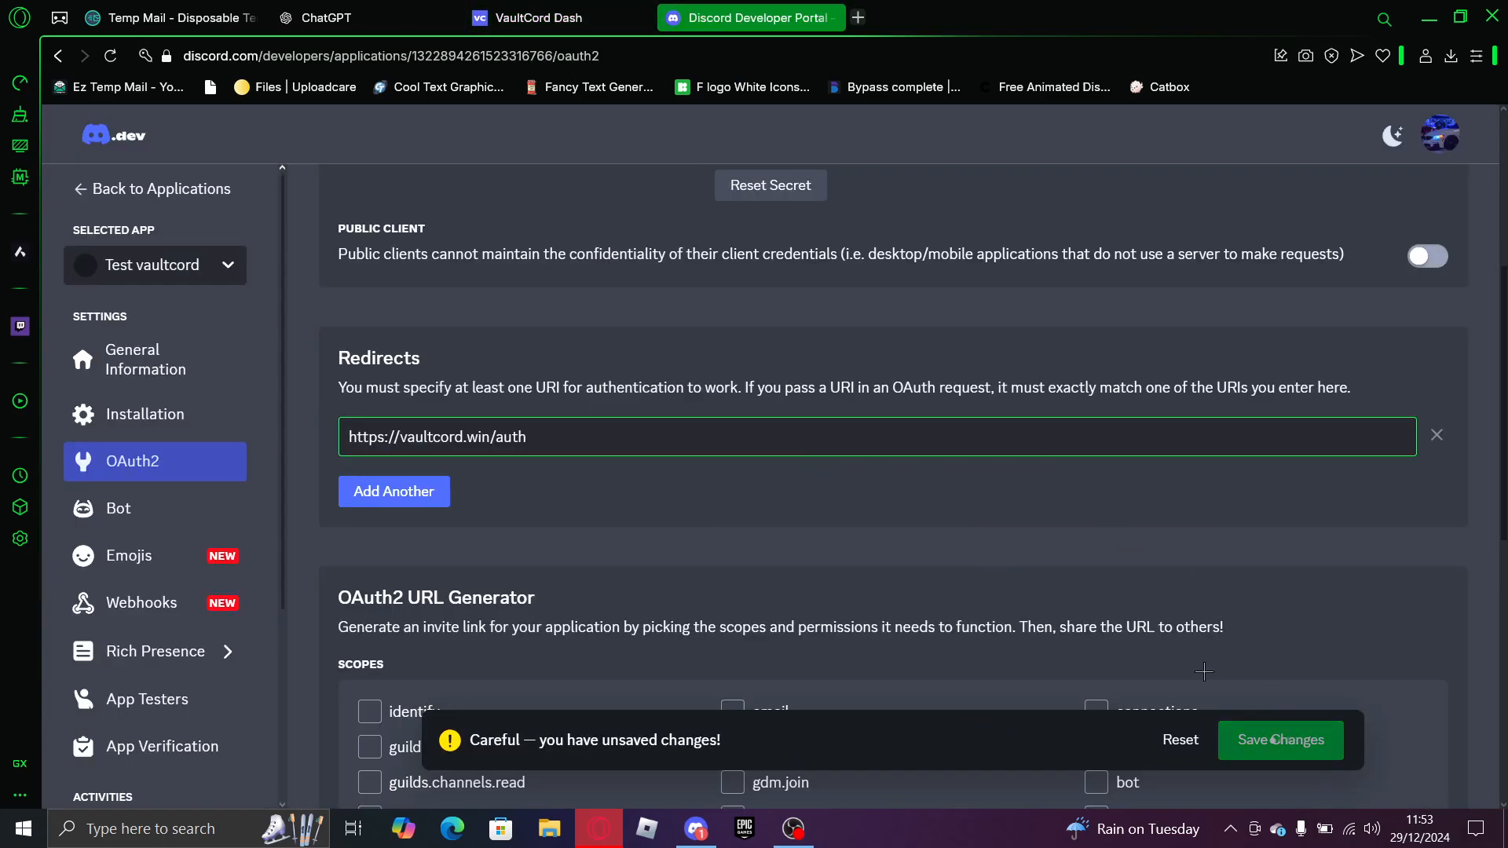
left_click(557, 17)
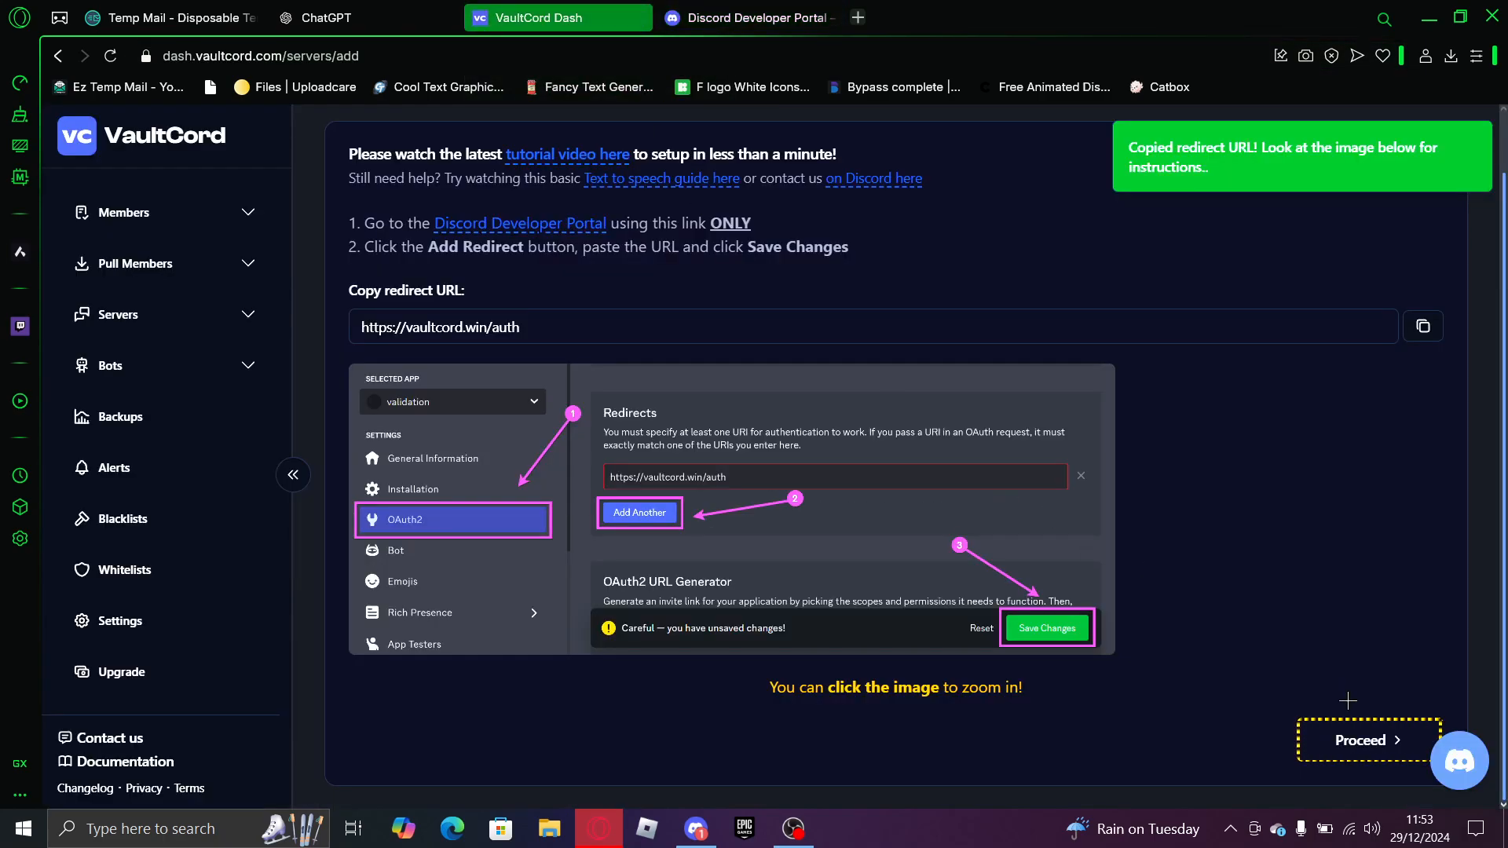
left_click(1361, 740)
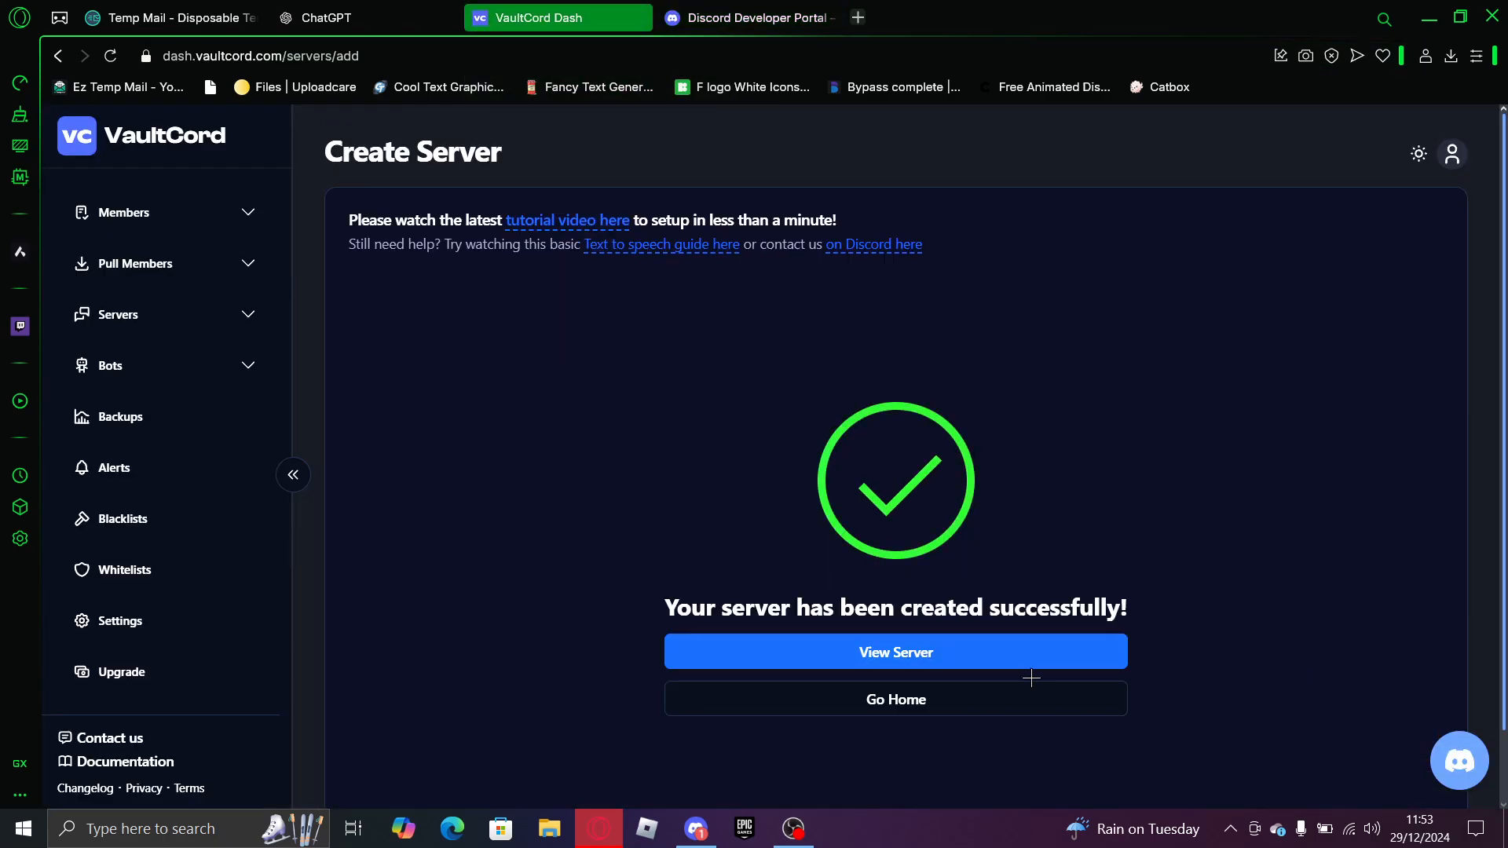
Step: Pull members into the fgfg server, reaching 529 migrated, 189 failed, 718 total
left_click(135, 264)
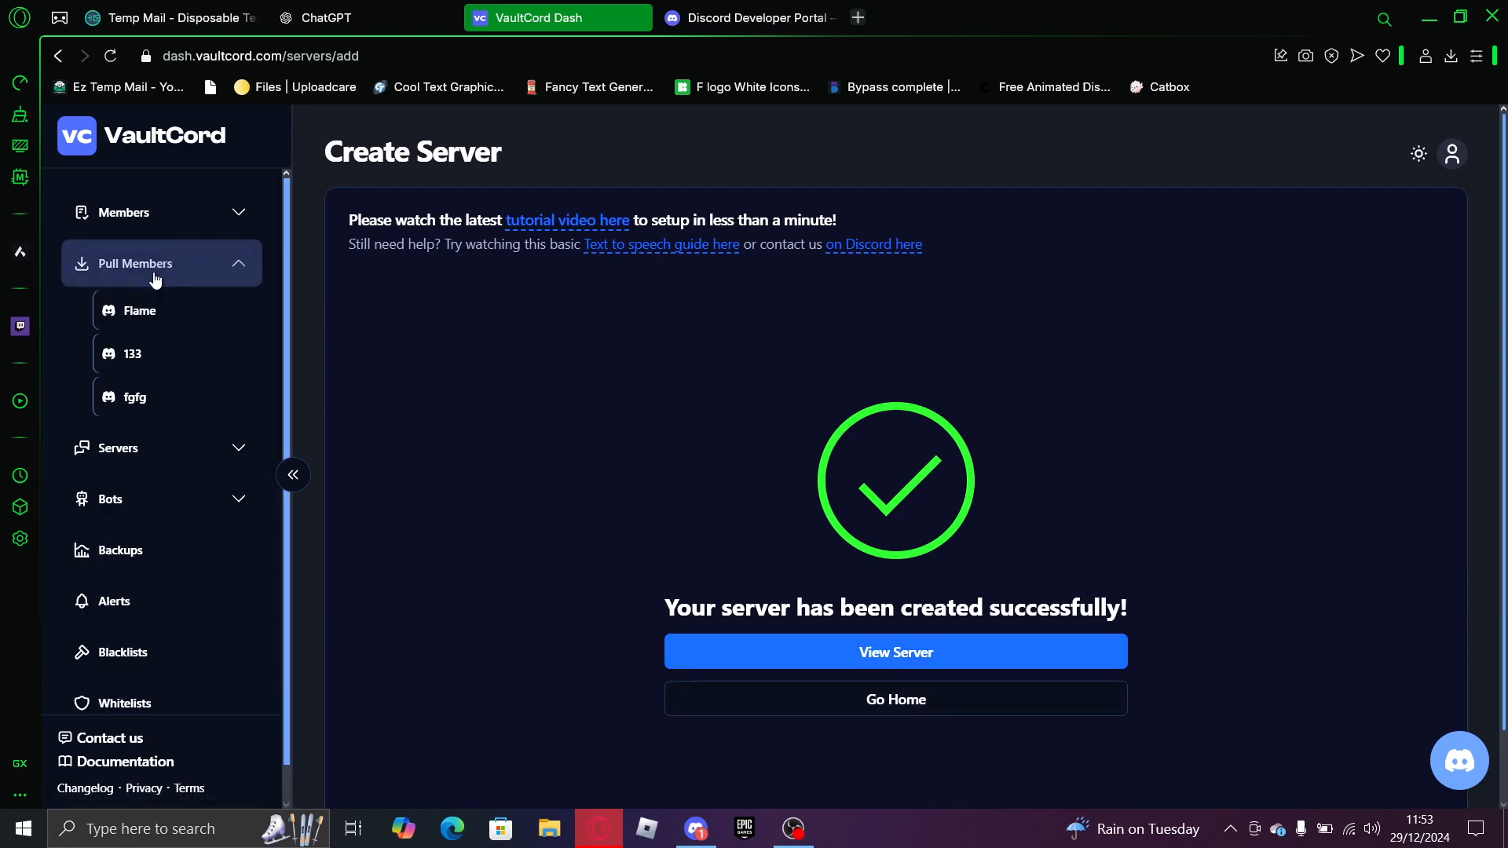
left_click(134, 396)
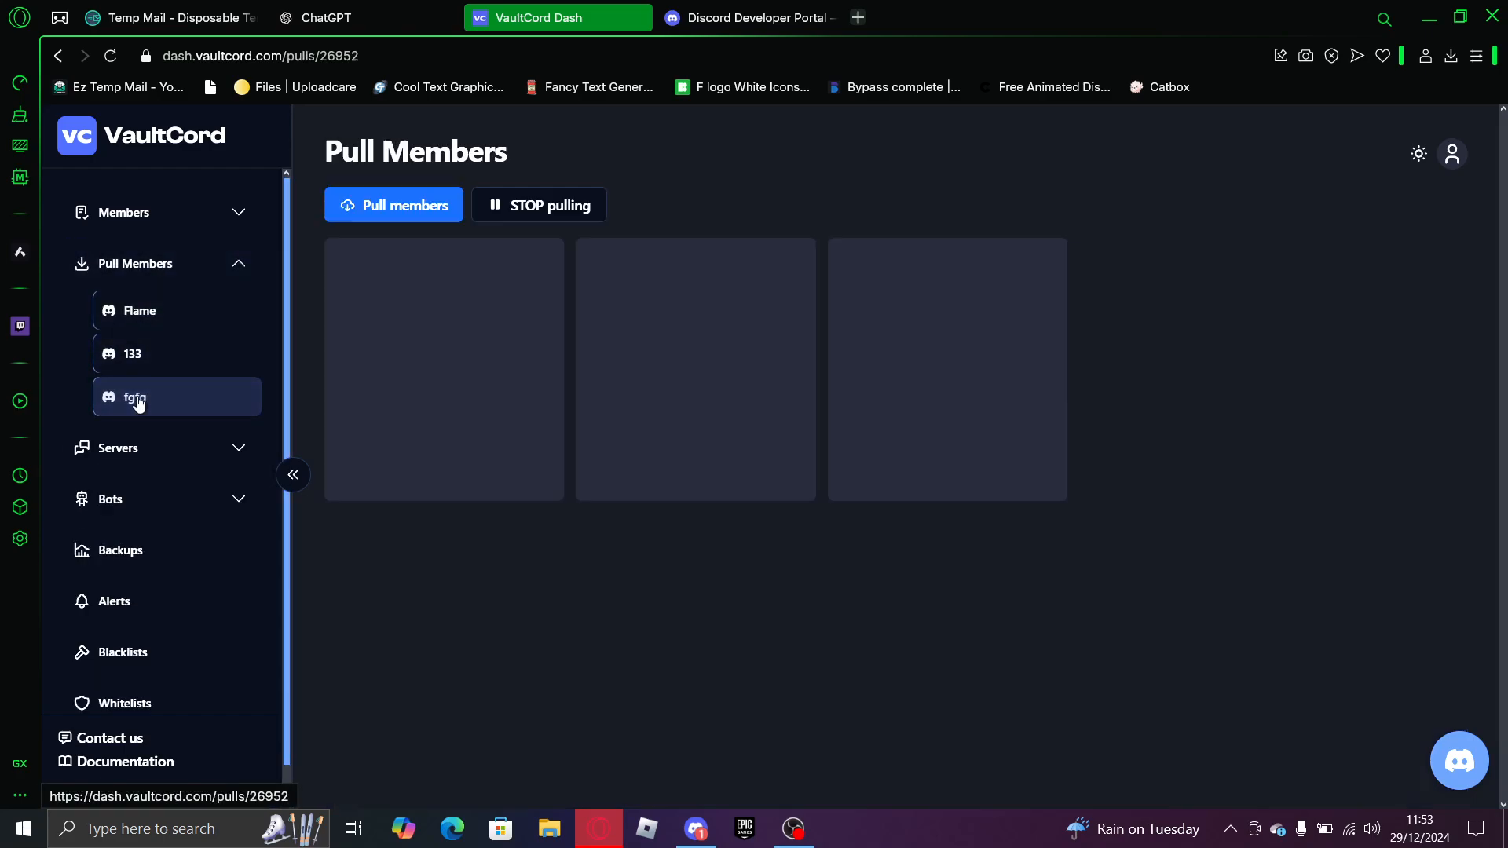
left_click(393, 204)
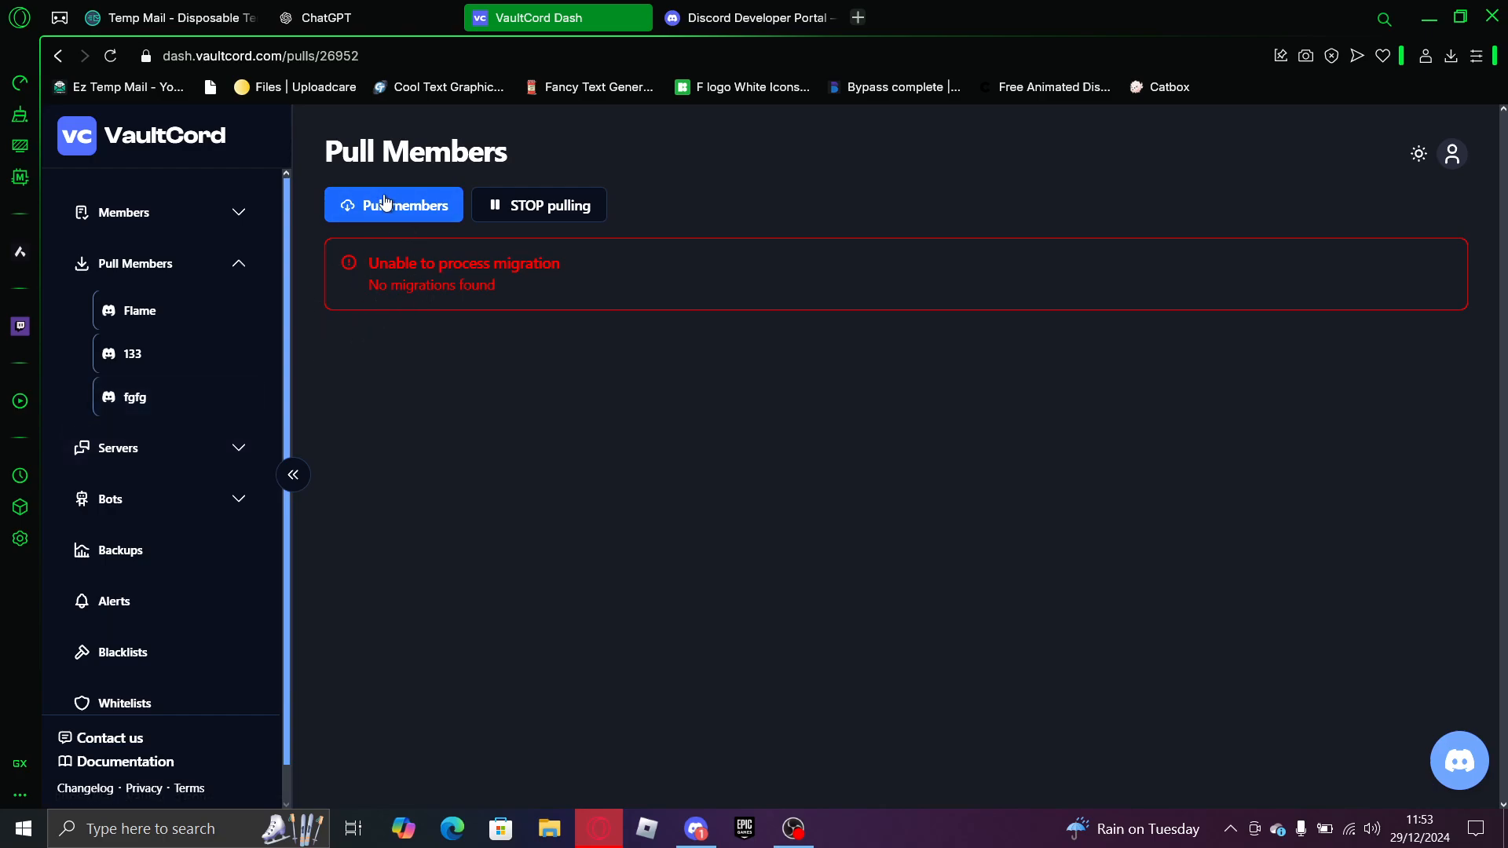
left_click(393, 205)
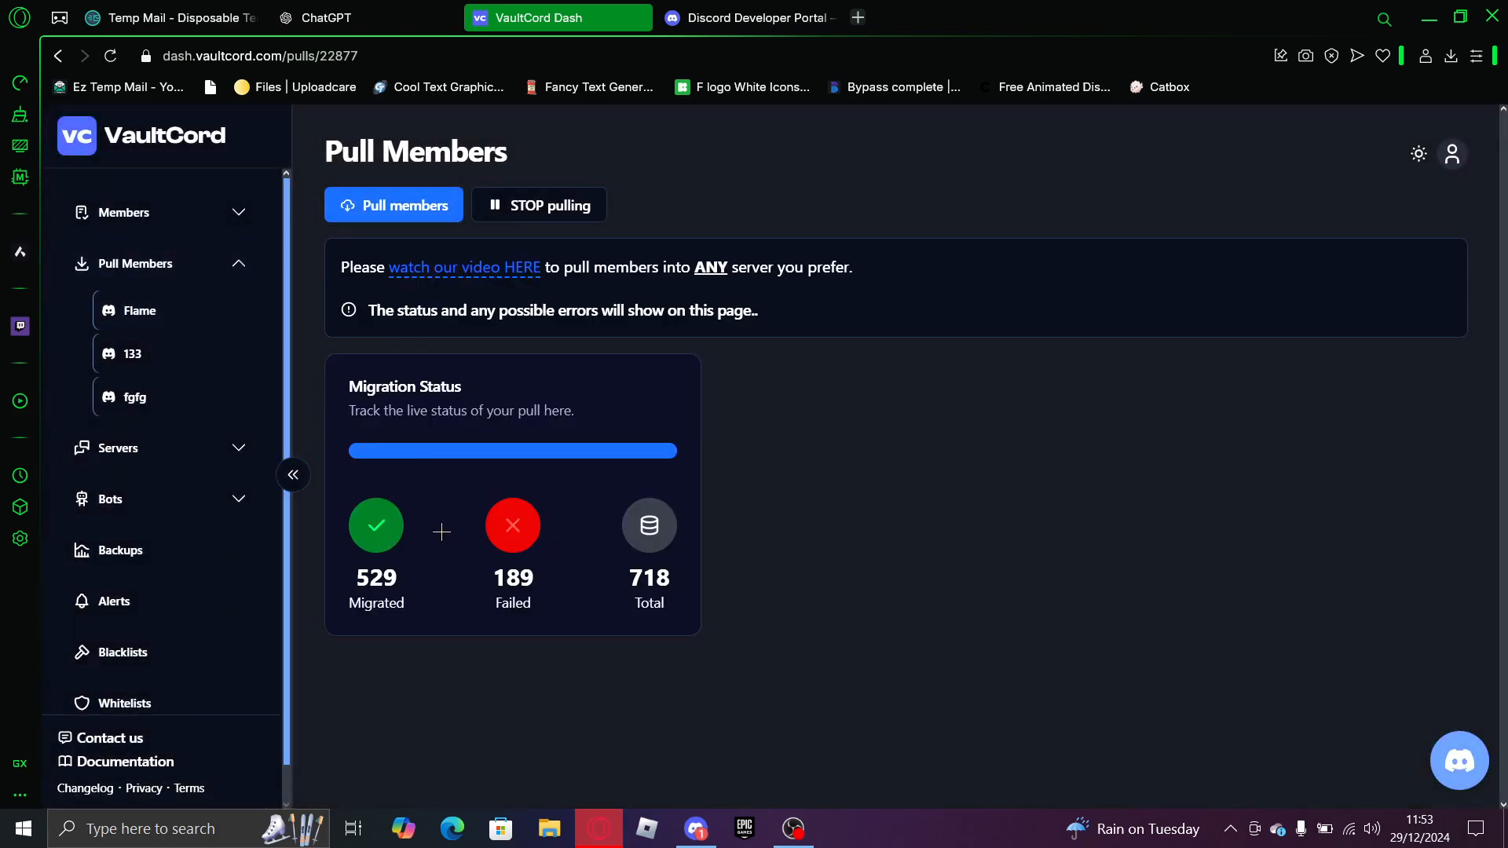
right_click(375, 577)
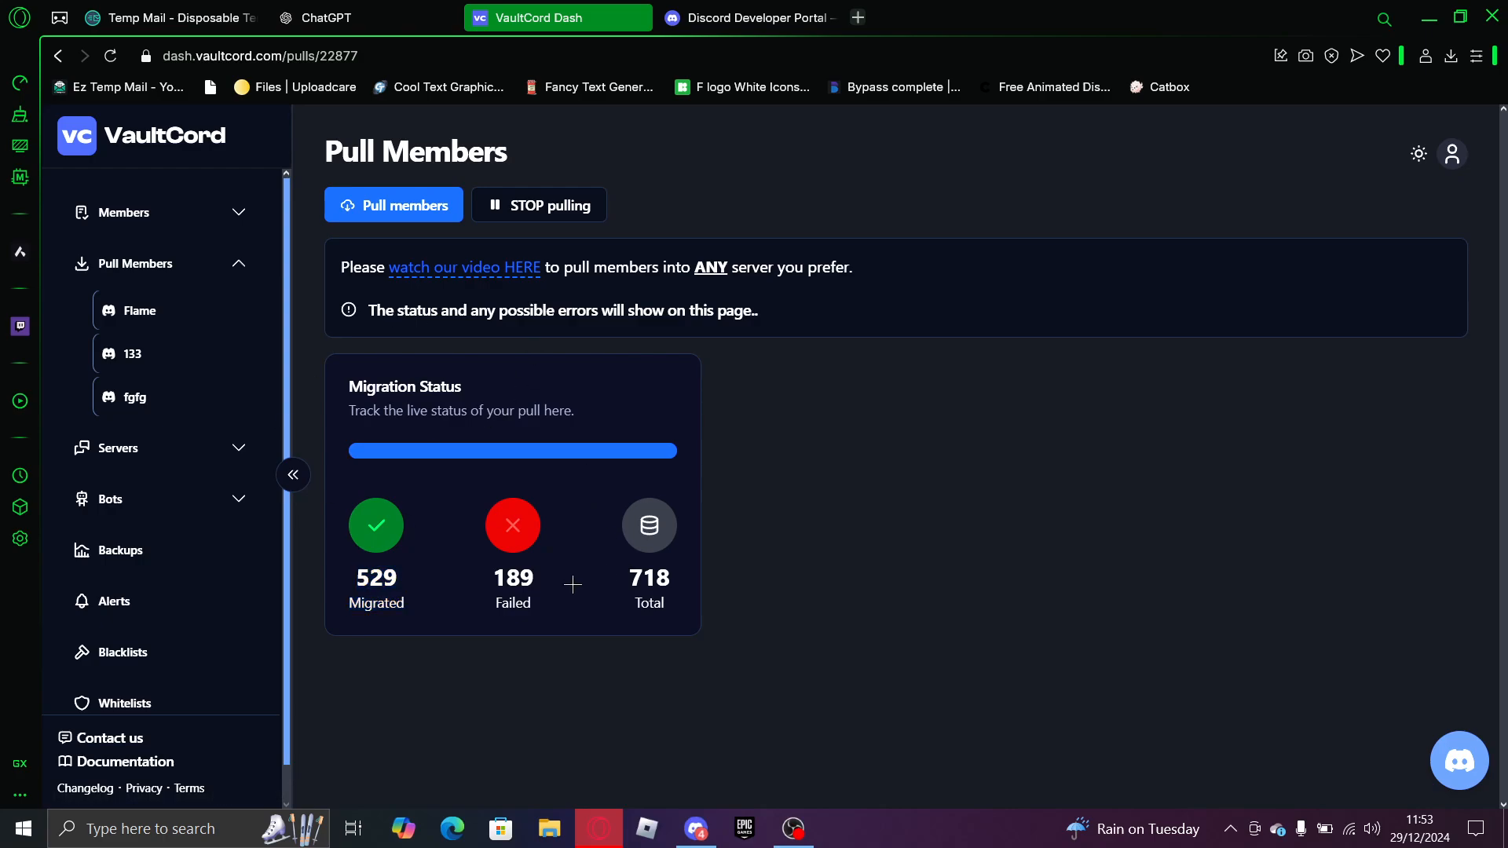
mouse_move(512, 70)
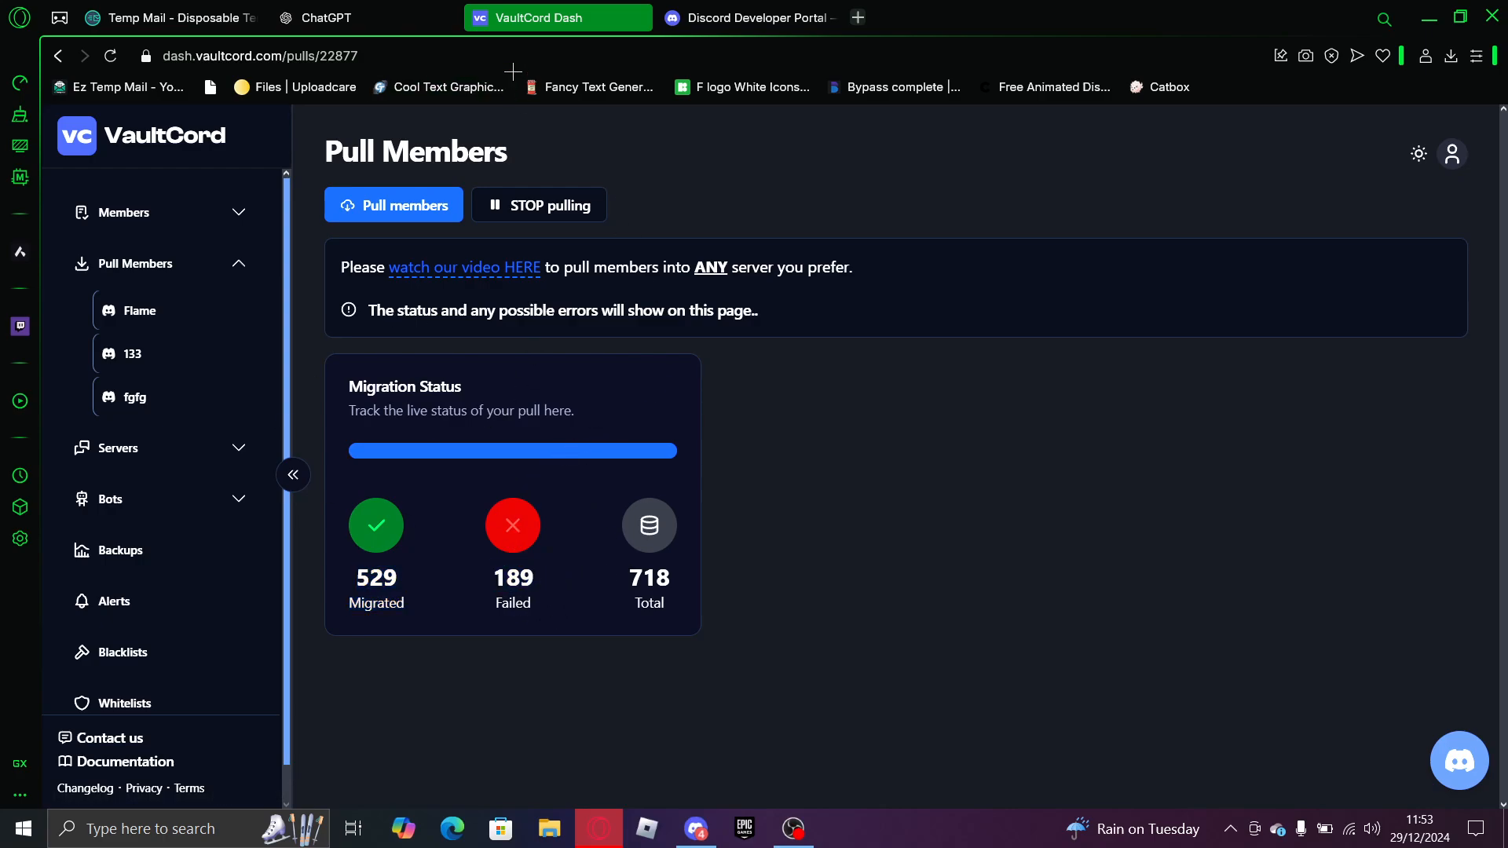
mouse_move(745, 745)
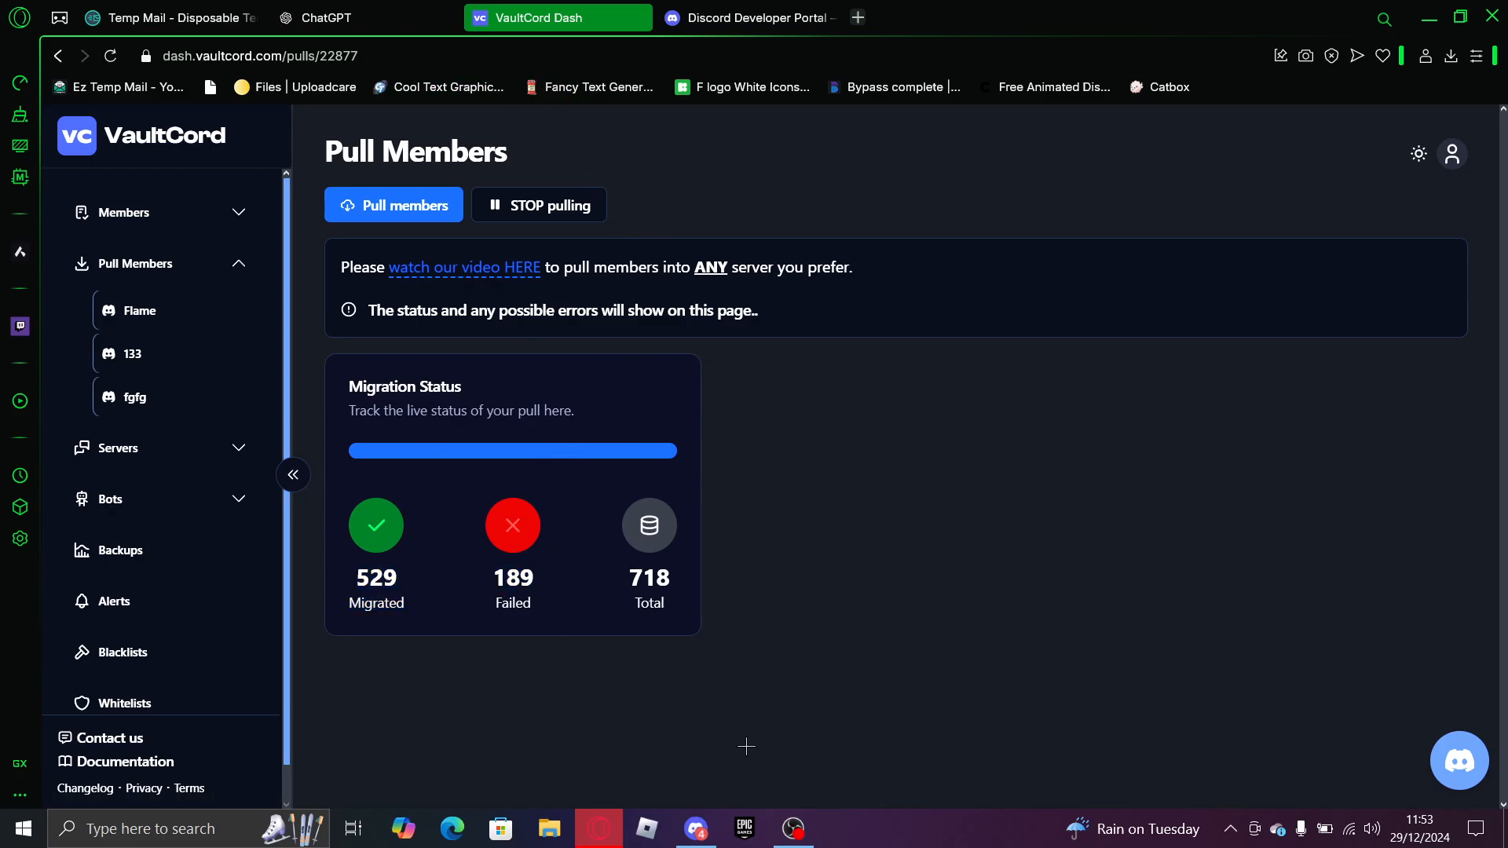